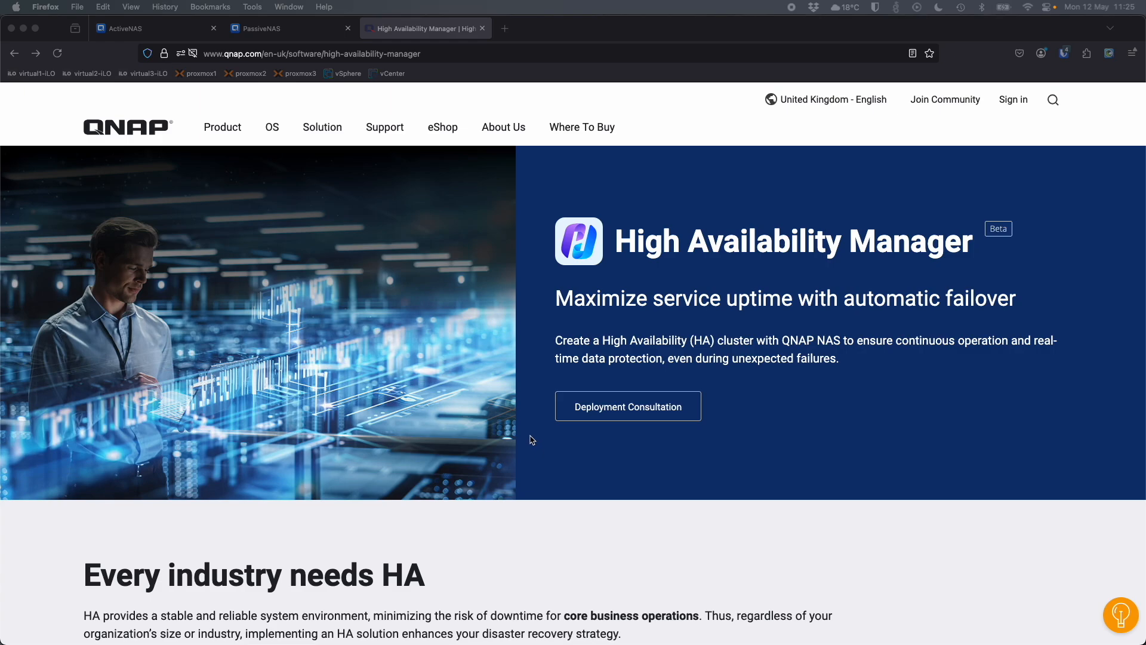
# Scroll down the QNAP High Availability Manager product page to the HA architecture diagram.
pyautogui.scroll(-3)
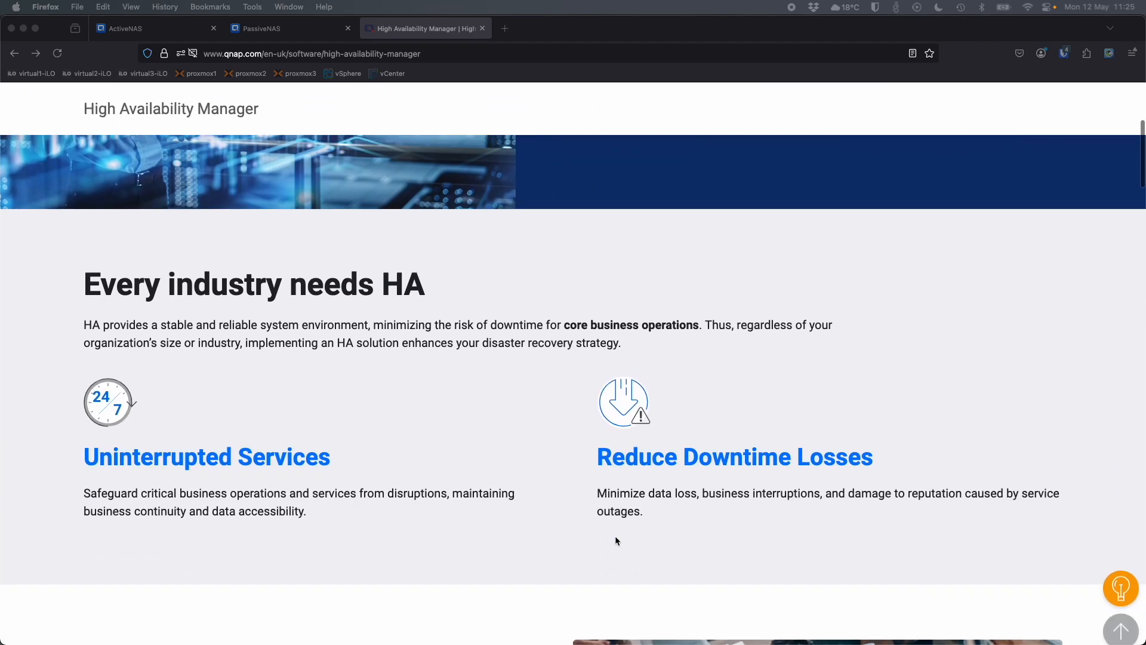
pyautogui.scroll(-3)
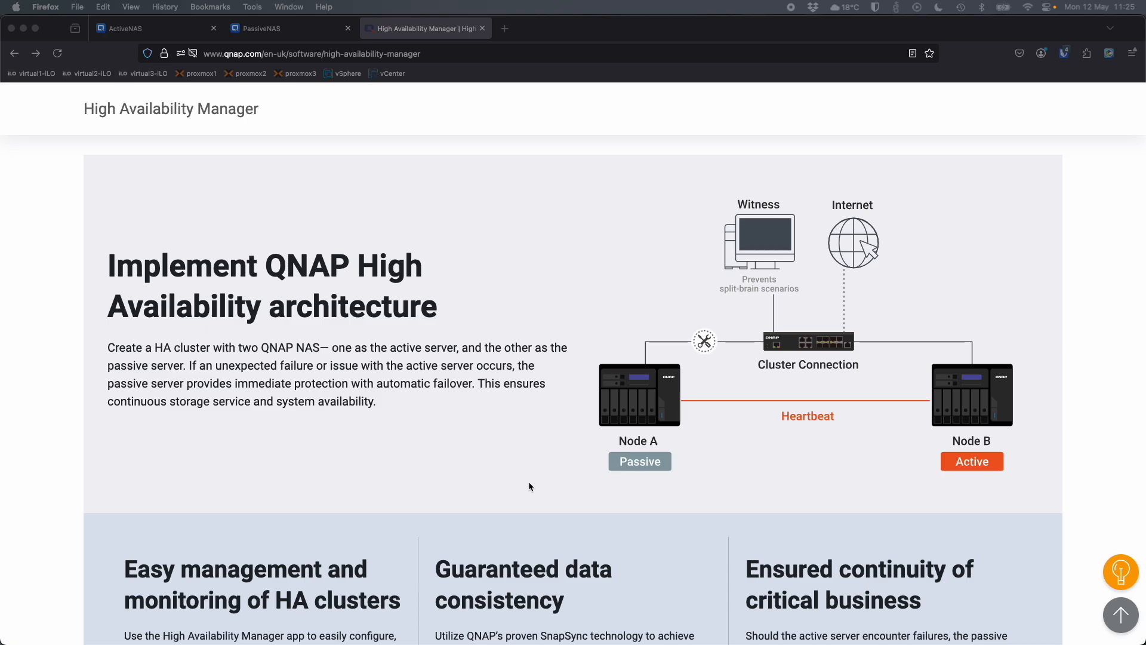
pyautogui.moveTo(361, 184)
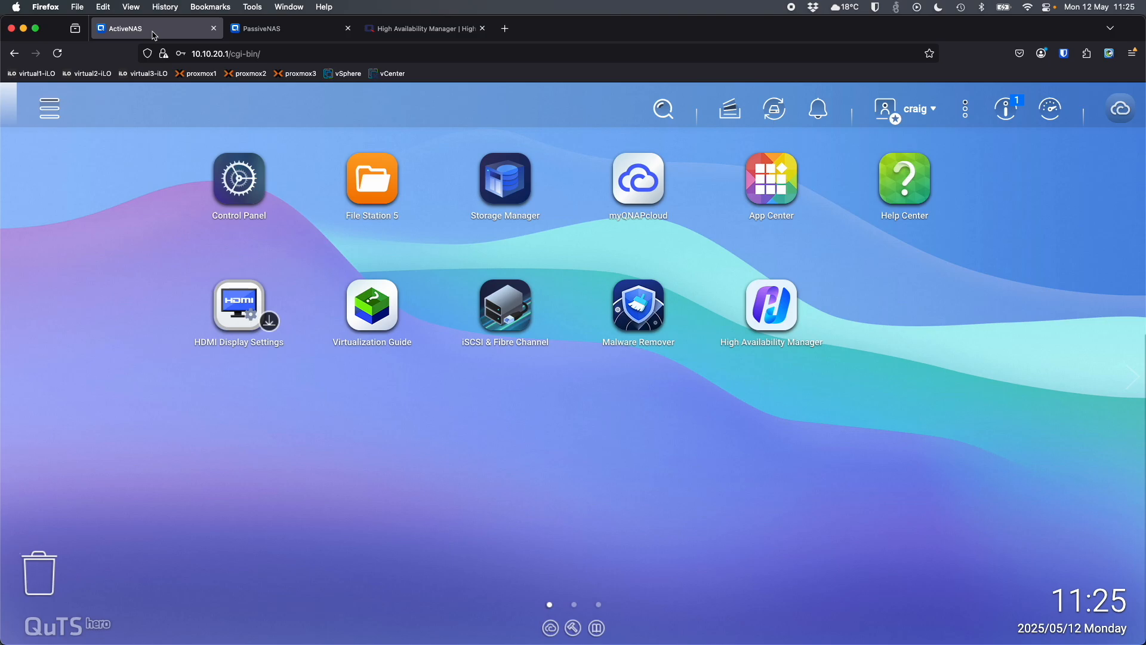
pyautogui.click(239, 178)
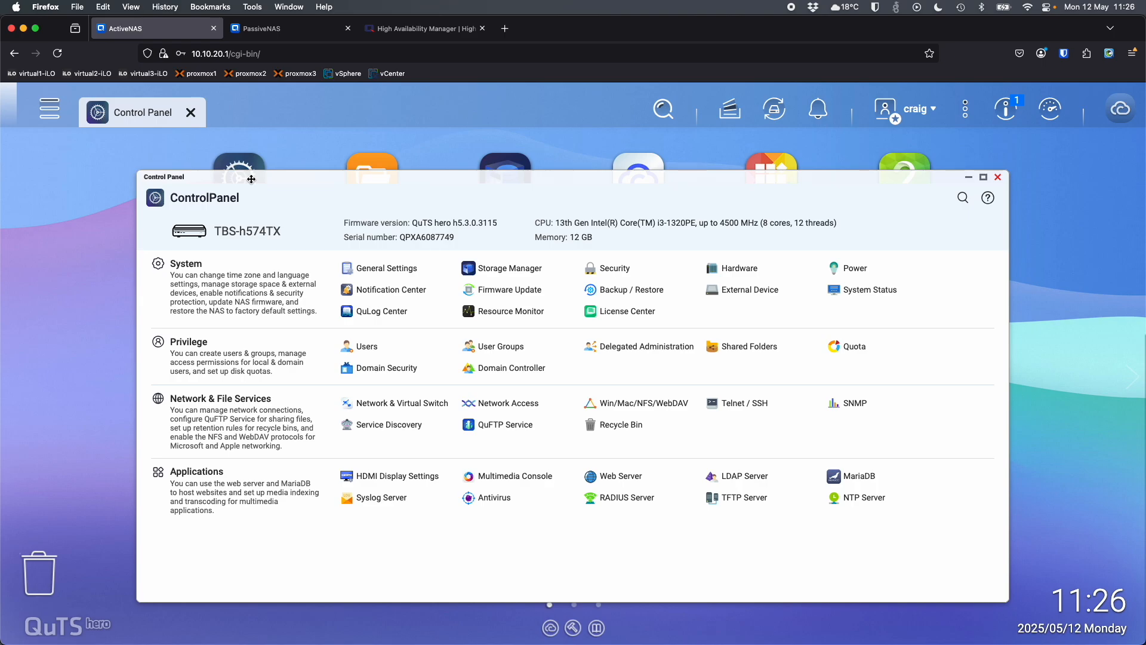
pyautogui.moveTo(273, 245)
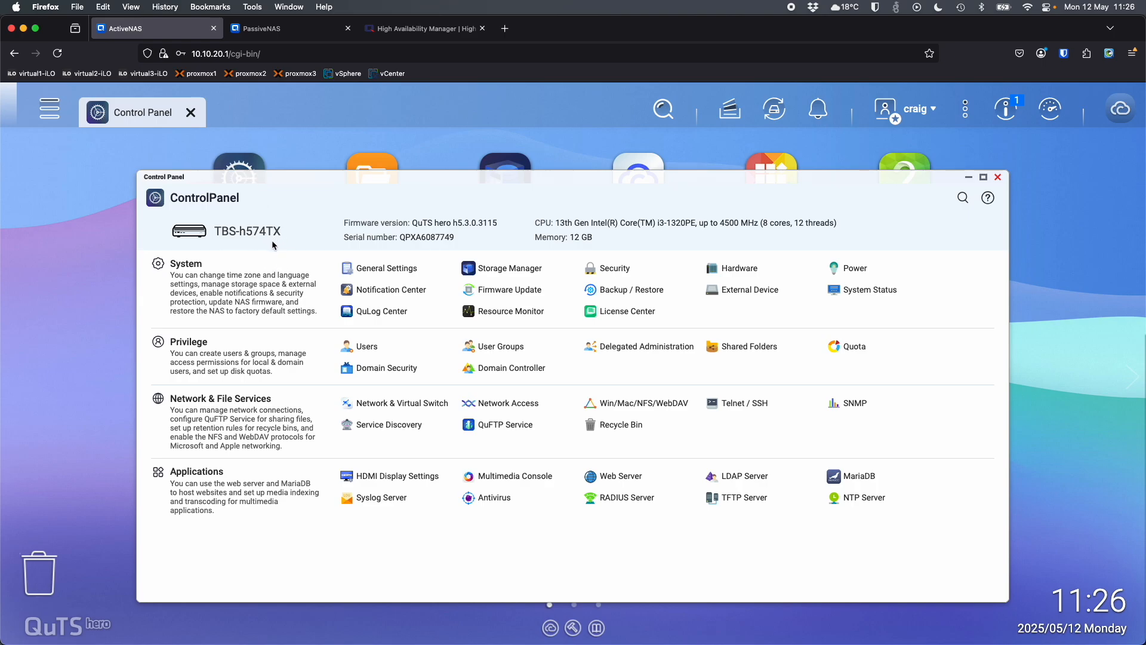
pyautogui.moveTo(474, 234)
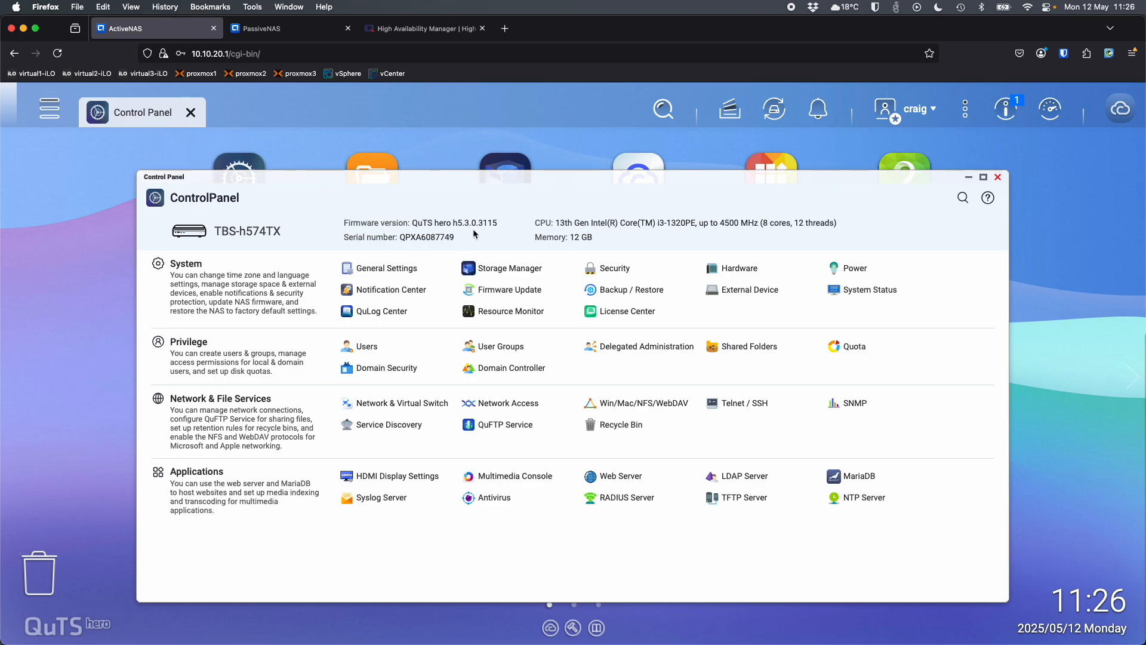
pyautogui.moveTo(455, 238)
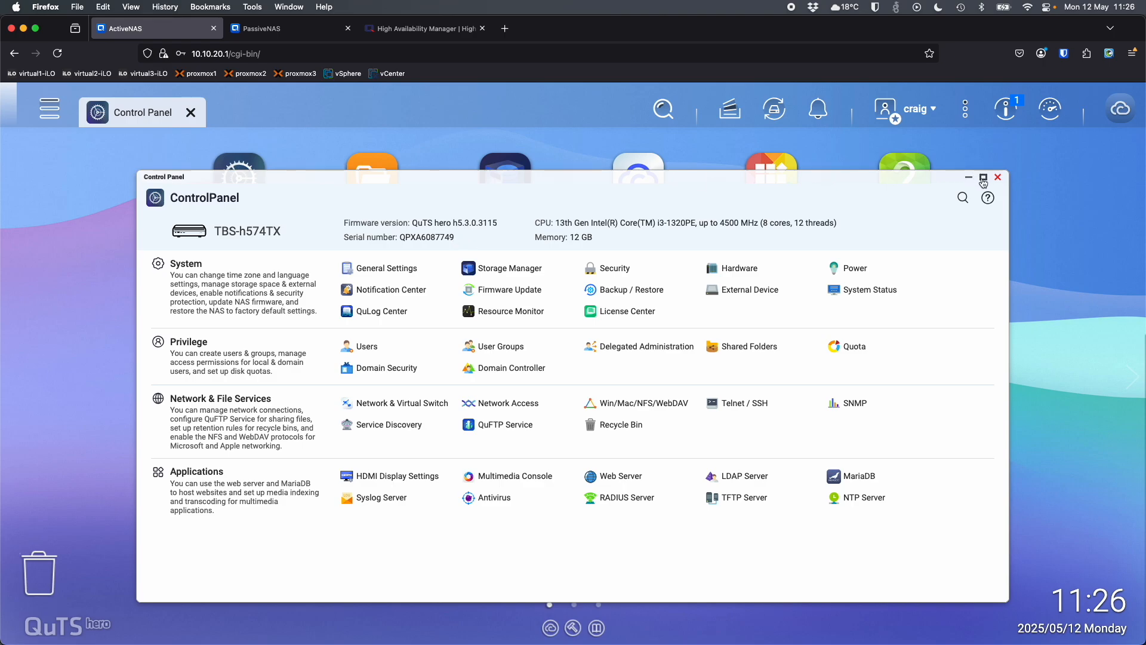
pyautogui.click(996, 178)
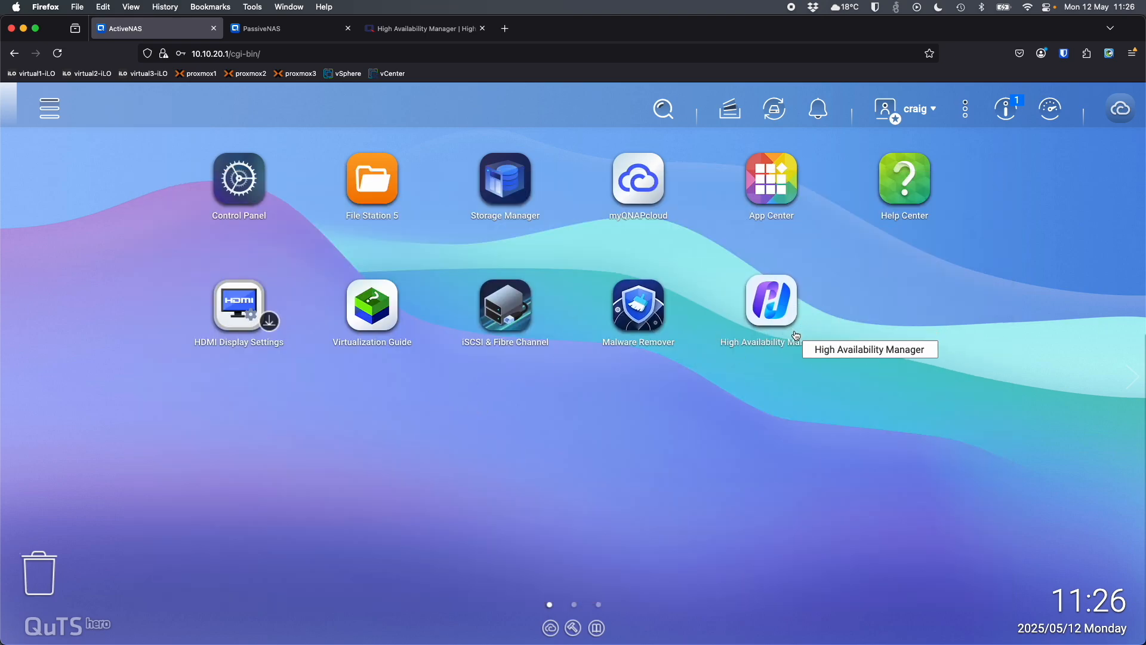
# Show the active NAS's network interfaces: Adapter 1 at 10.10.20.1 and Adapter 2 at 169.254.8.118.
pyautogui.click(48, 109)
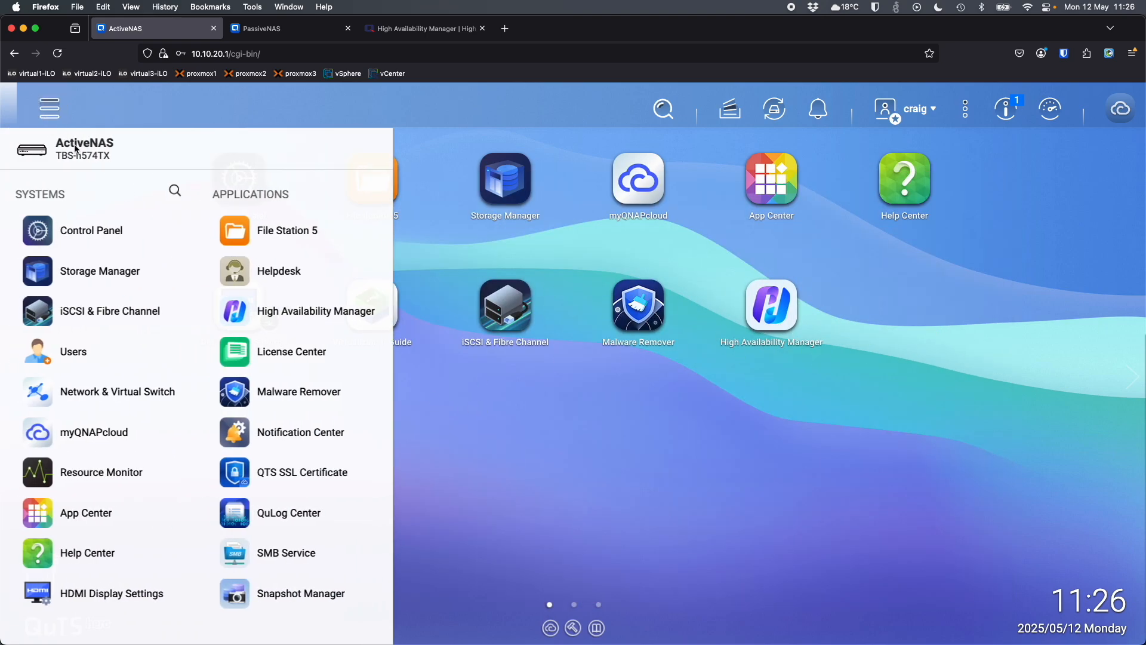
pyautogui.click(117, 391)
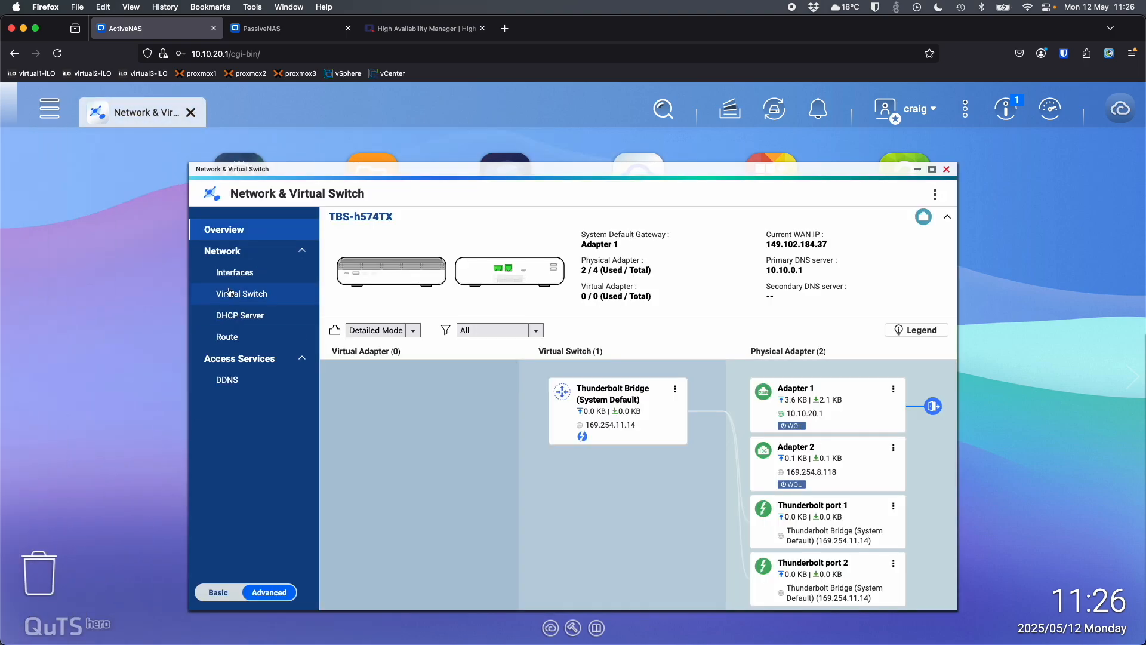
pyautogui.click(235, 272)
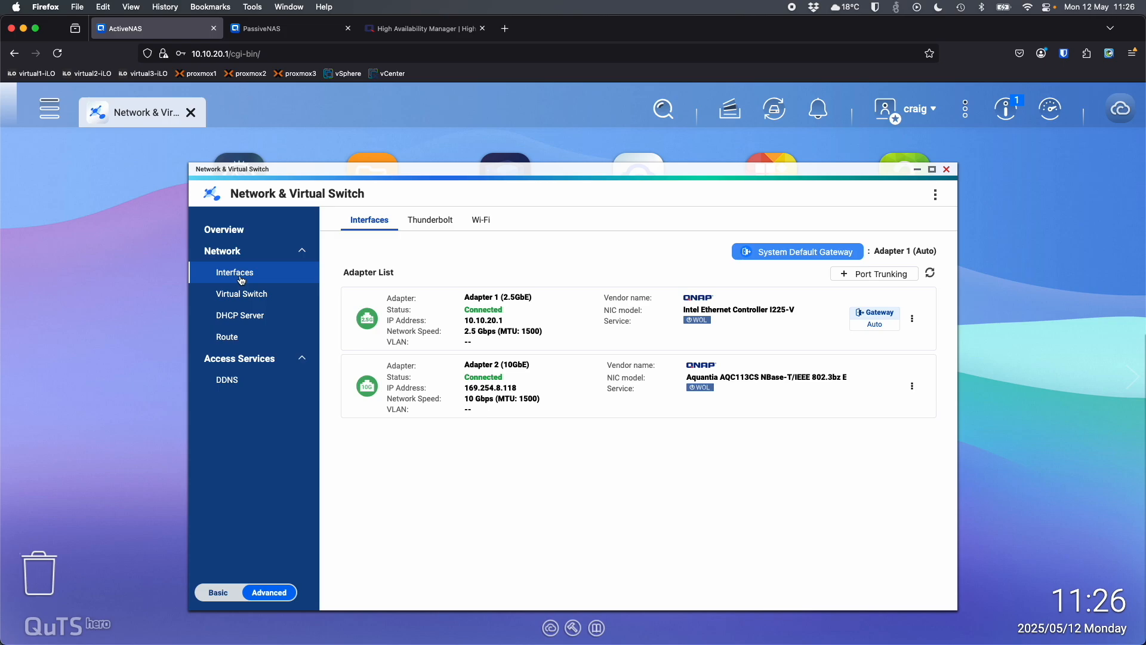
pyautogui.moveTo(304, 270)
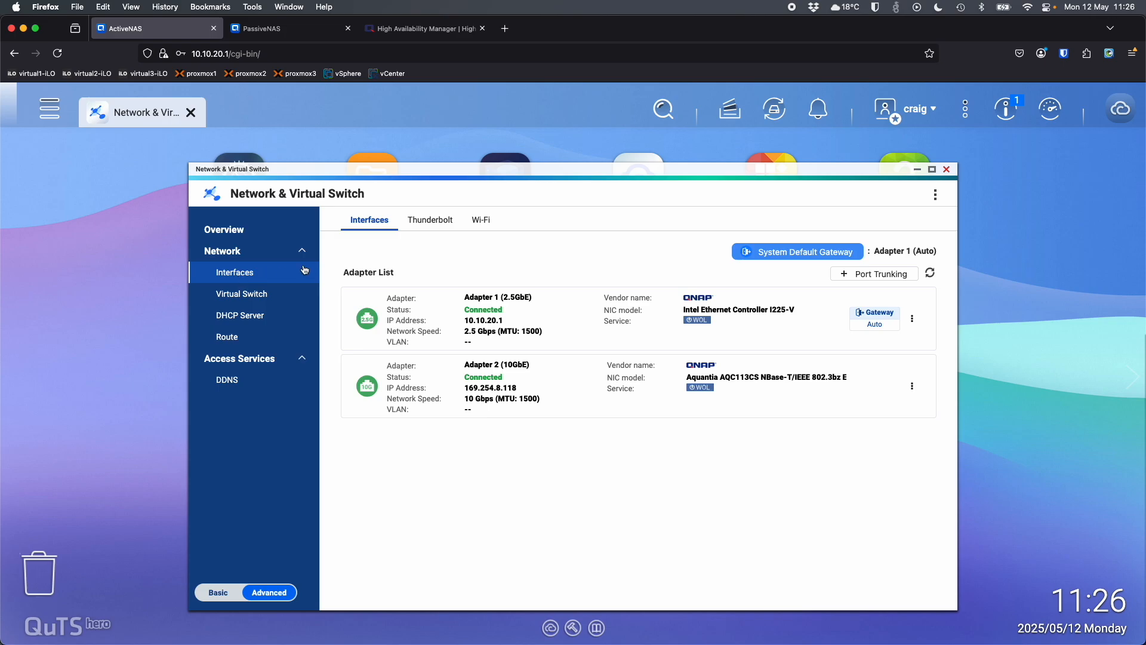
pyautogui.moveTo(409, 320)
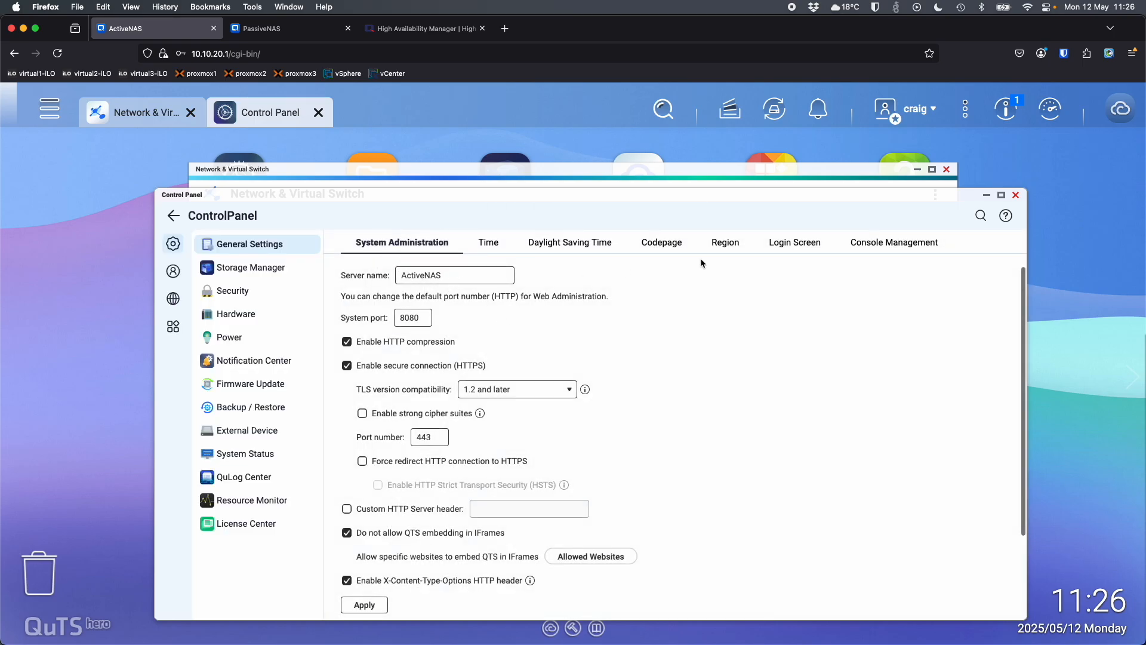
pyautogui.moveTo(1015, 197)
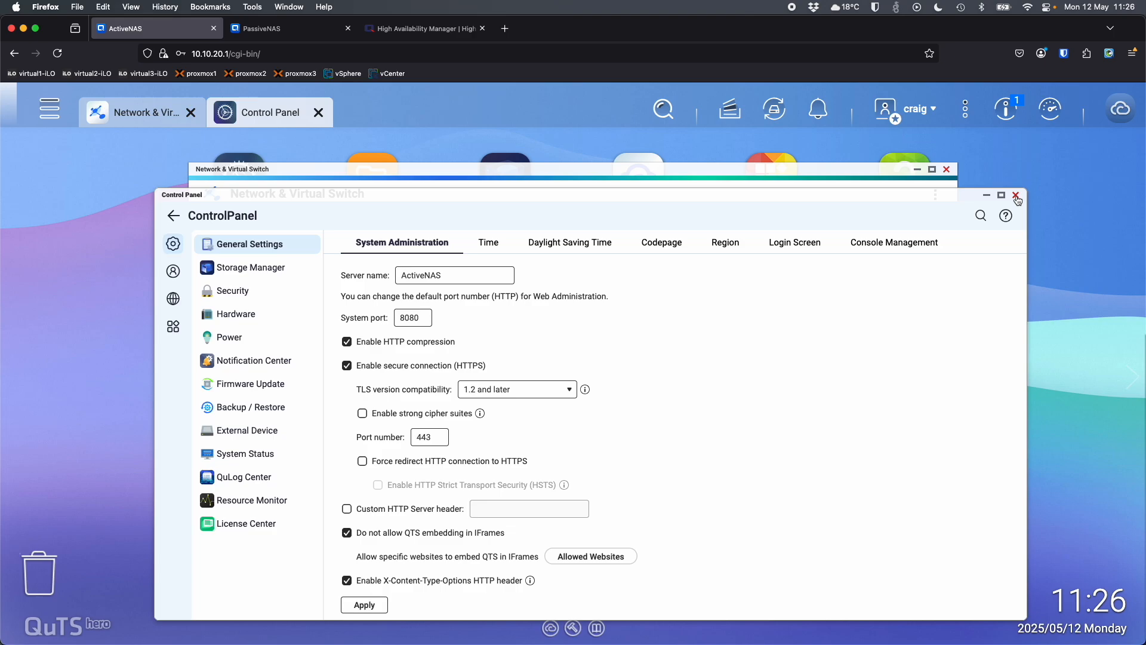
pyautogui.click(1015, 196)
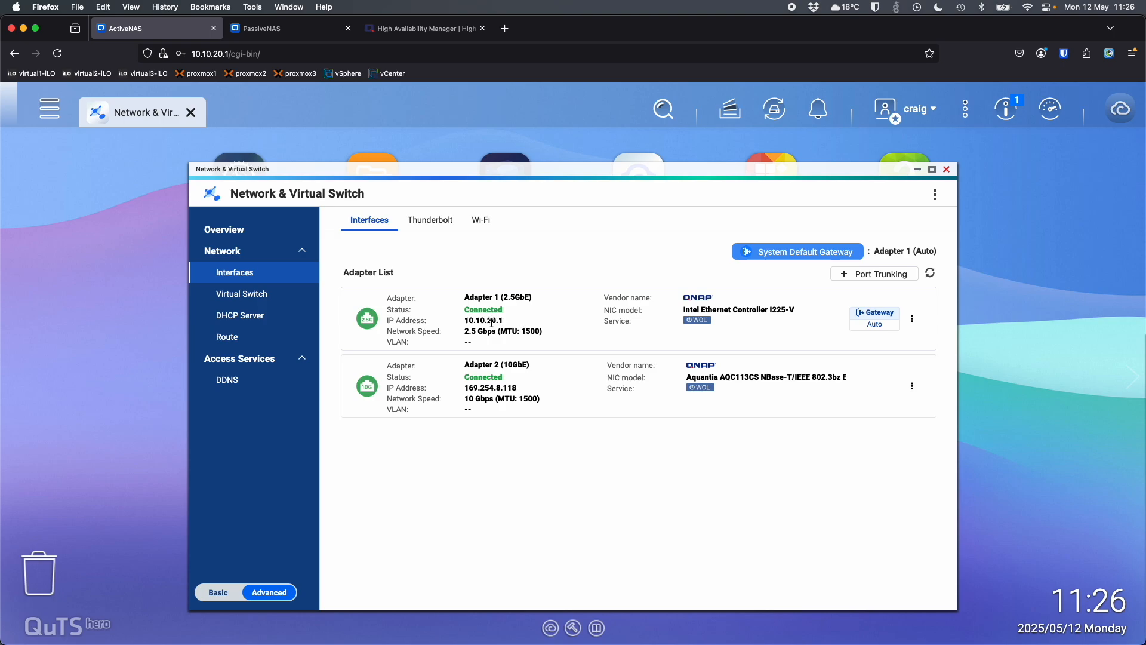
pyautogui.moveTo(521, 565)
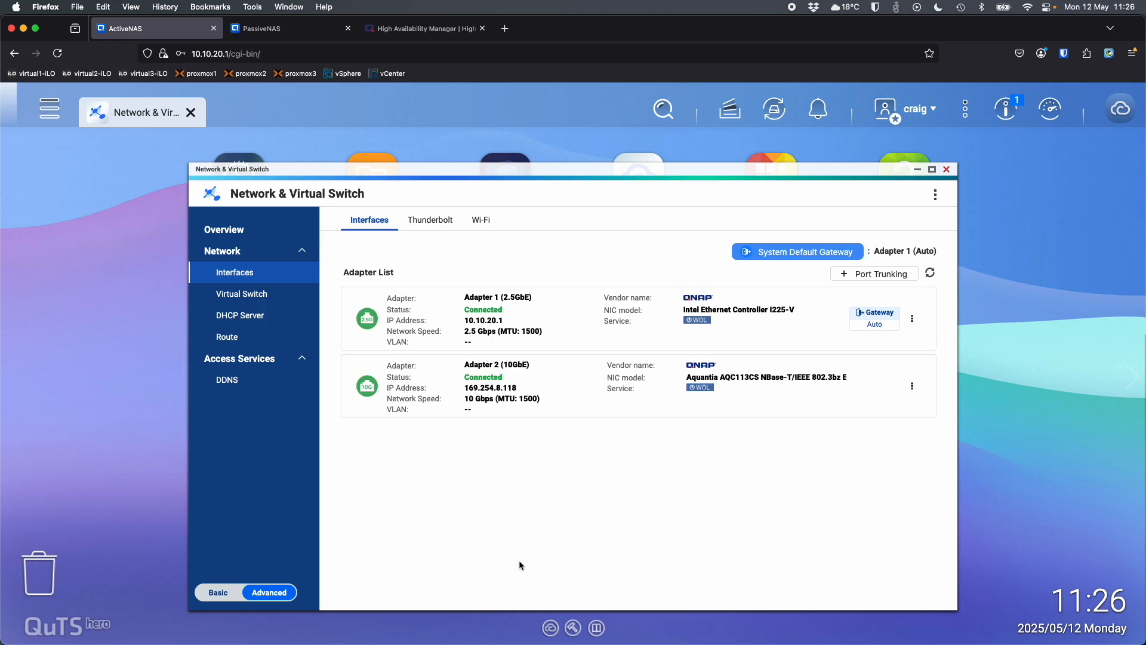
pyautogui.moveTo(625, 422)
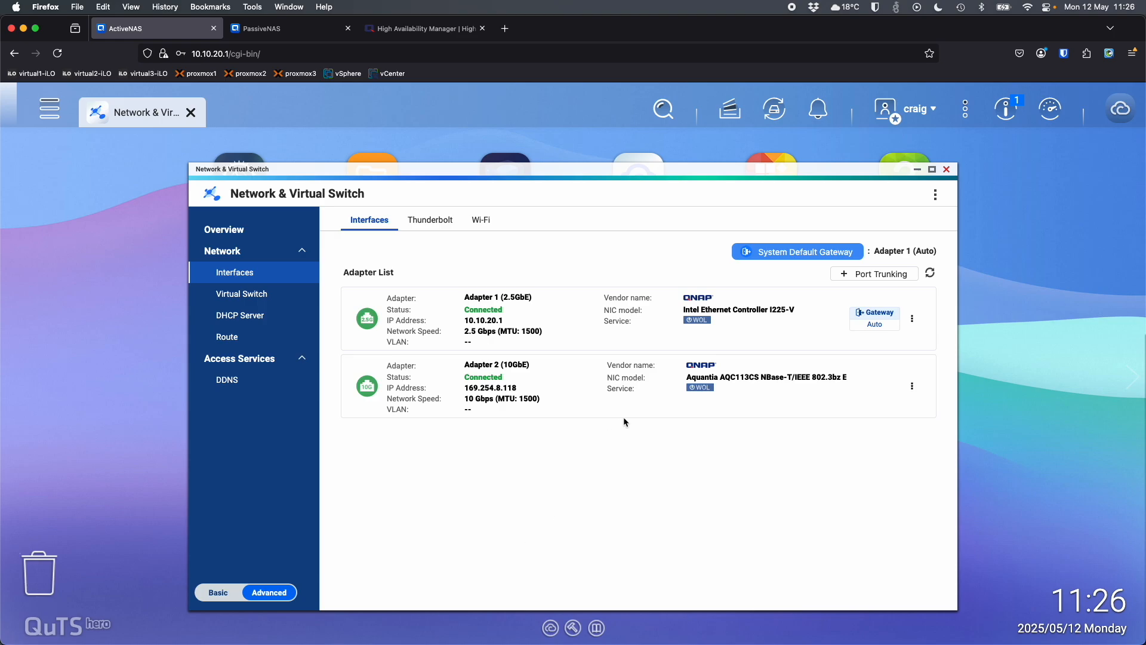
pyautogui.moveTo(549, 330)
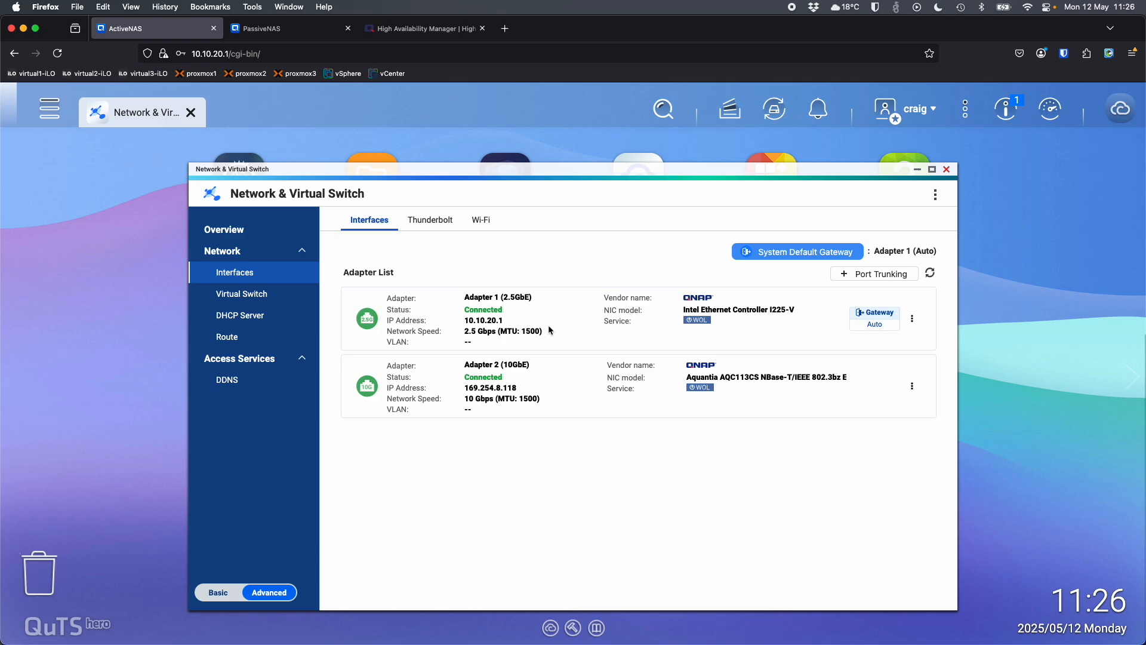
pyautogui.moveTo(536, 343)
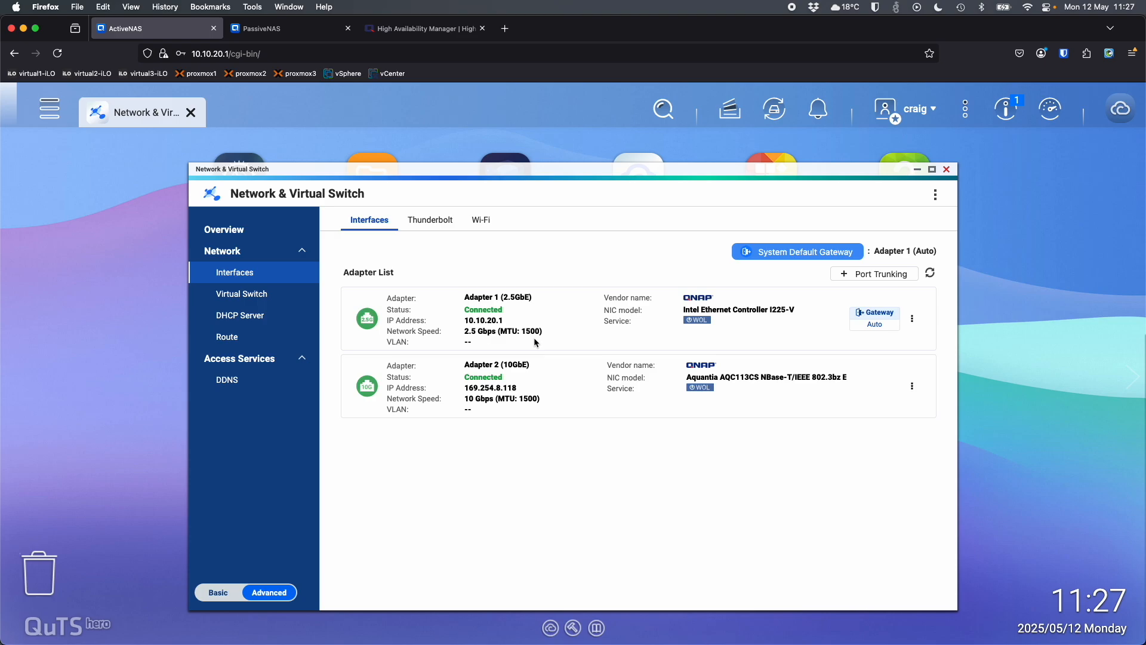
pyautogui.moveTo(528, 323)
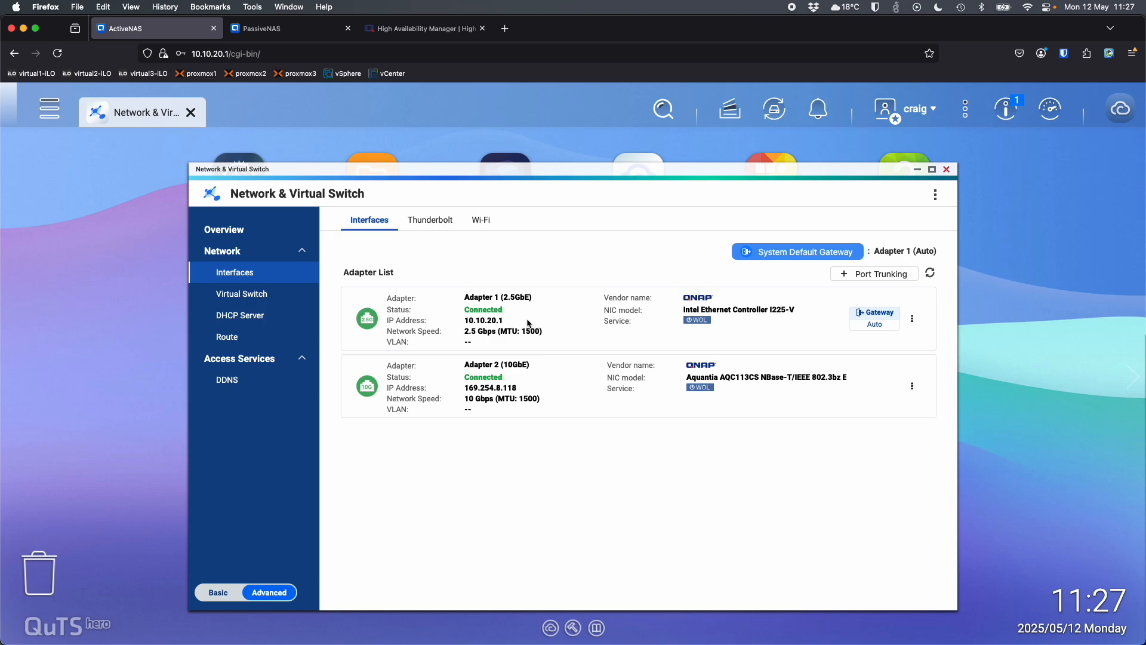
pyautogui.moveTo(546, 326)
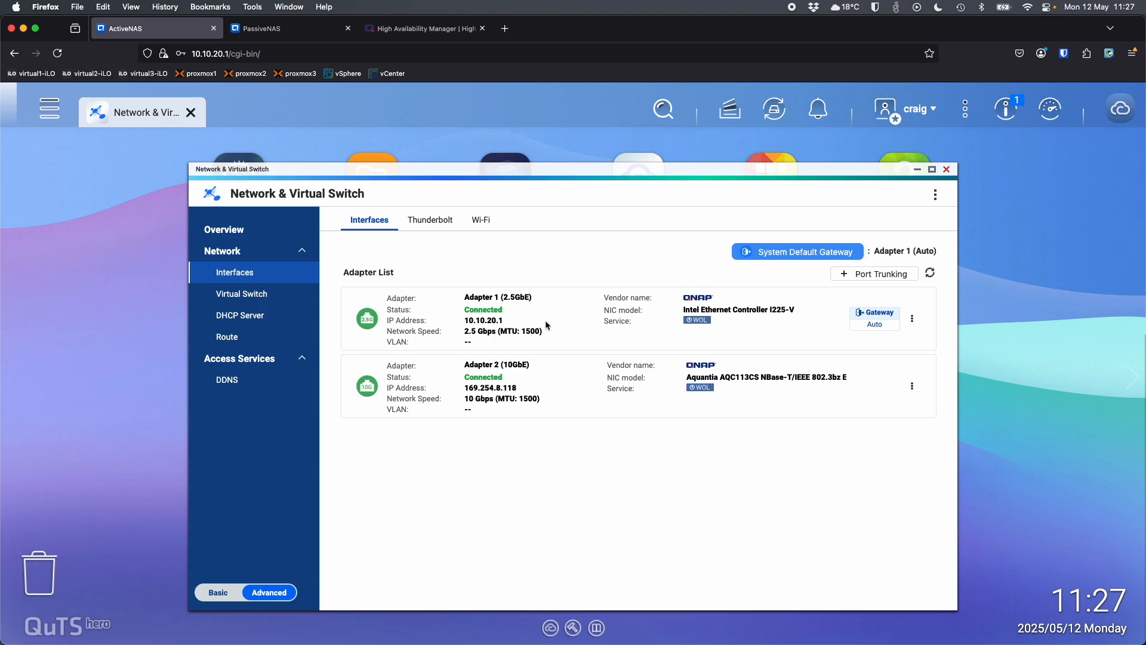
# Check the passive NAS's adapters (10.10.20.2 and 169.254.16.172) and return to the active NAS.
pyautogui.click(945, 168)
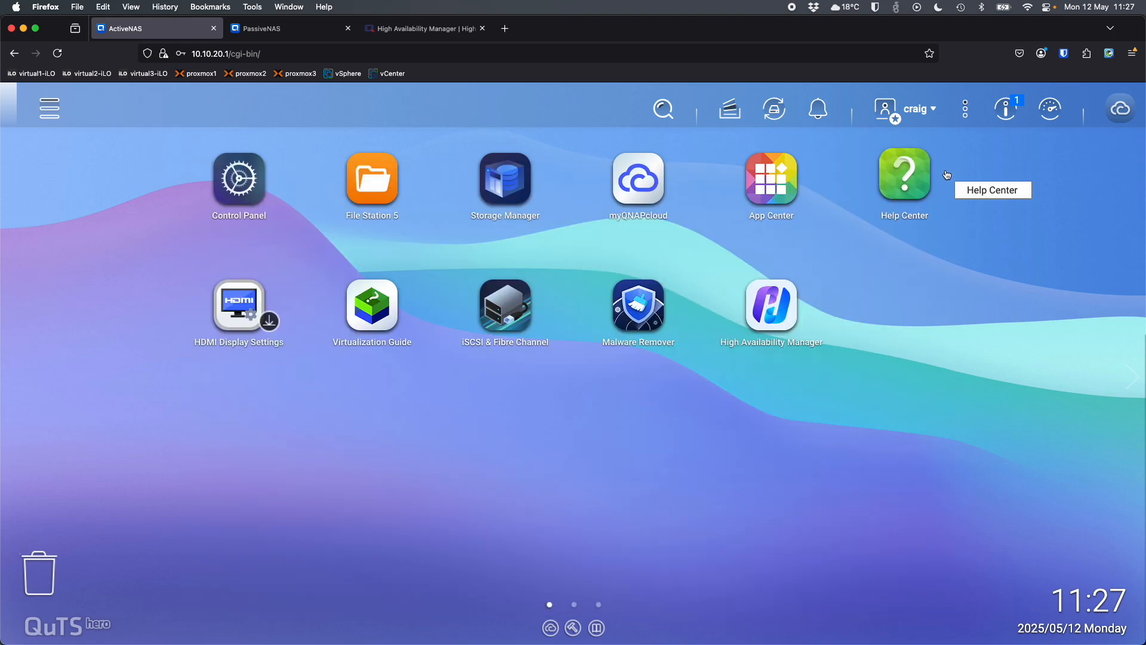
pyautogui.moveTo(770, 300)
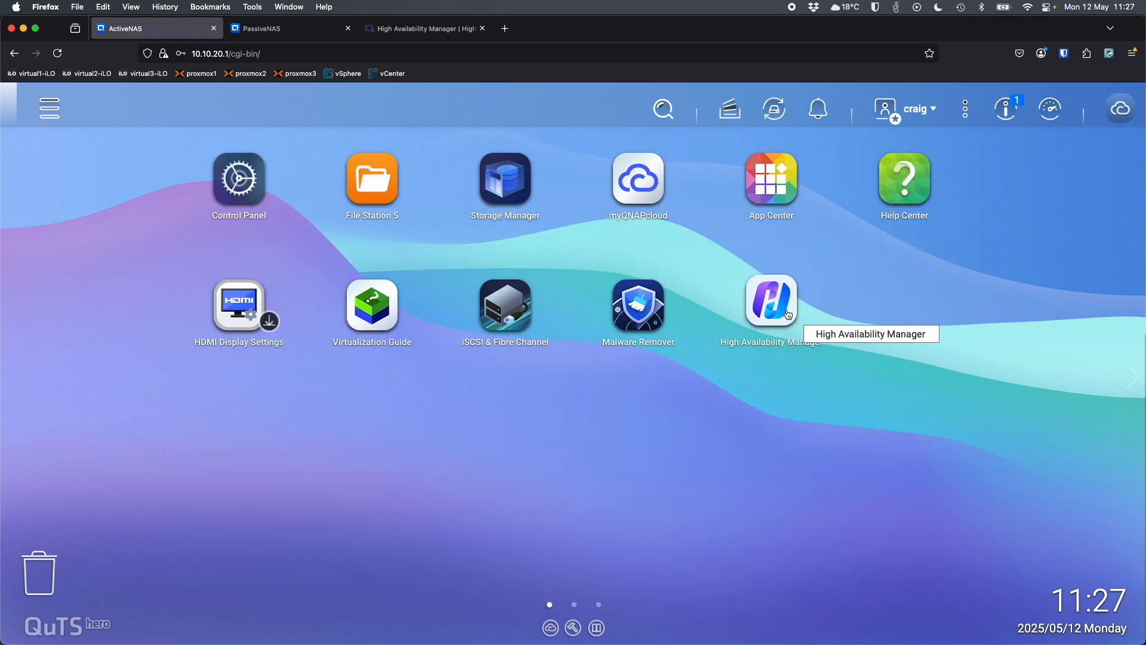
pyautogui.moveTo(297, 45)
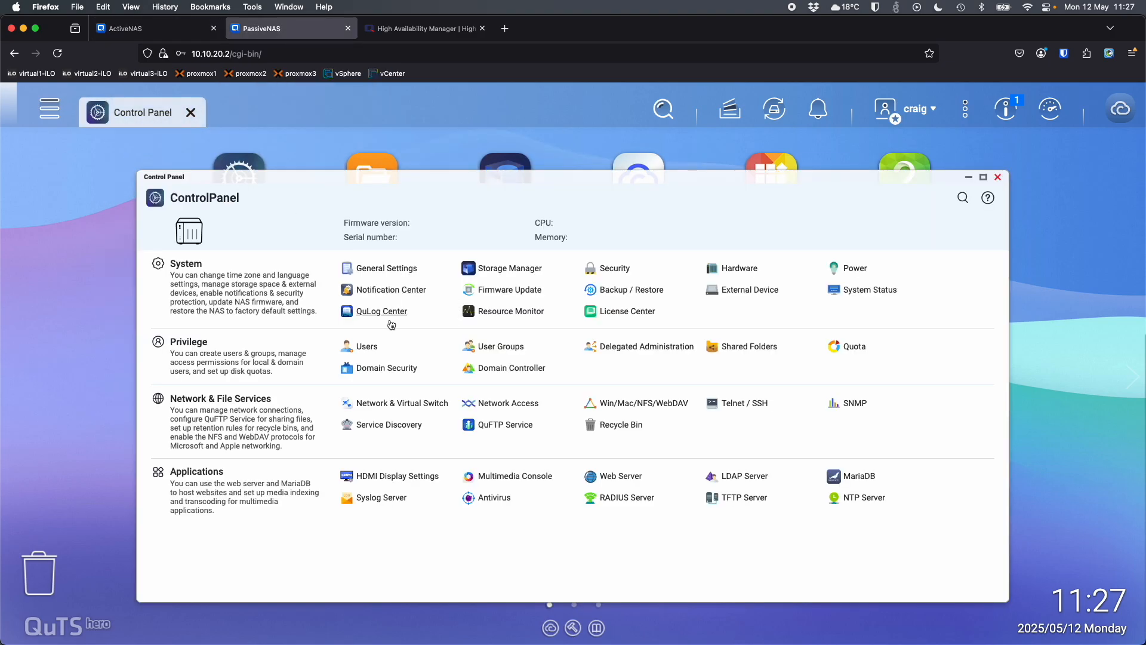
pyautogui.click(401, 402)
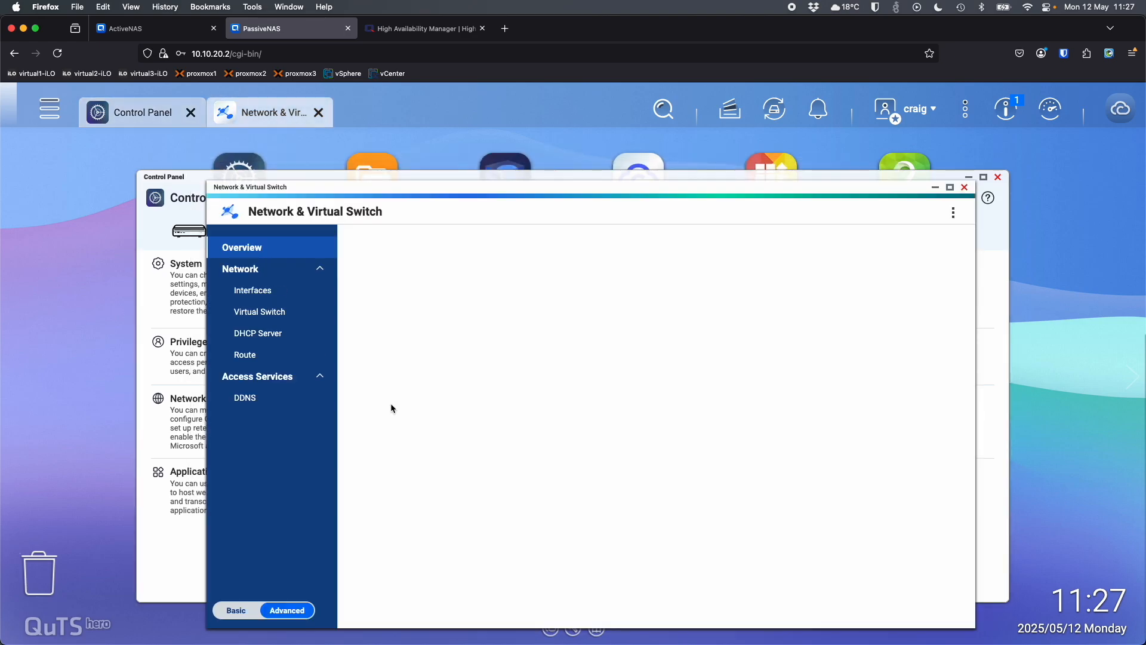
pyautogui.click(252, 290)
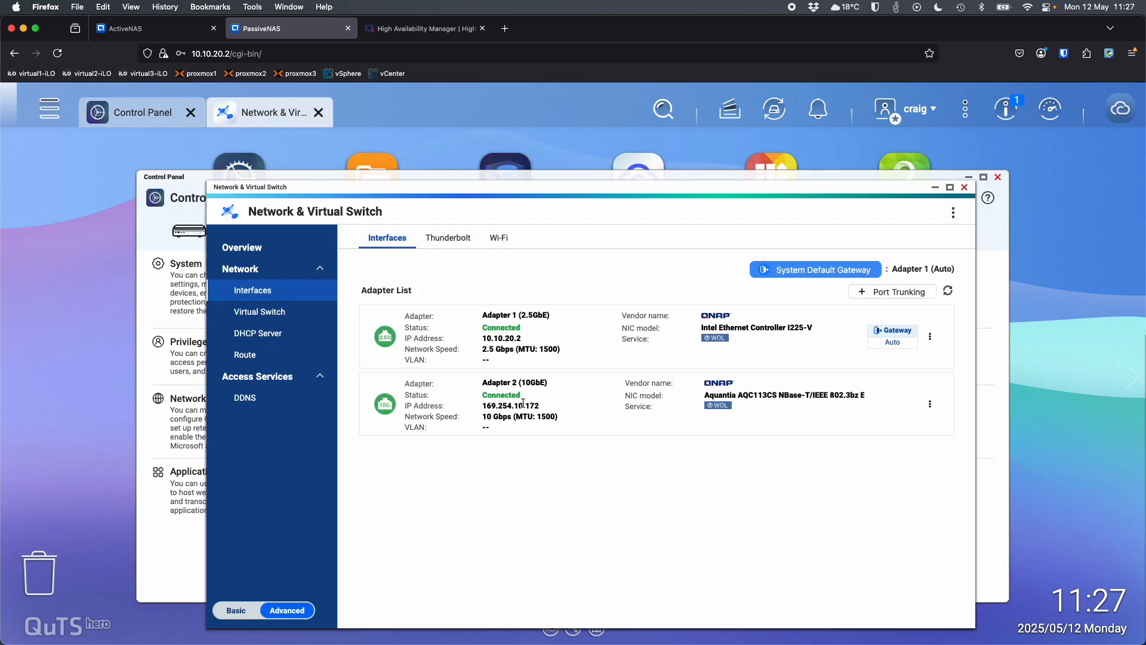
pyautogui.moveTo(693, 383)
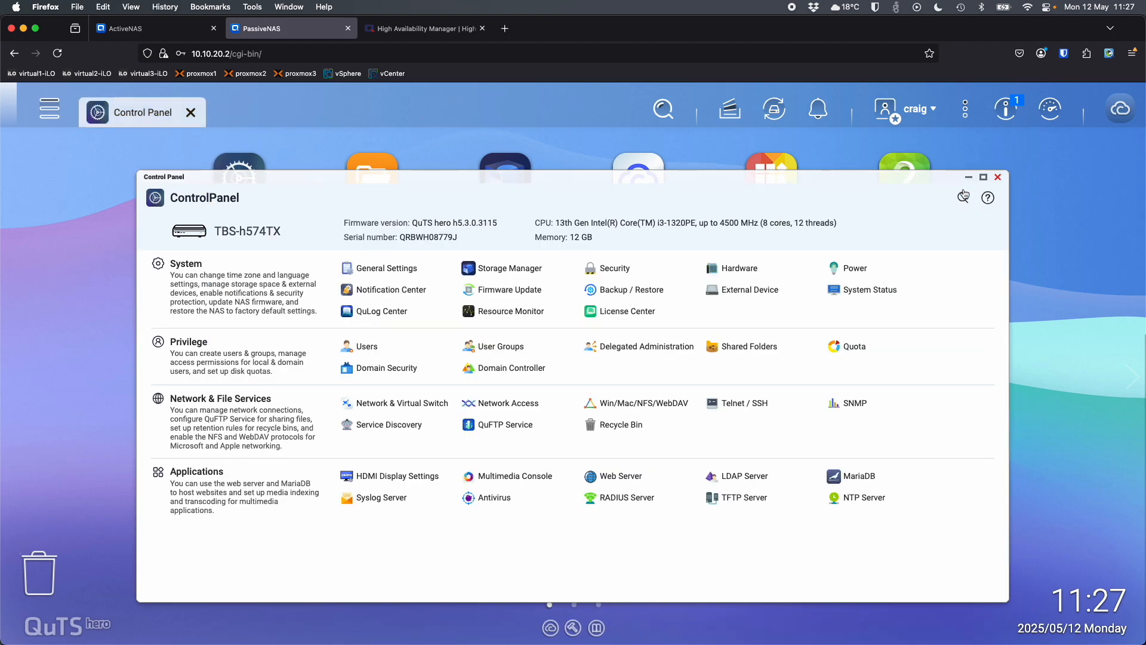
pyautogui.click(996, 176)
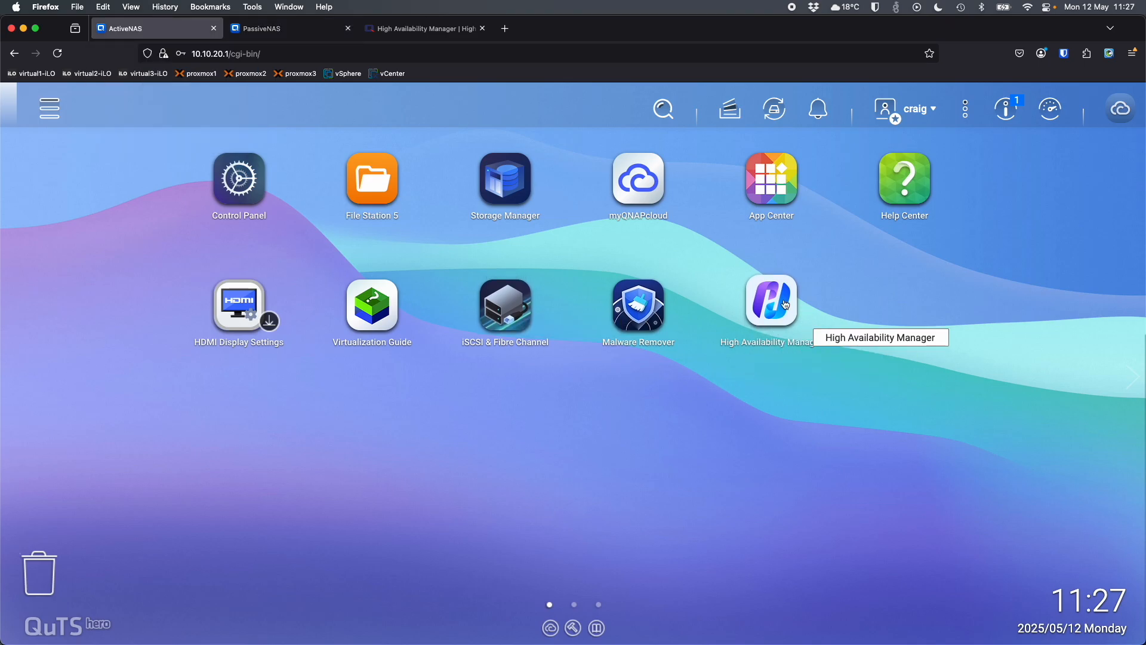
# Maximize High Availability Manager and start the cluster creation wizard at Before You Begin.
pyautogui.click(770, 303)
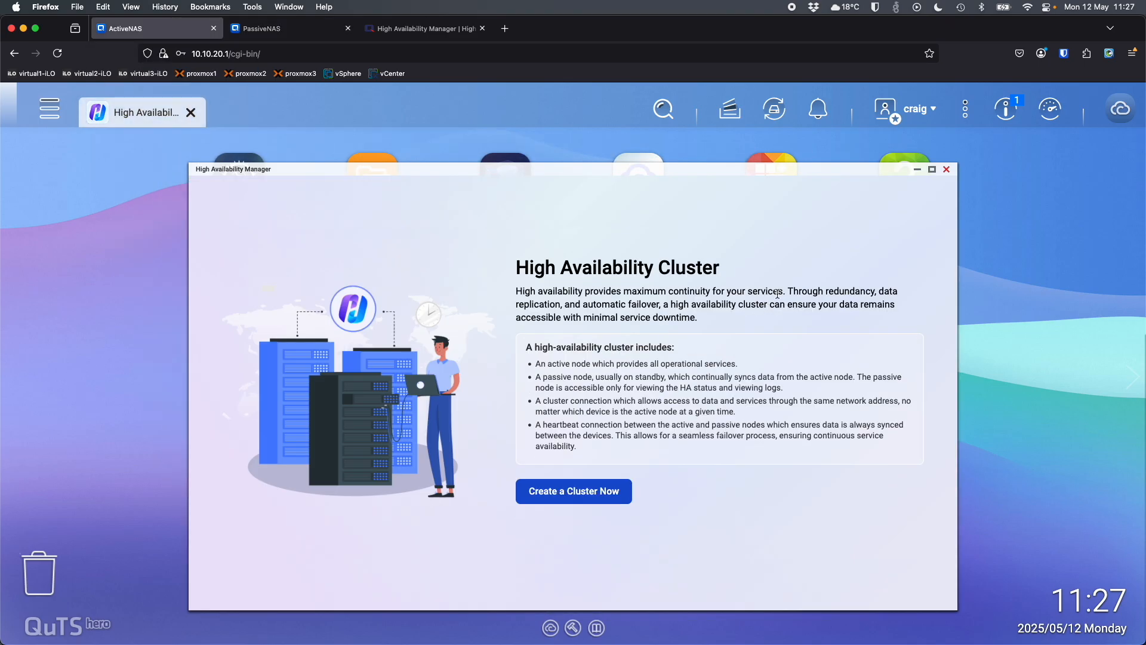
pyautogui.click(931, 168)
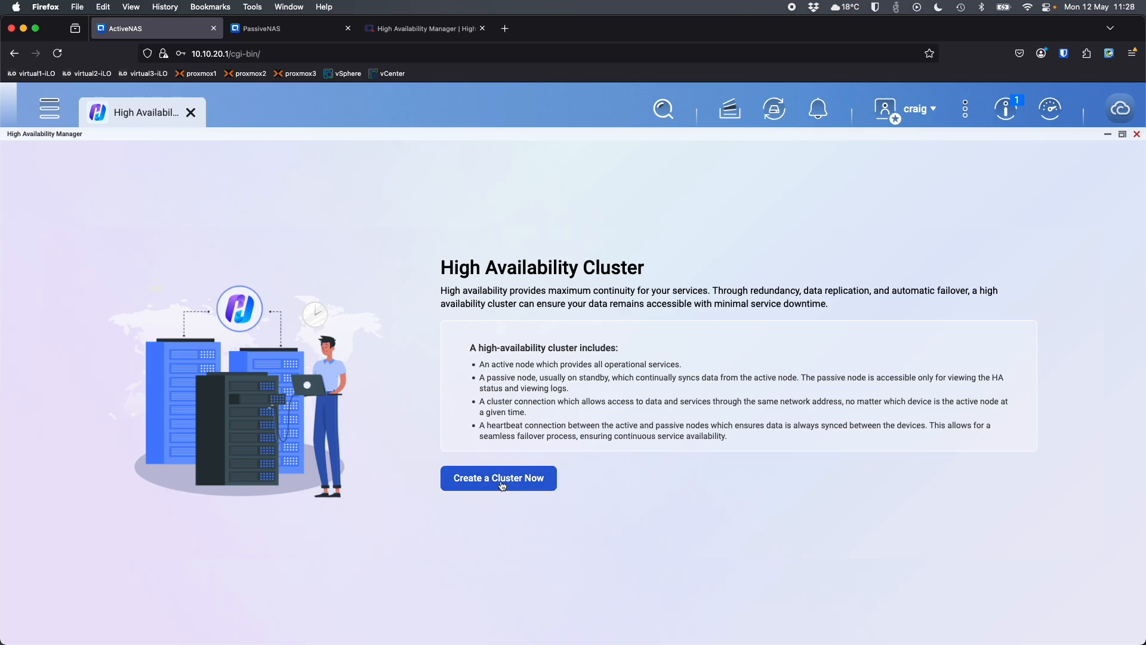
pyautogui.click(499, 478)
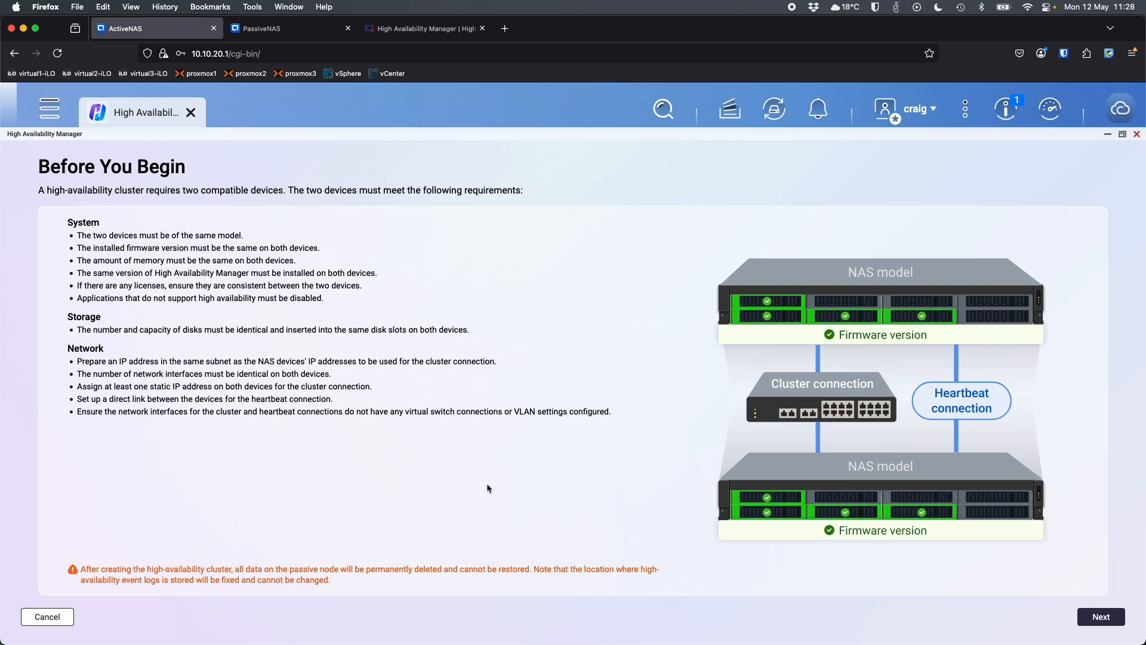
pyautogui.moveTo(854, 480)
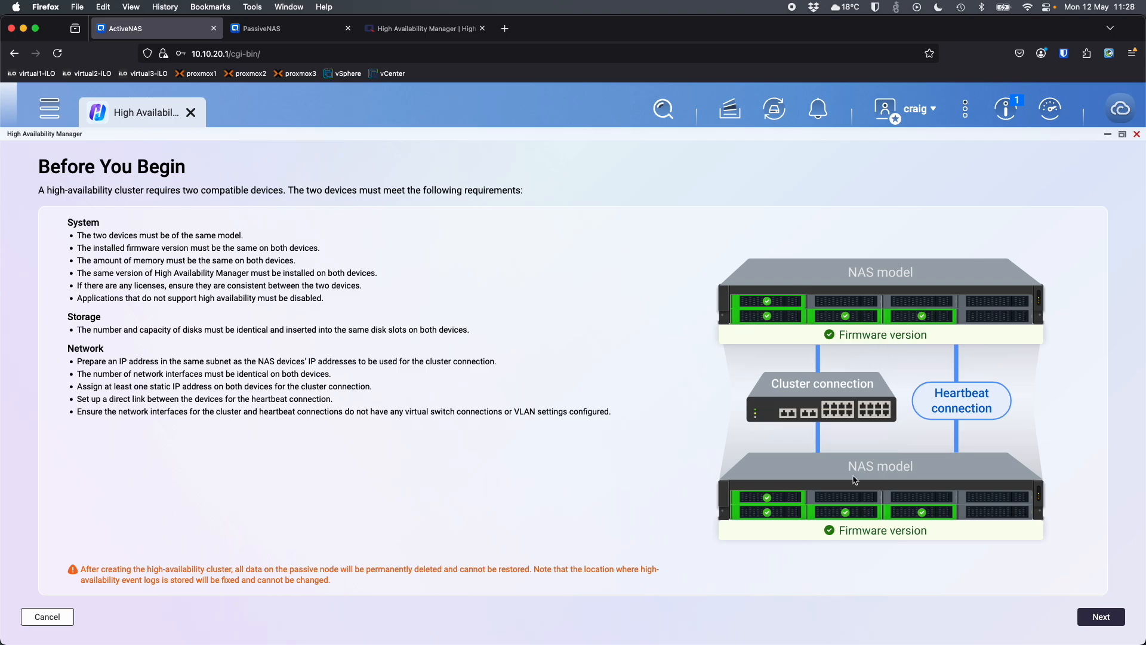
pyautogui.moveTo(828, 226)
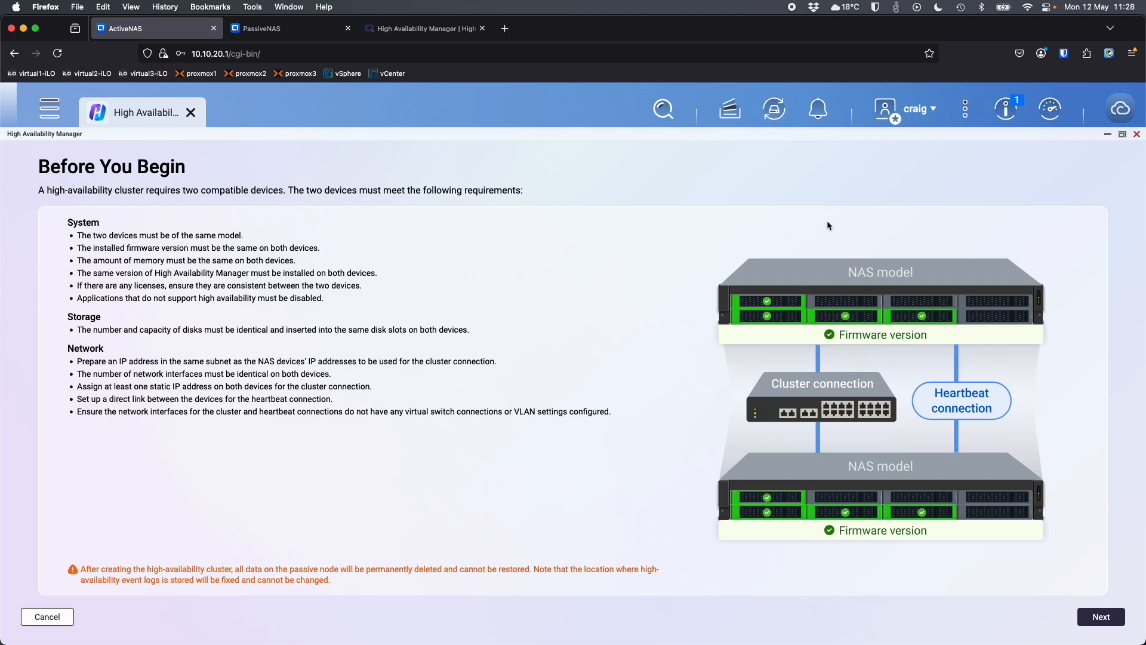
pyautogui.moveTo(816, 460)
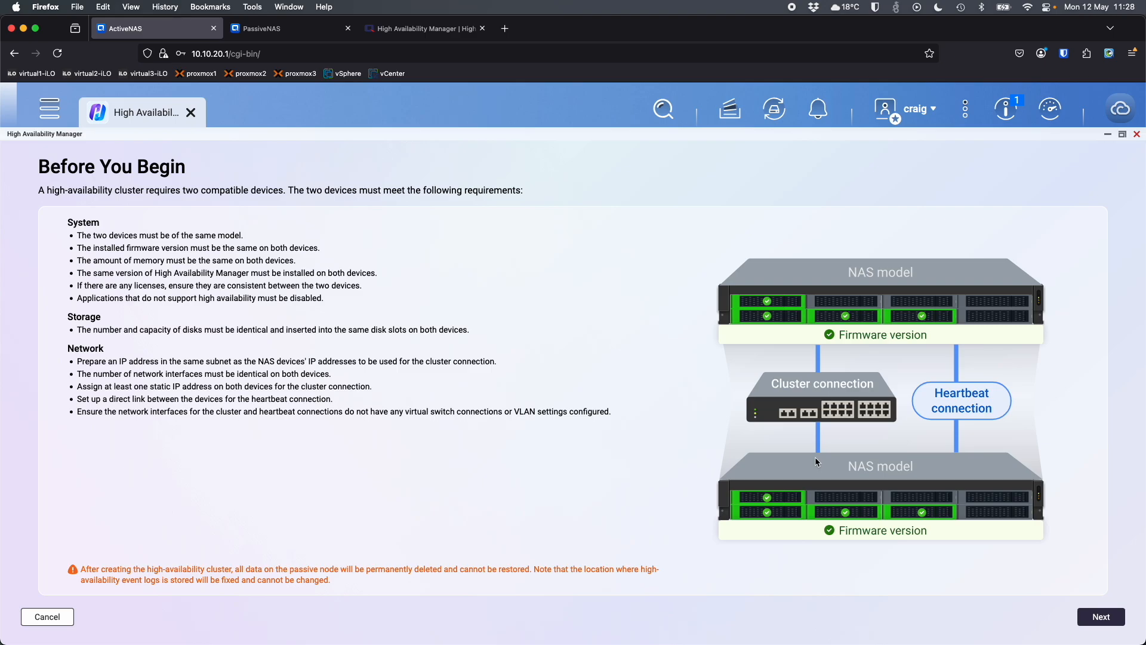
pyautogui.moveTo(943, 426)
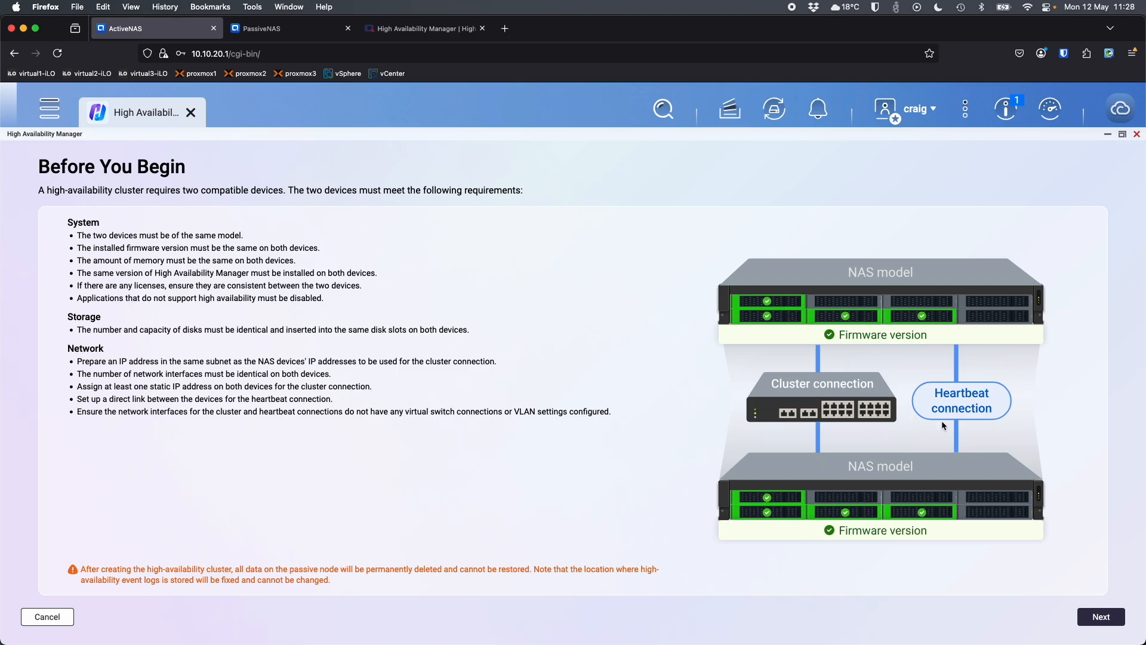
pyautogui.moveTo(923, 415)
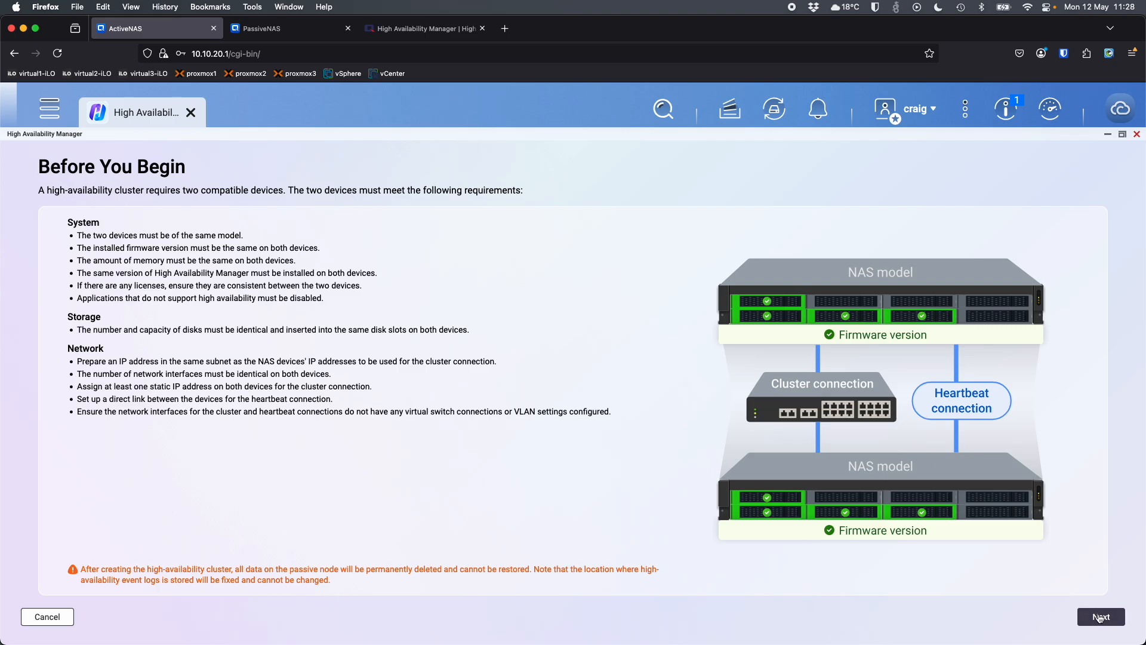
# Assign Adapter 1 as the cluster connection and Adapter 2 as the heartbeat, then verify them.
pyautogui.click(1101, 616)
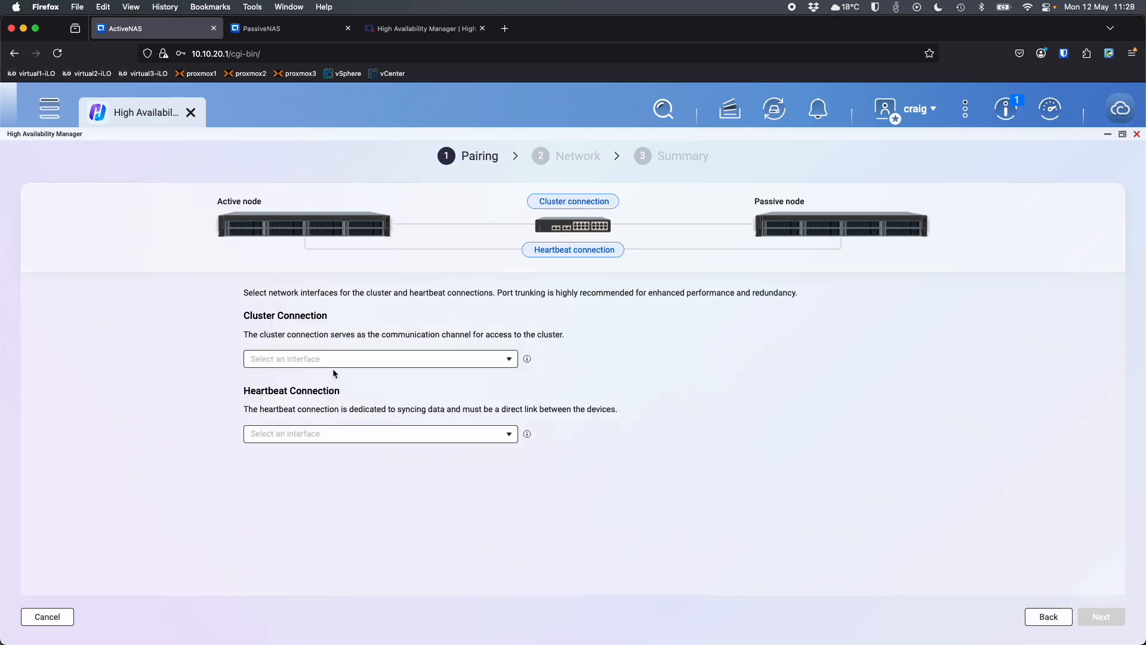
pyautogui.moveTo(410, 359)
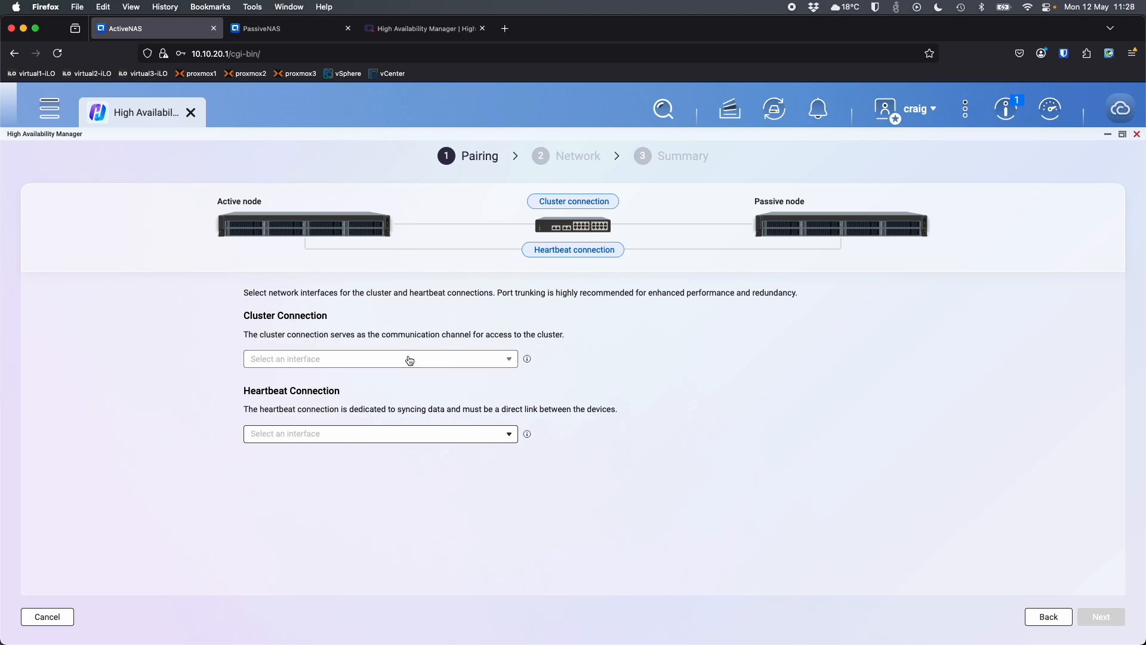
pyautogui.click(380, 358)
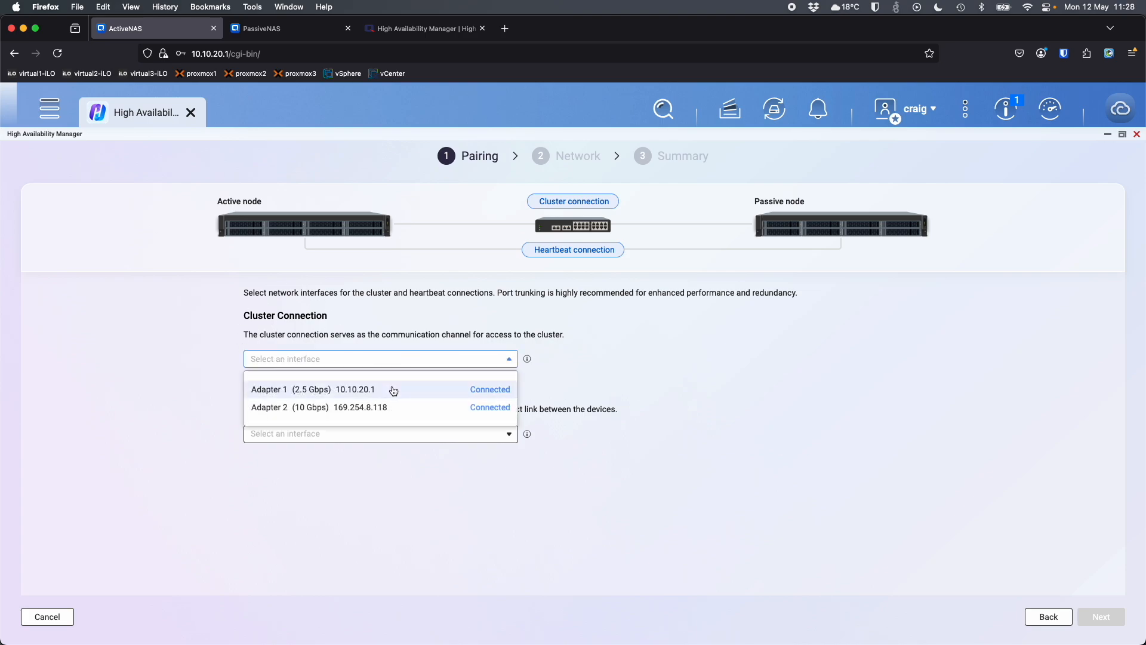
pyautogui.click(311, 389)
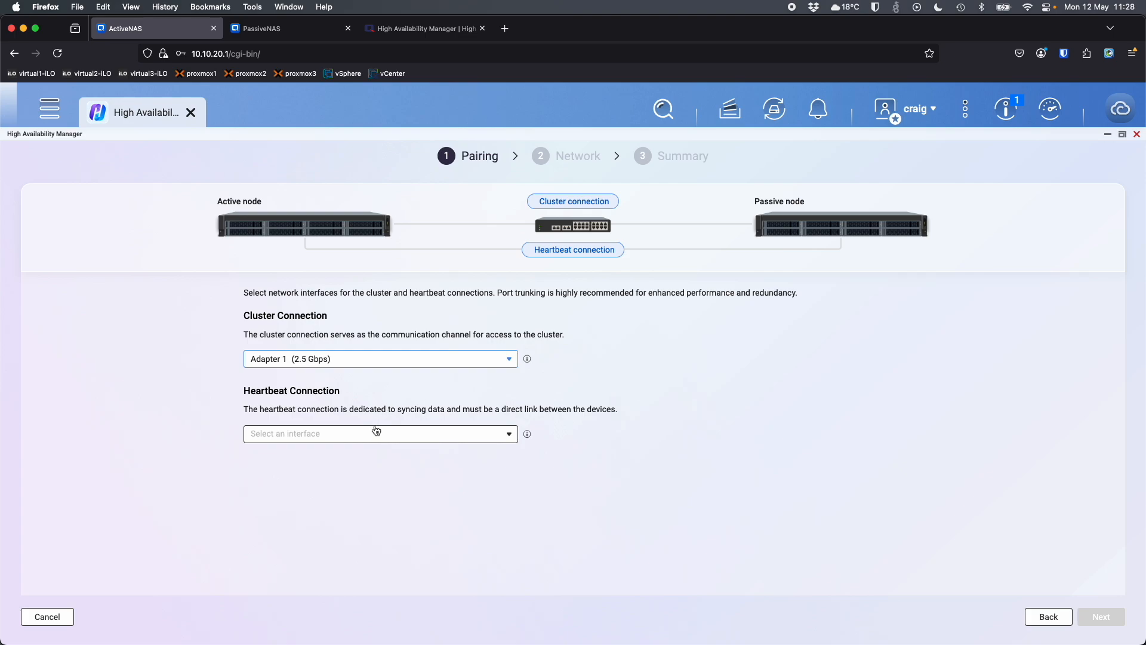
pyautogui.click(379, 434)
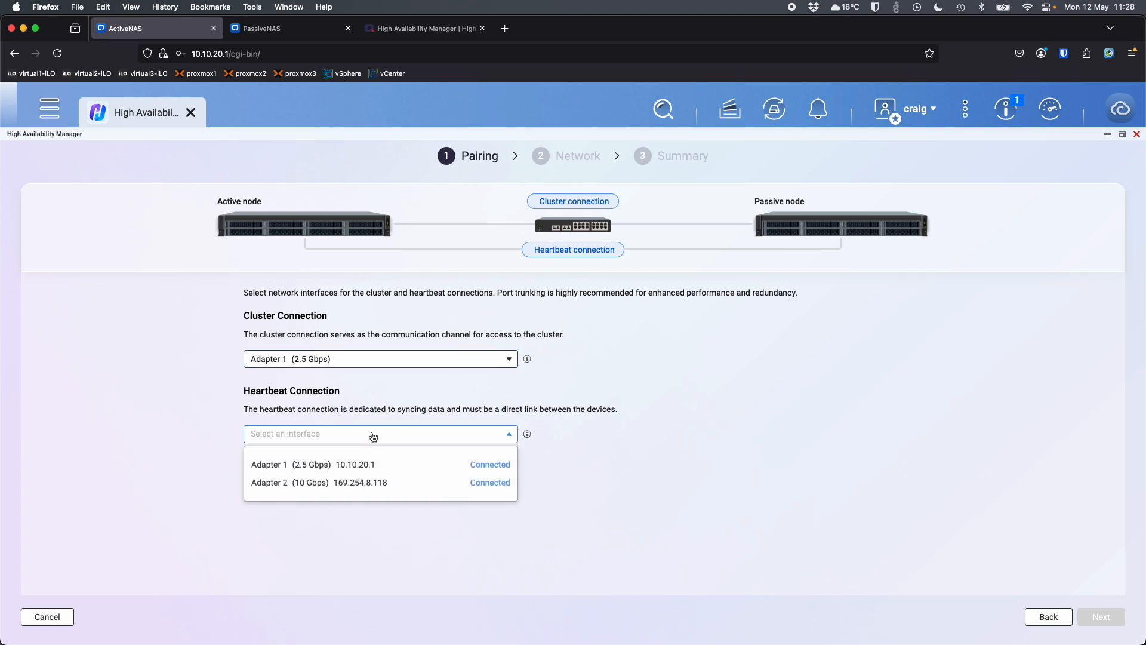
pyautogui.click(318, 481)
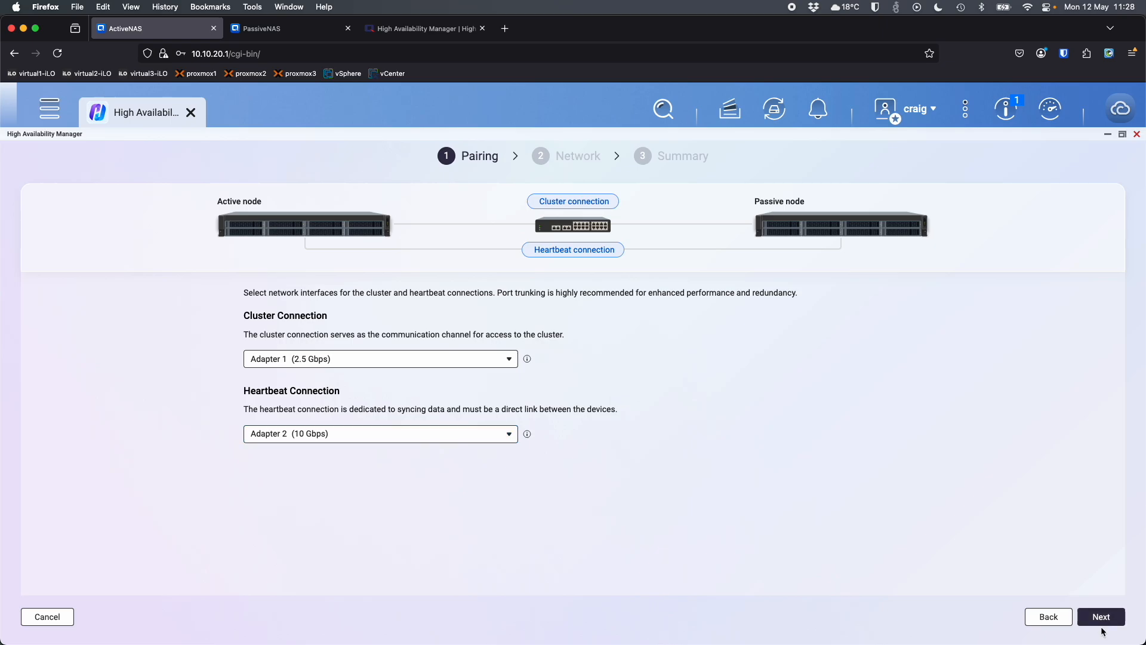
pyautogui.click(1100, 616)
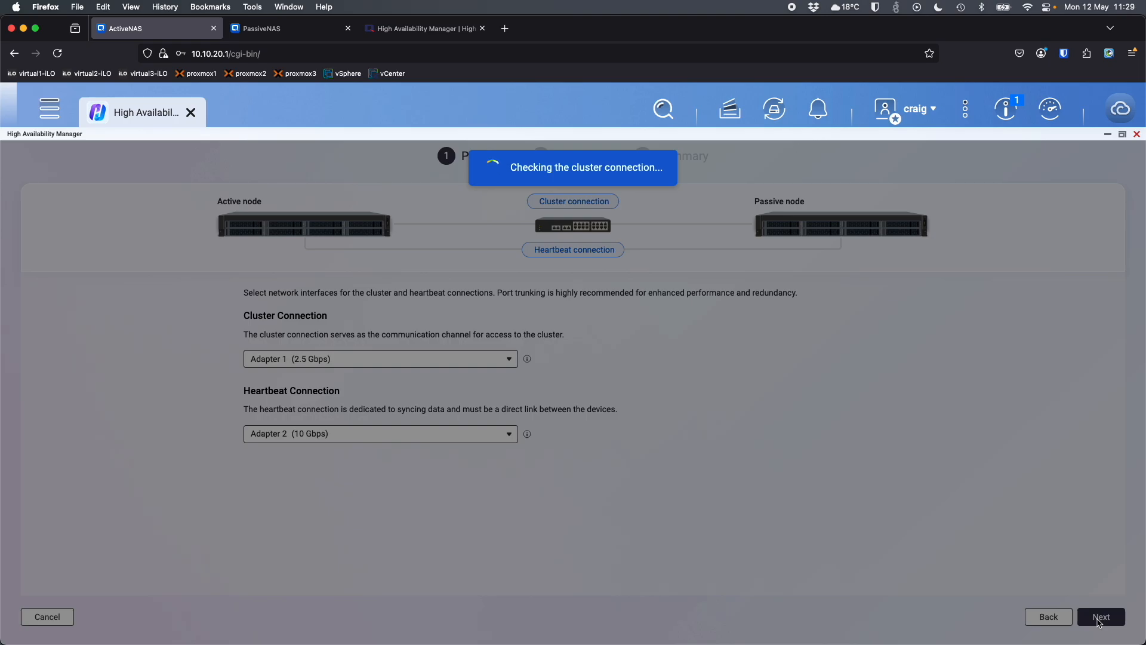
pyautogui.click(1099, 616)
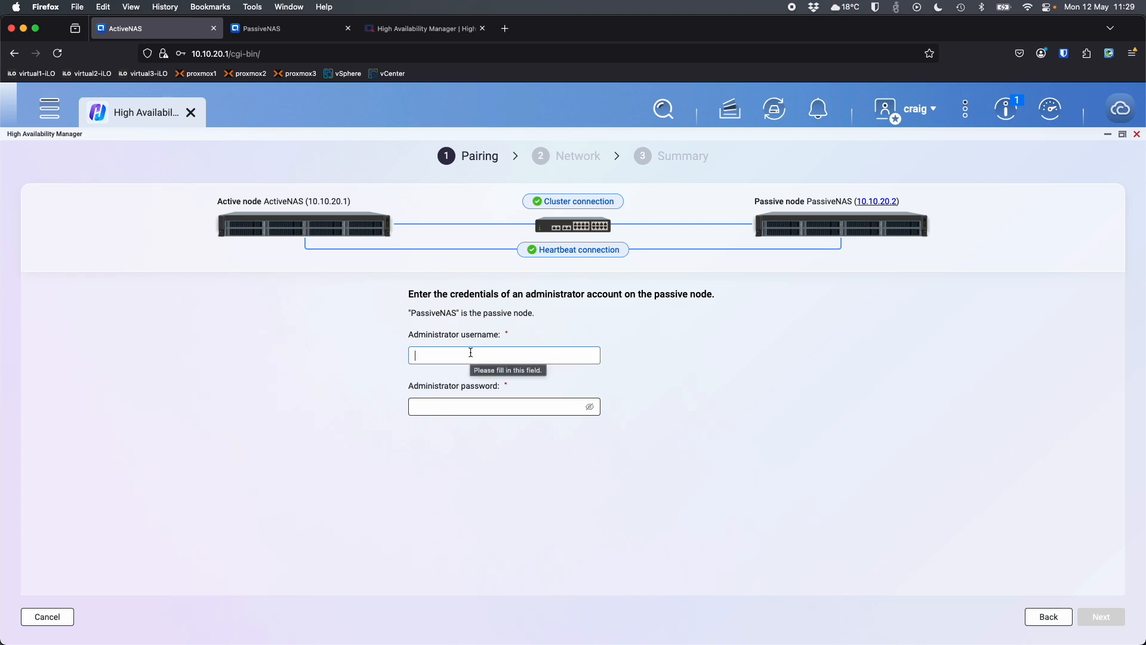
# Log in to the passive node as administrator 'craig' and decline Firefox's save-password prompt.
pyautogui.write('craig')
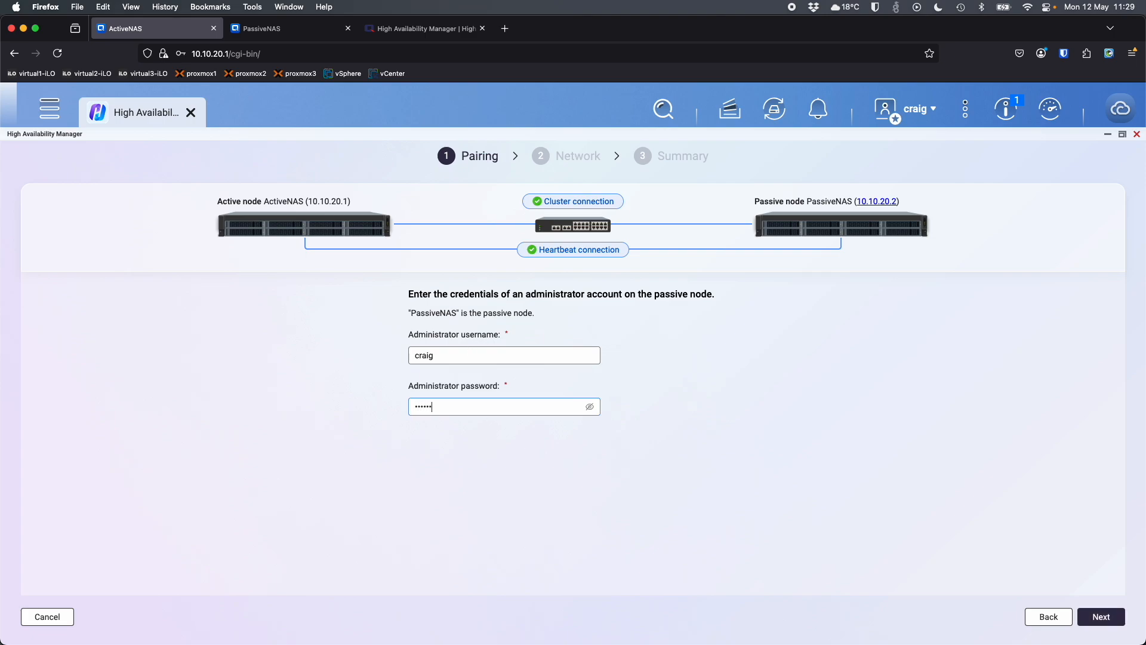
pyautogui.click(1099, 616)
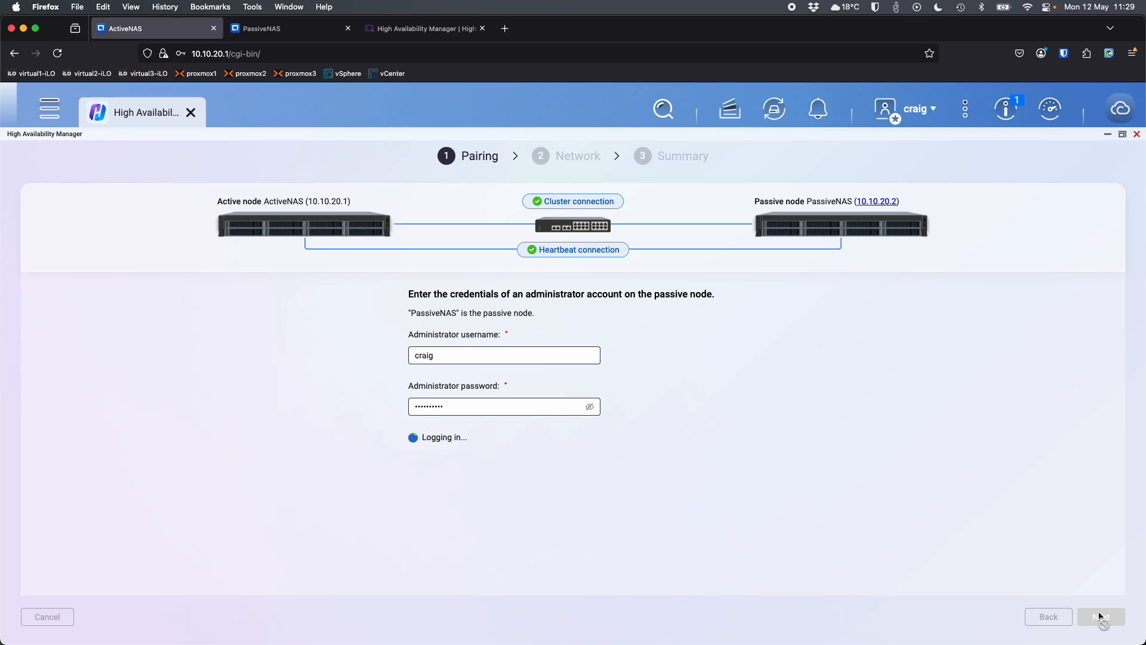
pyautogui.click(1101, 616)
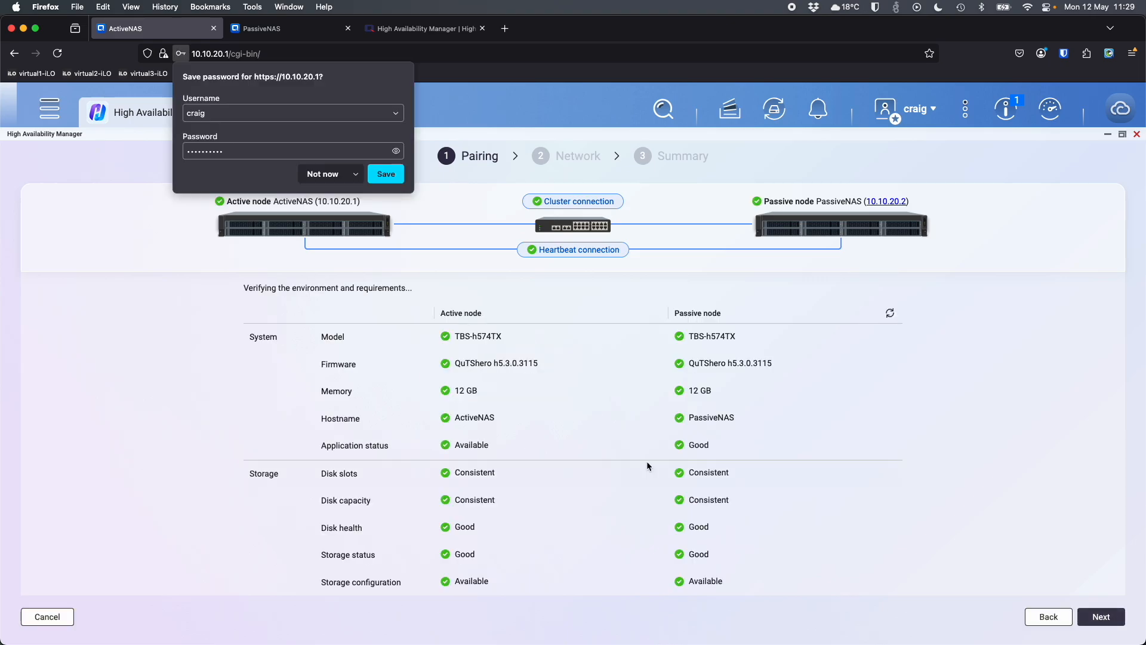
pyautogui.click(322, 174)
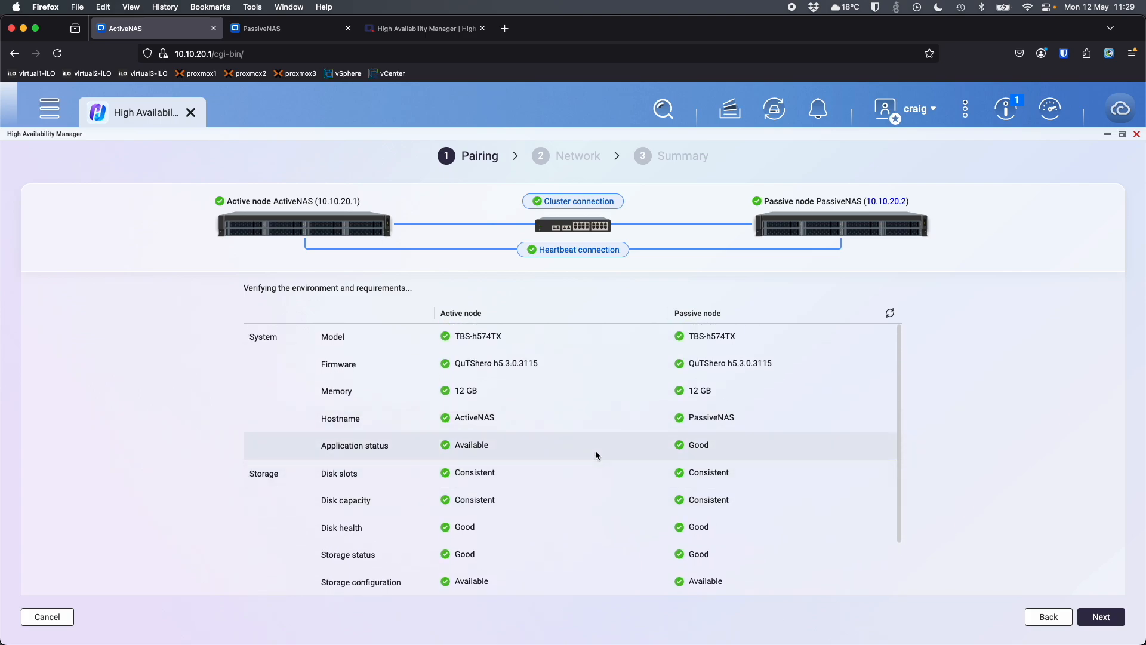
pyautogui.moveTo(460, 389)
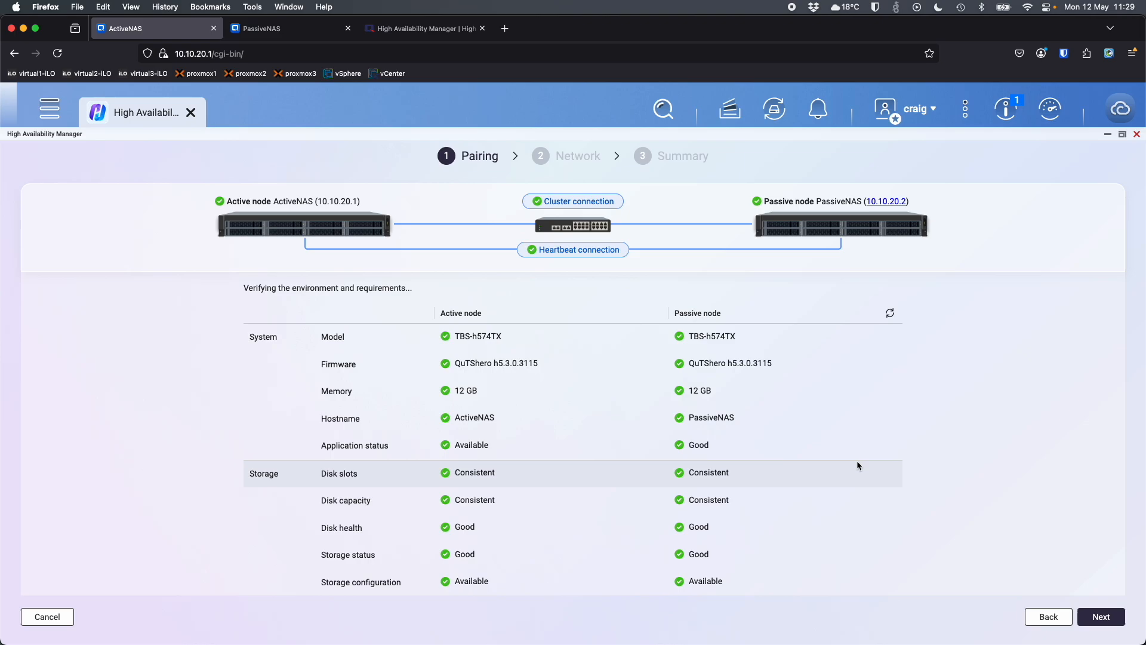
# Name the cluster hostname 'Cluster-01' in the network settings step.
pyautogui.click(1099, 616)
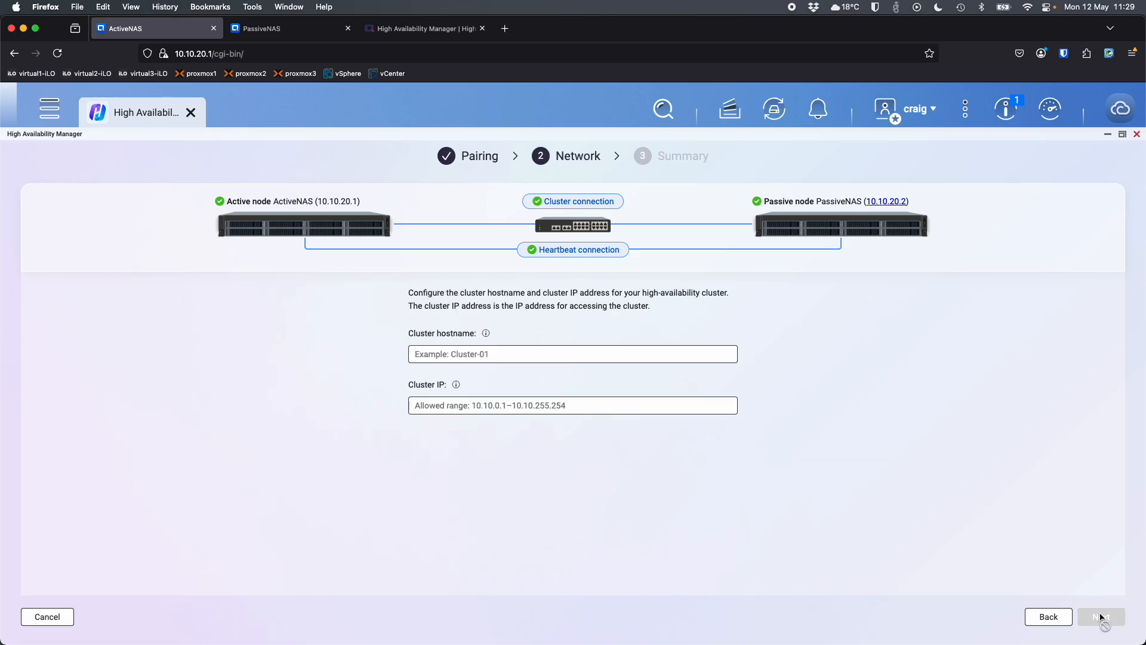
pyautogui.click(573, 353)
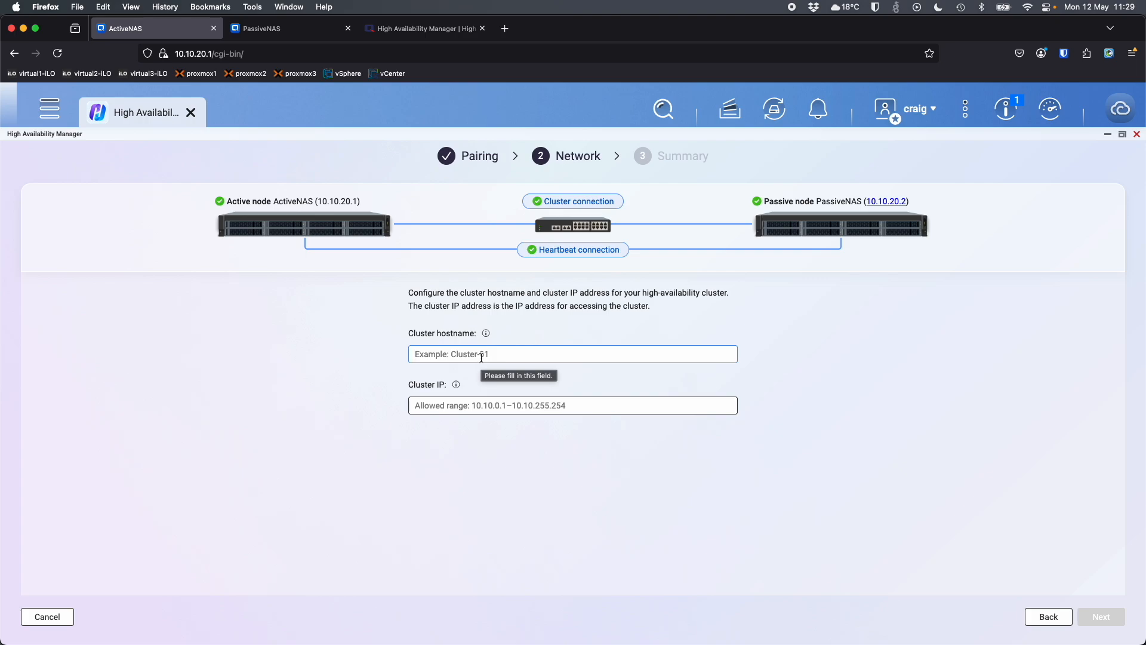
pyautogui.moveTo(510, 352)
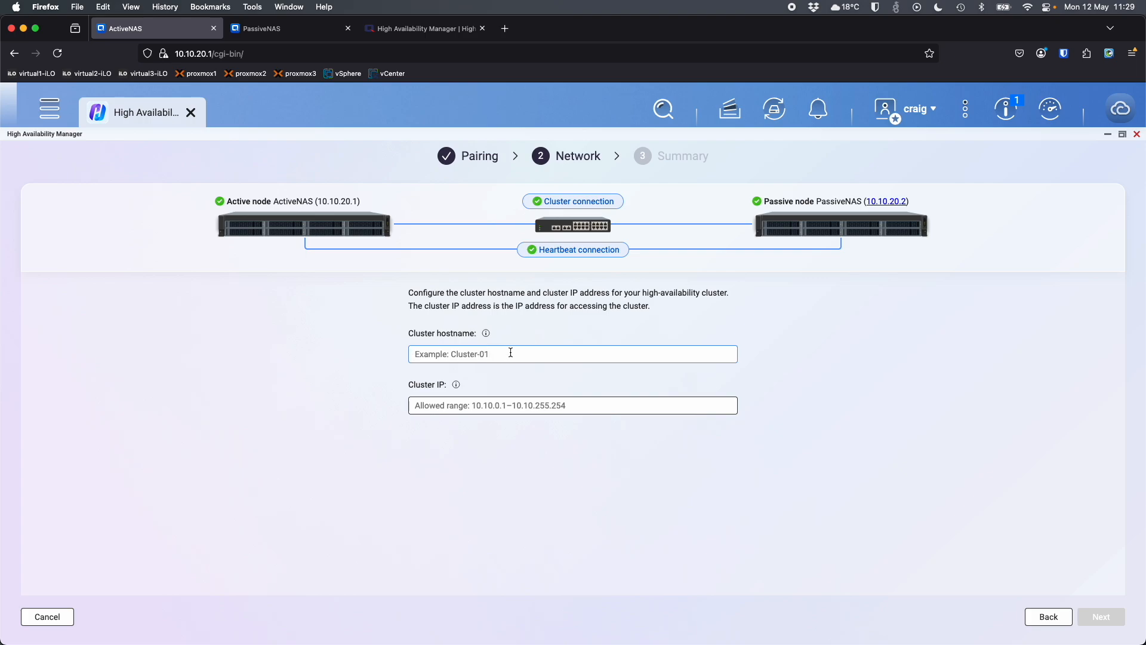
pyautogui.write('C')
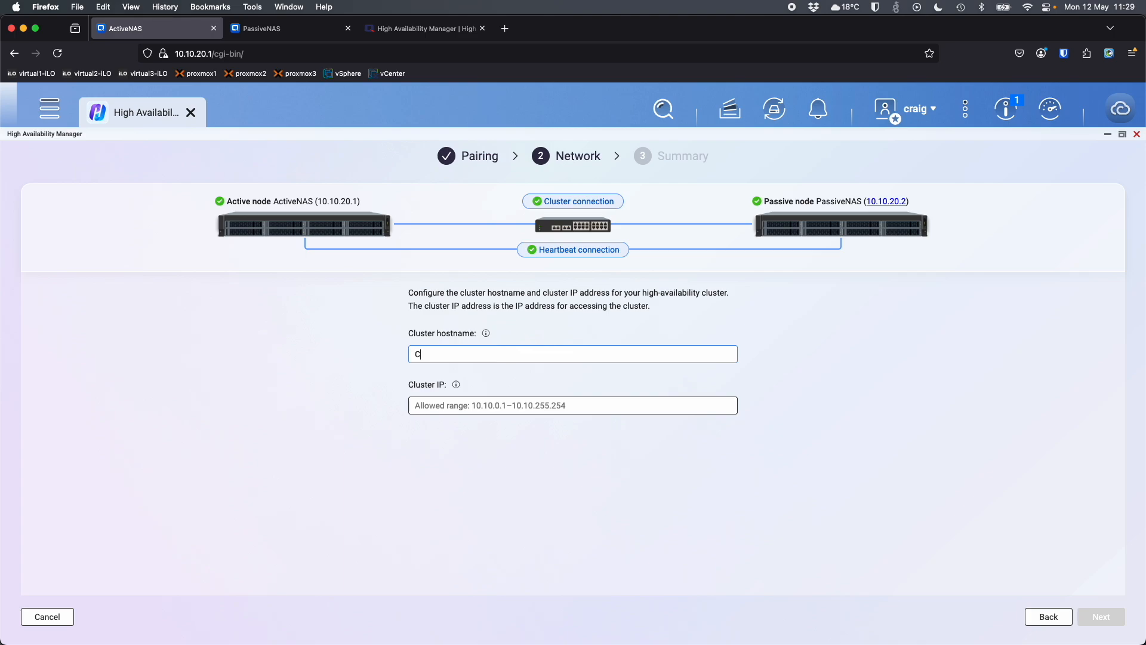
pyautogui.write('luster-01')
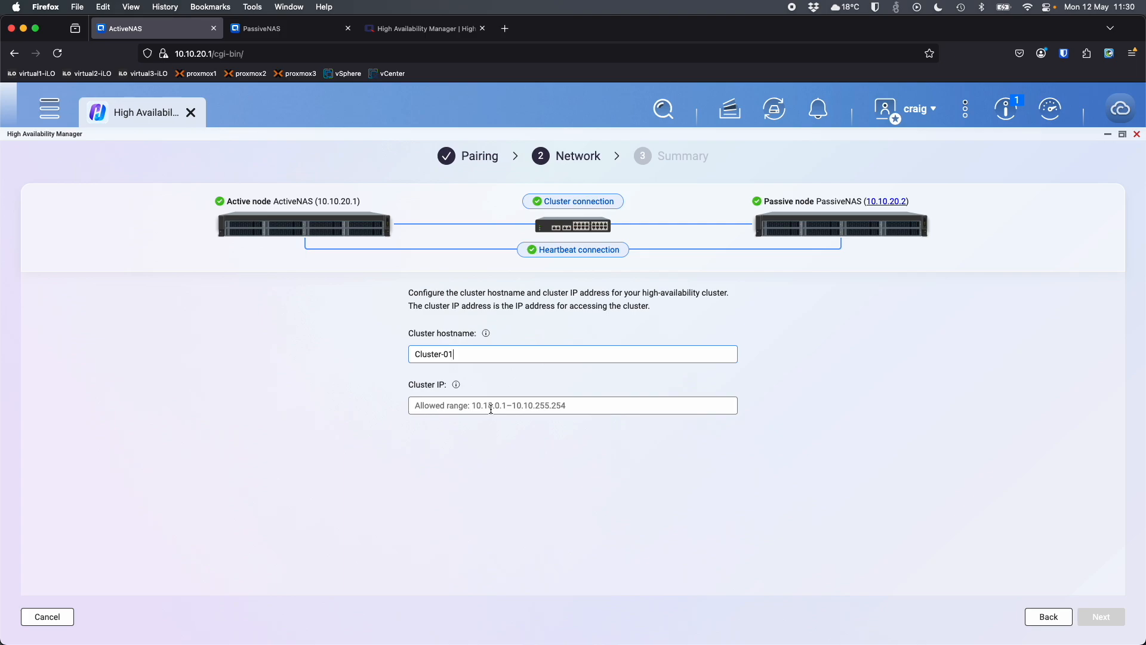
# Set the cluster IP to 10.10.20.5 and submit the network settings for checking.
pyautogui.click(456, 384)
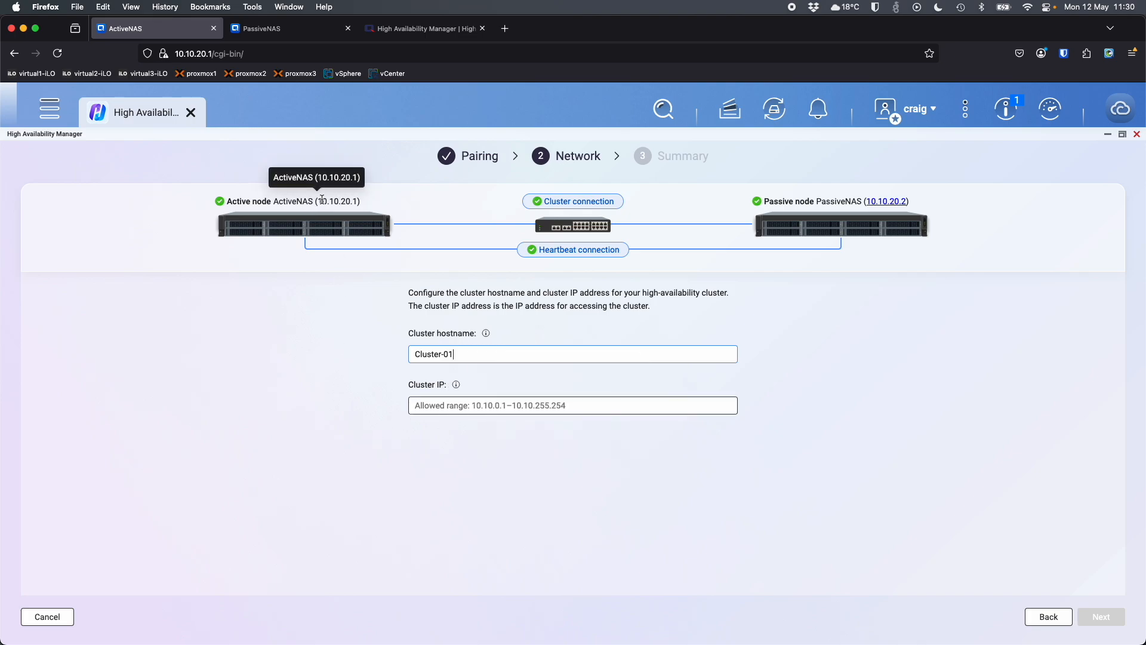
pyautogui.moveTo(885, 201)
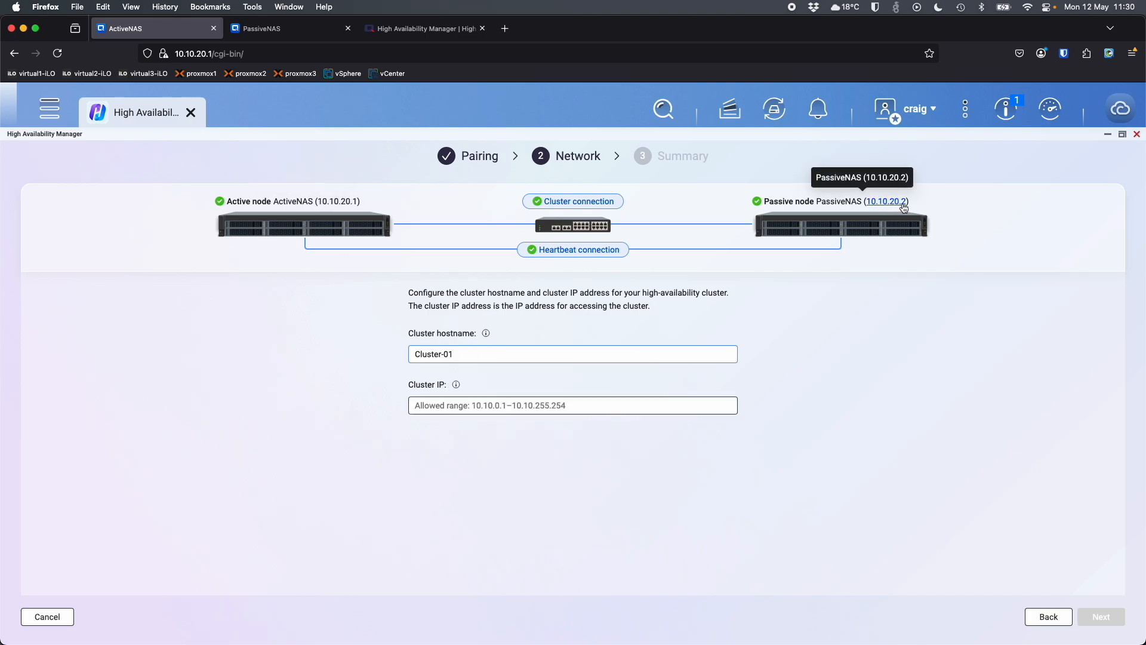
pyautogui.click(572, 405)
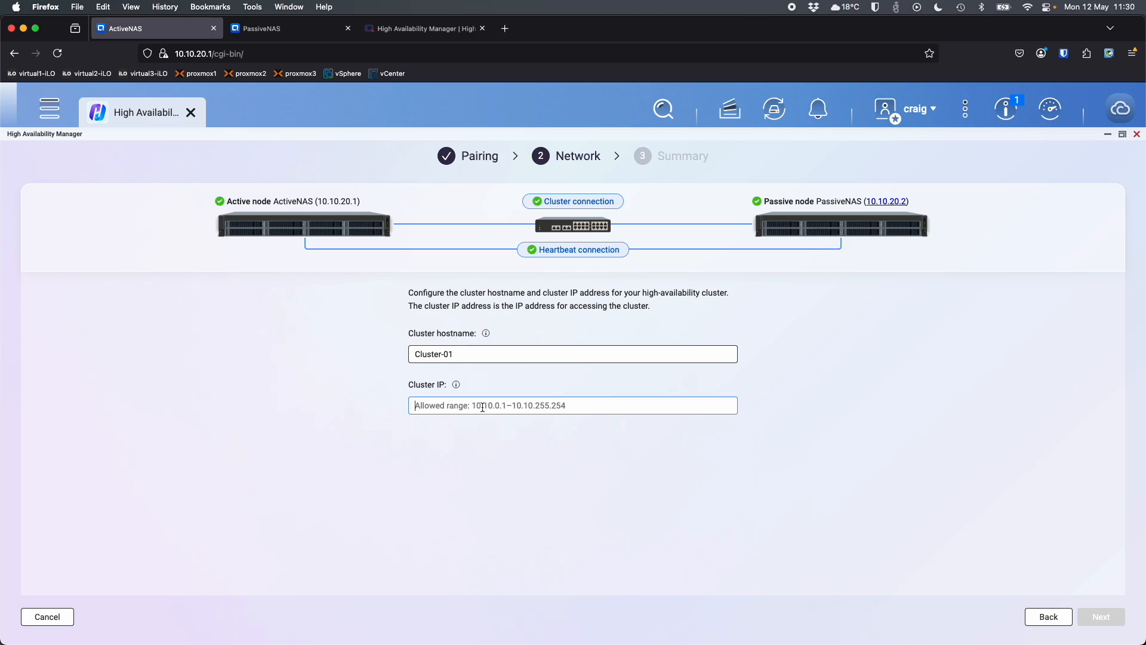
pyautogui.write('10.')
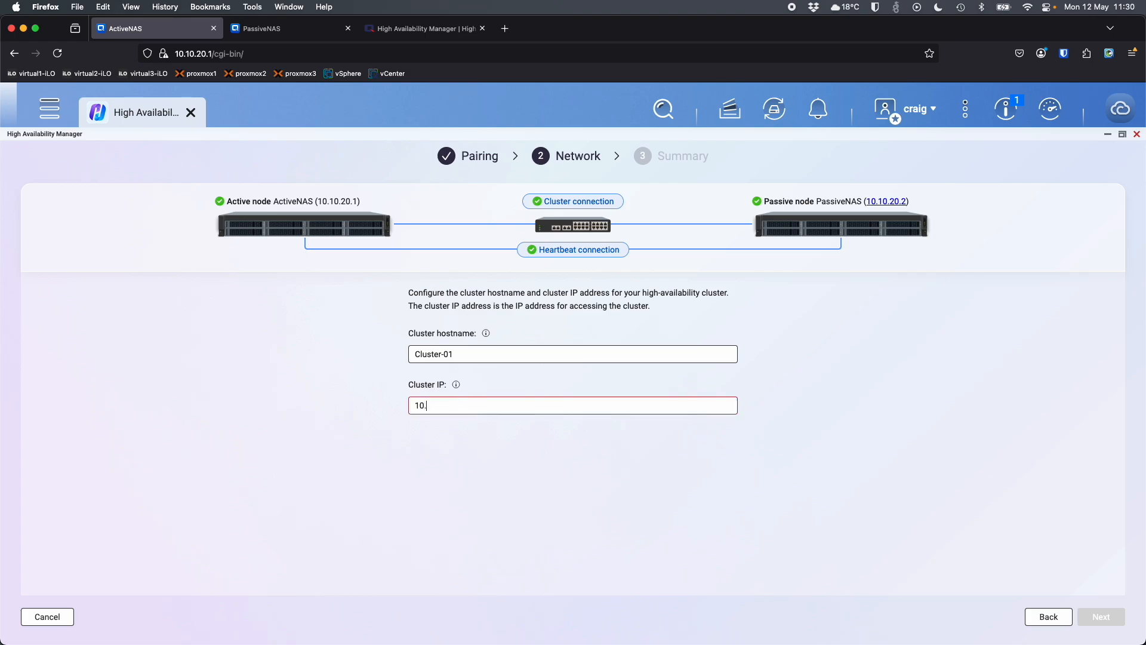
pyautogui.write('10.')
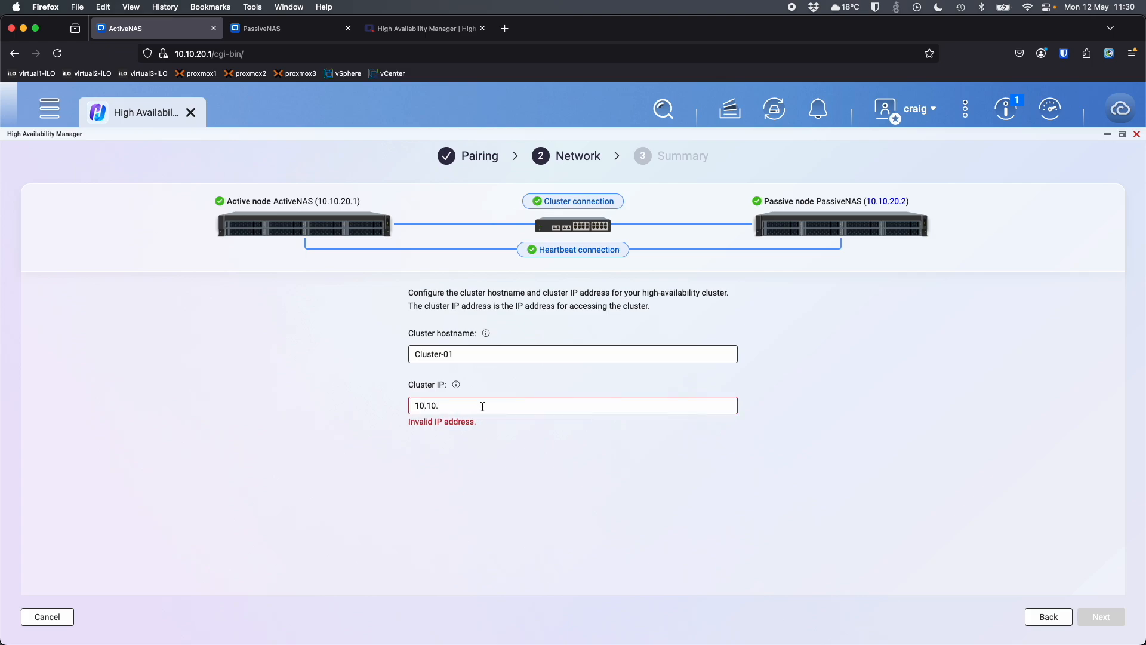
pyautogui.write('20.5')
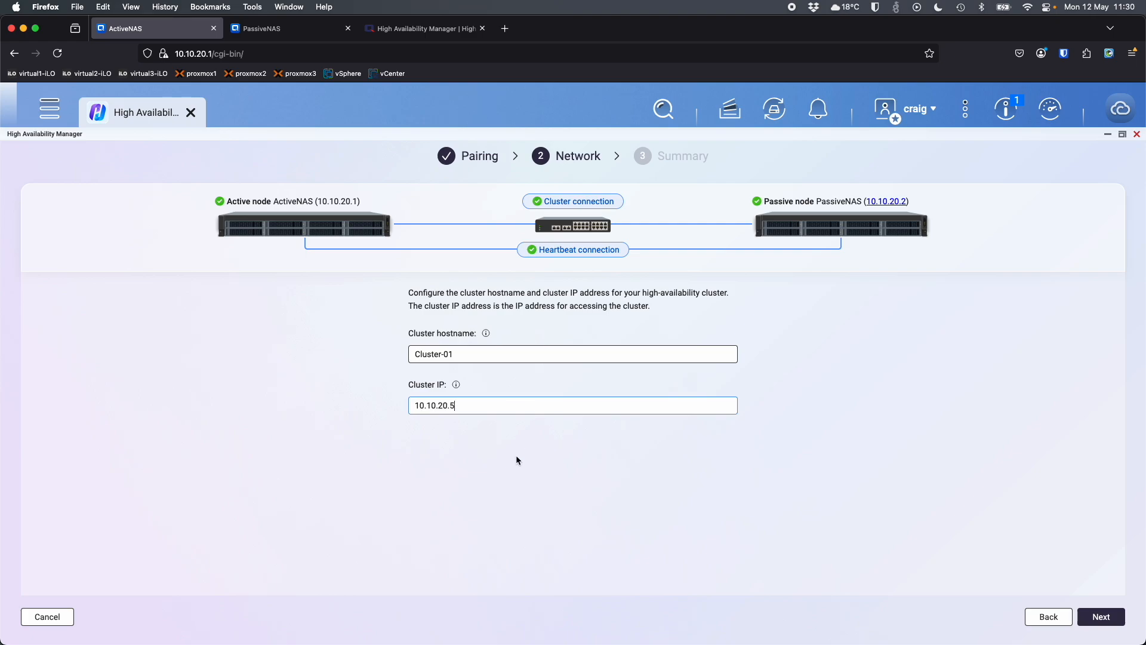
pyautogui.moveTo(478, 426)
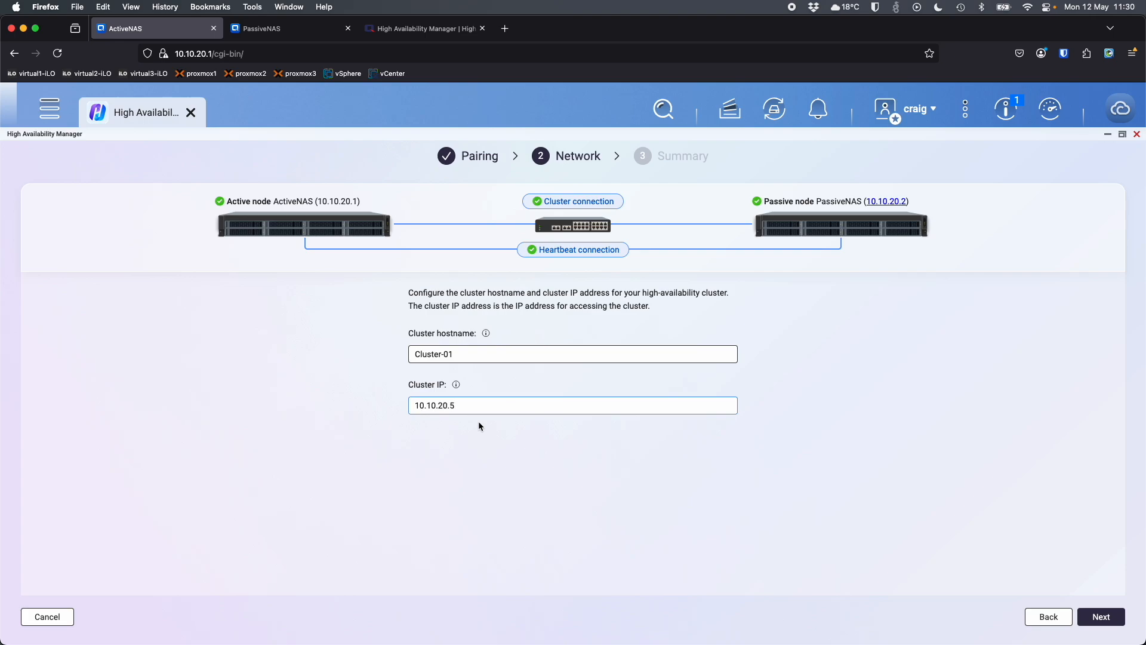
pyautogui.click(571, 405)
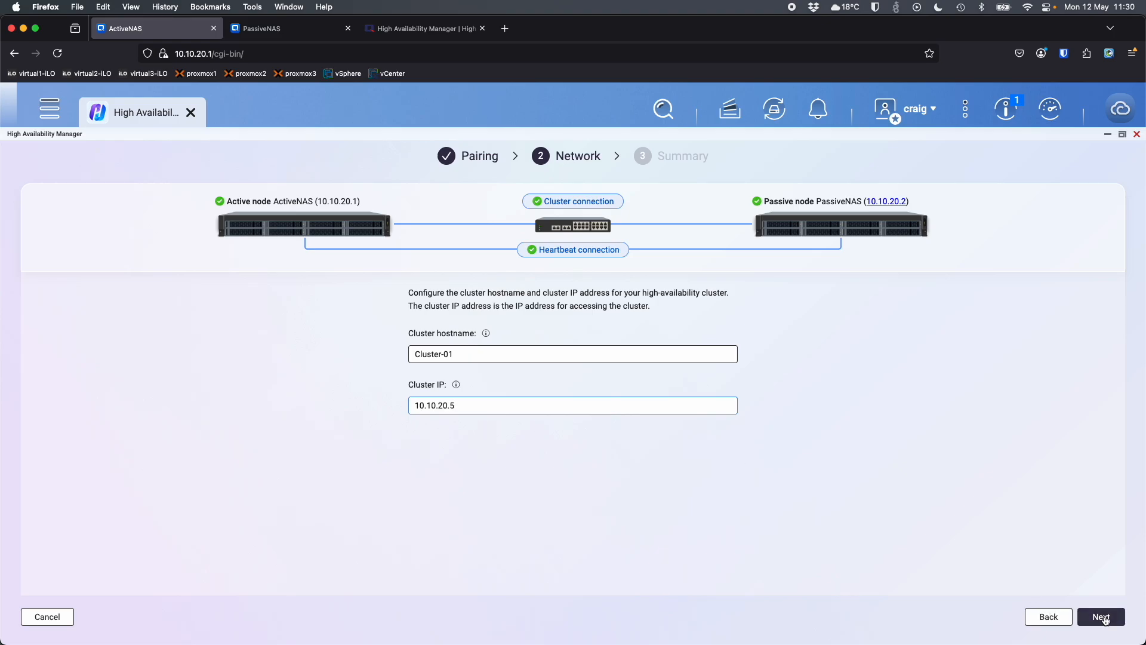
pyautogui.click(1101, 616)
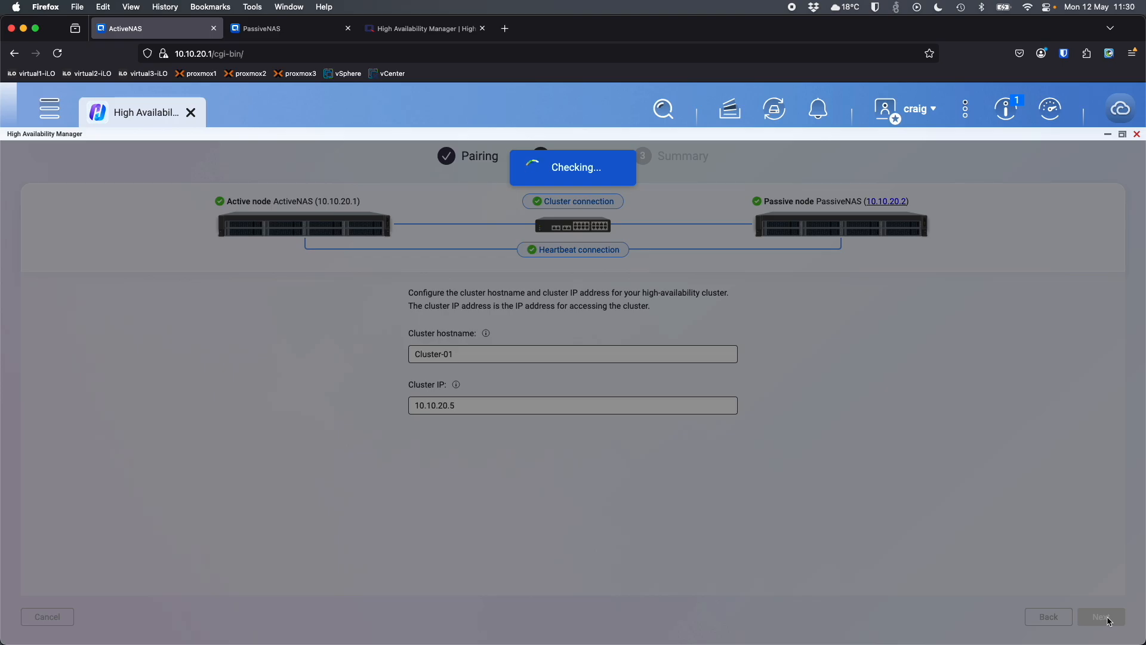
# Confirm the summary of Cluster-01 at 10.10.20.5 with ActiveNAS and PassiveNAS and create it.
pyautogui.click(1102, 616)
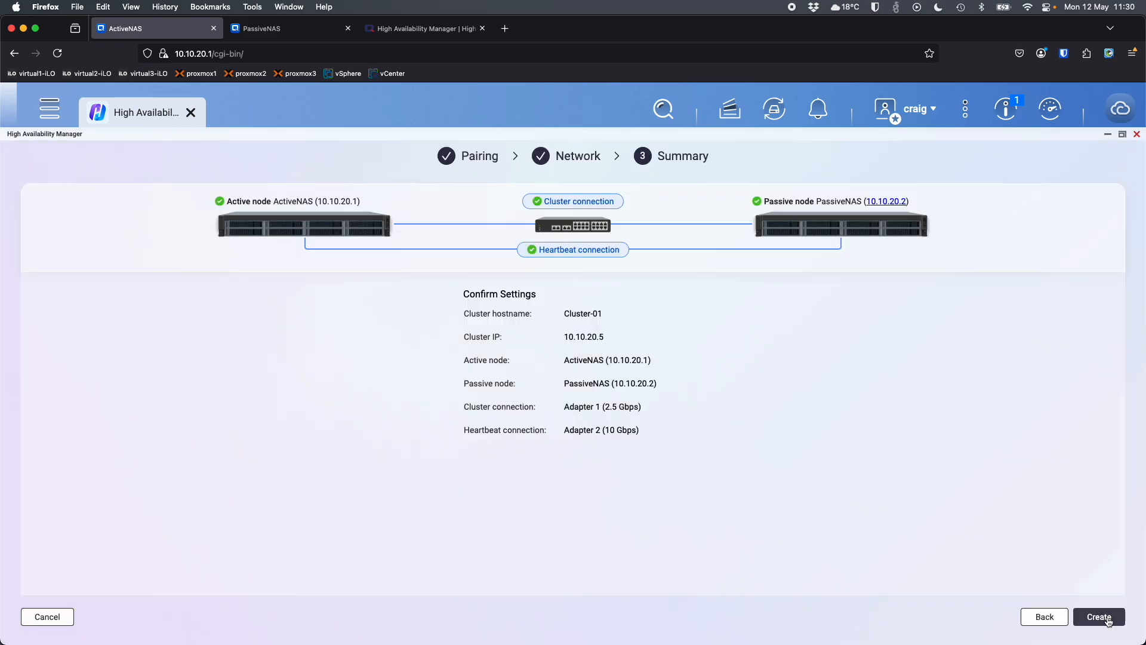
pyautogui.moveTo(943, 499)
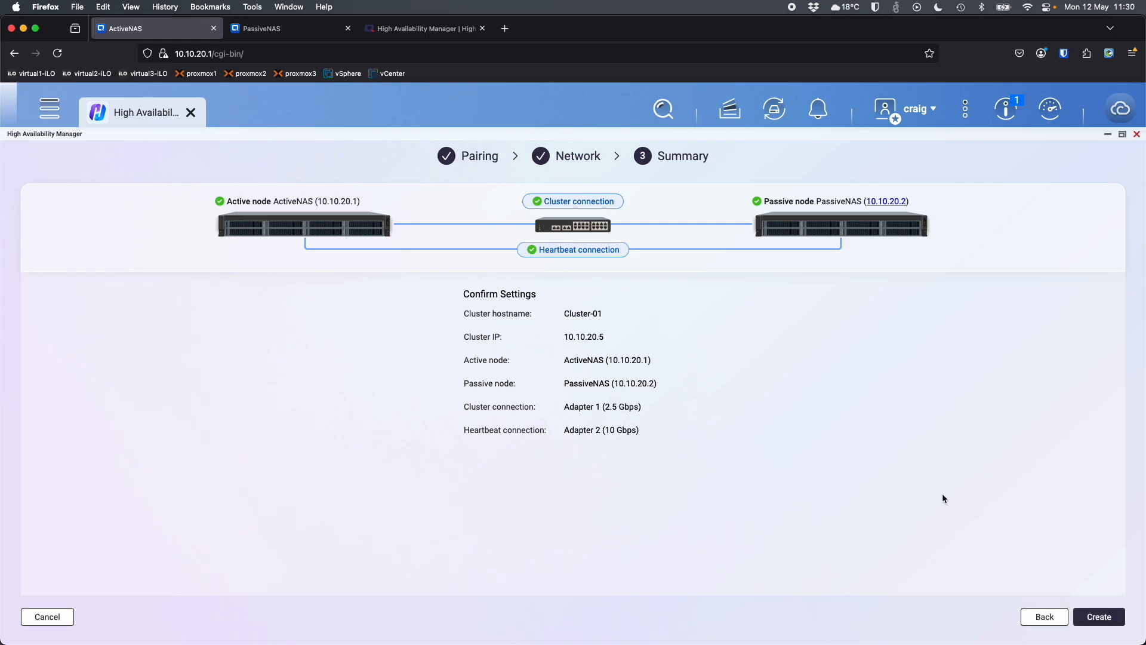
pyautogui.moveTo(1075, 600)
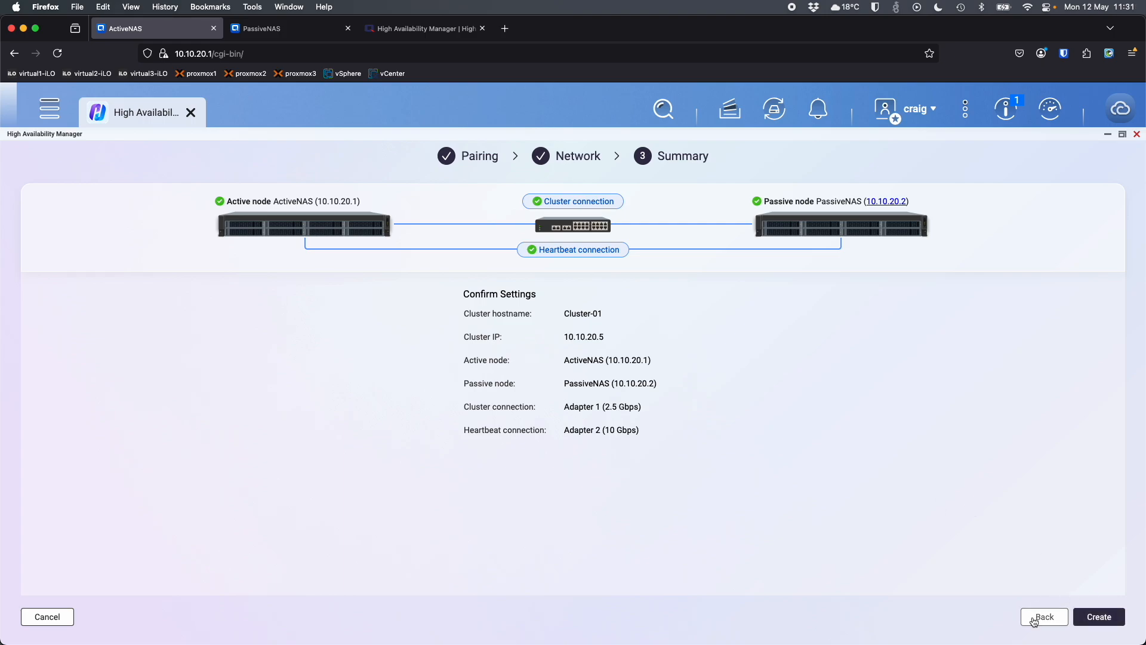
pyautogui.moveTo(1027, 577)
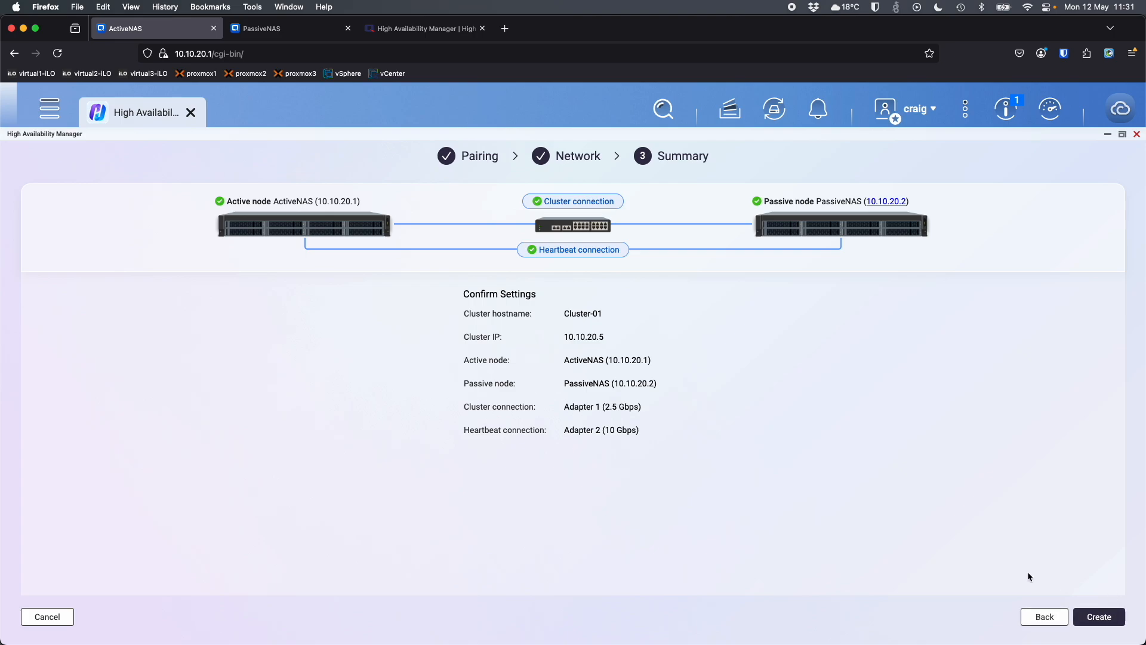
pyautogui.moveTo(1105, 592)
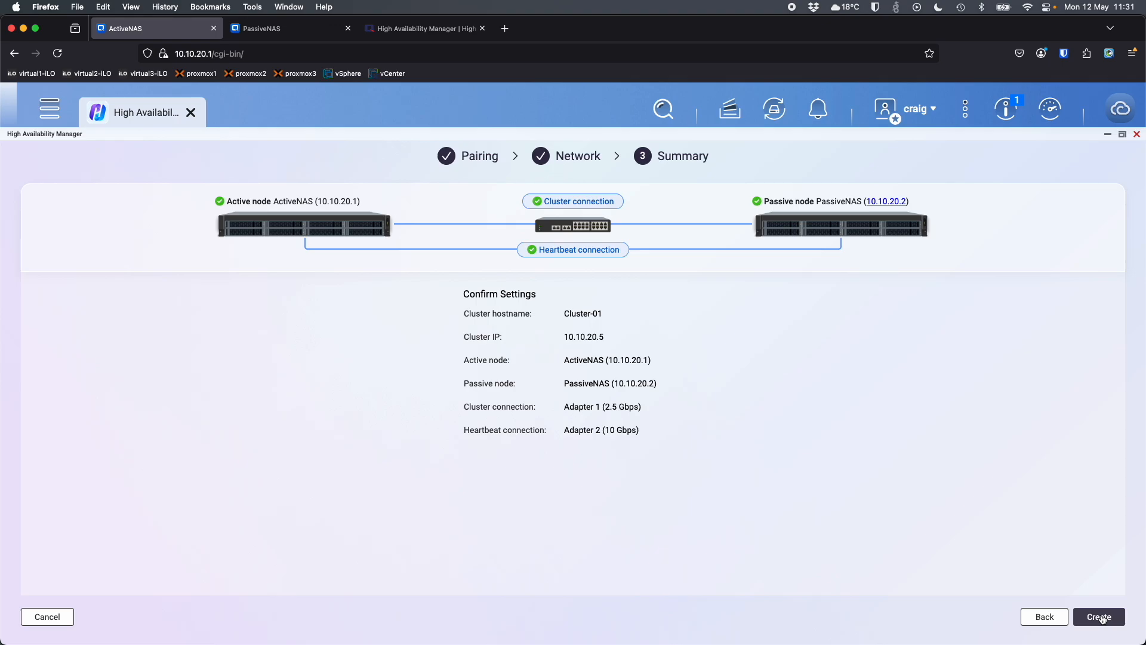
pyautogui.click(1098, 616)
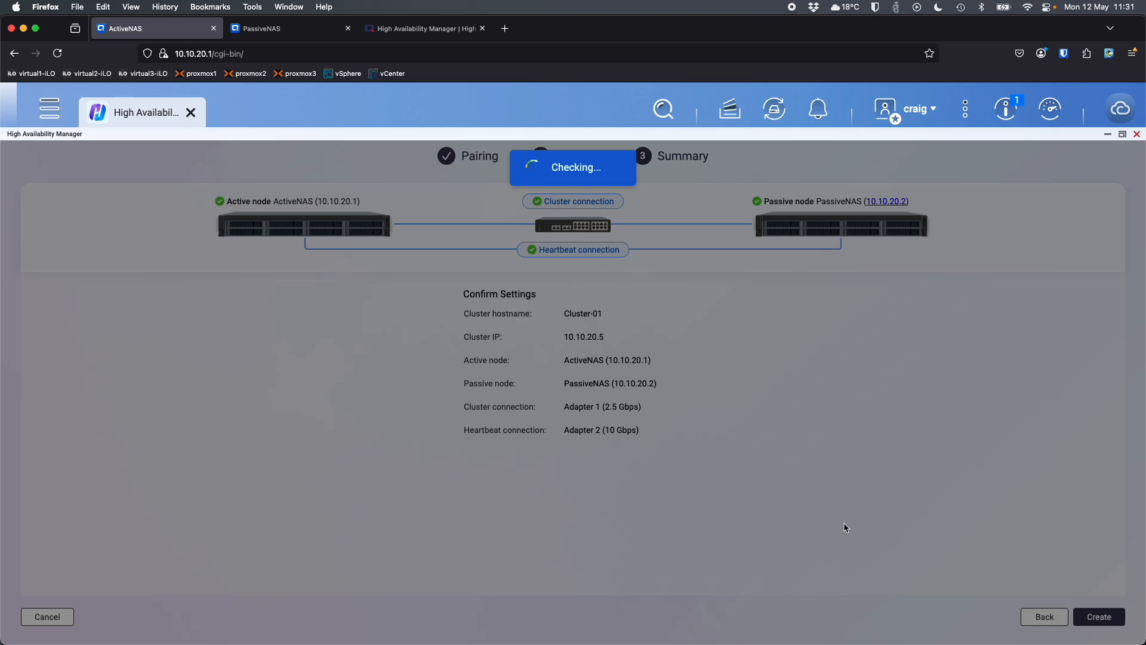
# Acknowledge the passive-node data deletion warning and finish creating Cluster-01.
pyautogui.click(1098, 616)
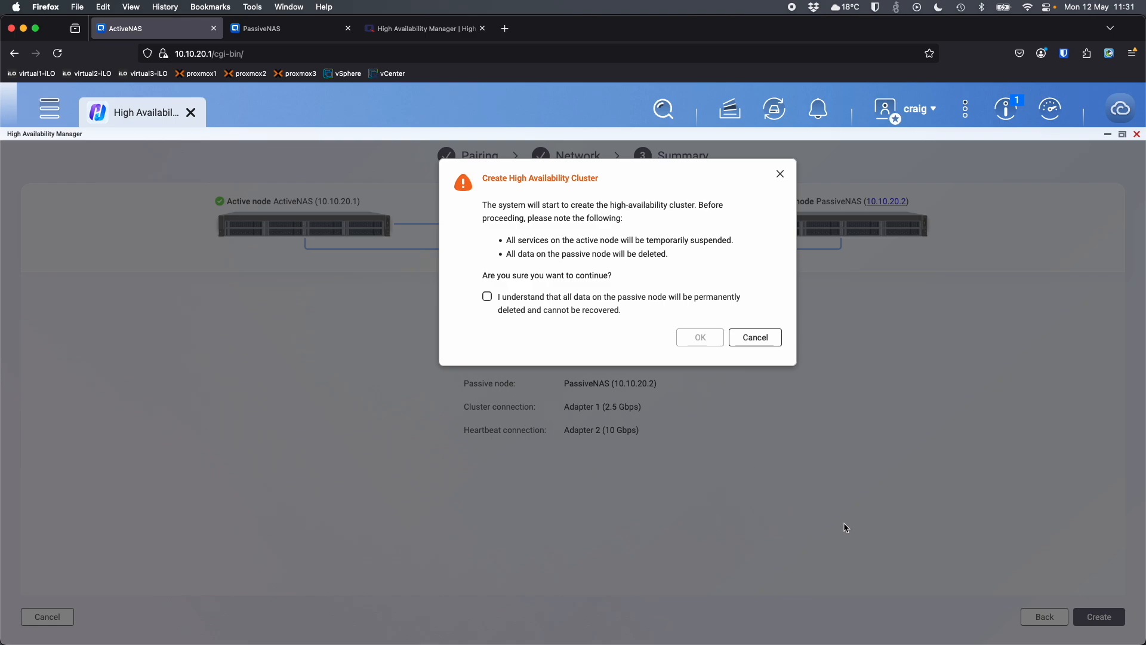
pyautogui.moveTo(593, 356)
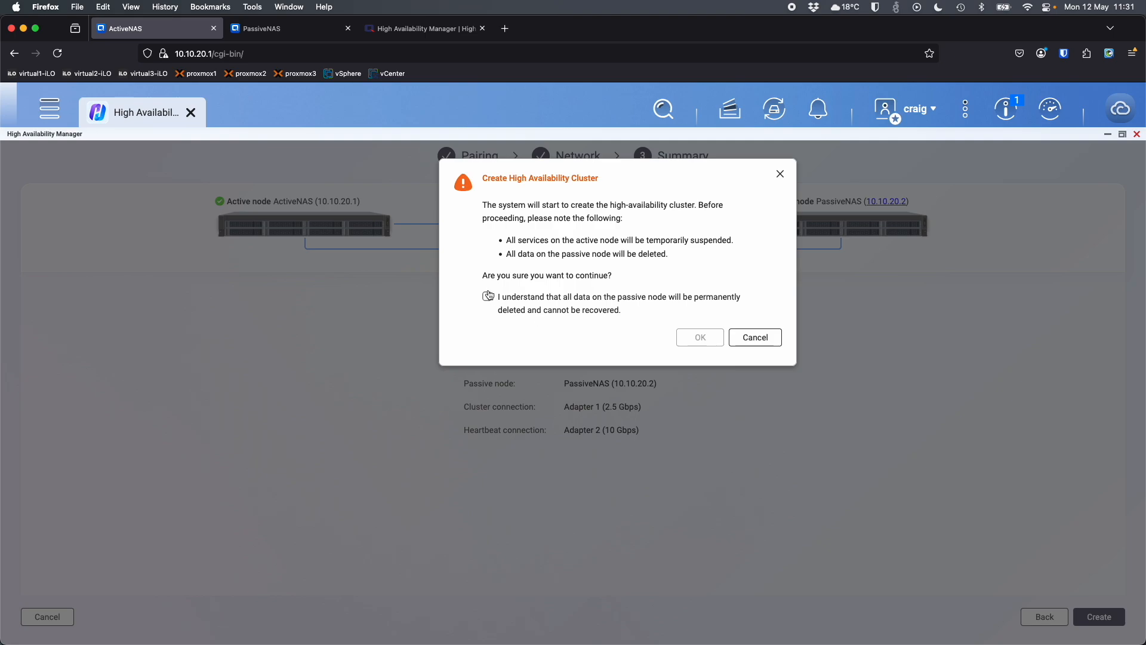
pyautogui.click(487, 296)
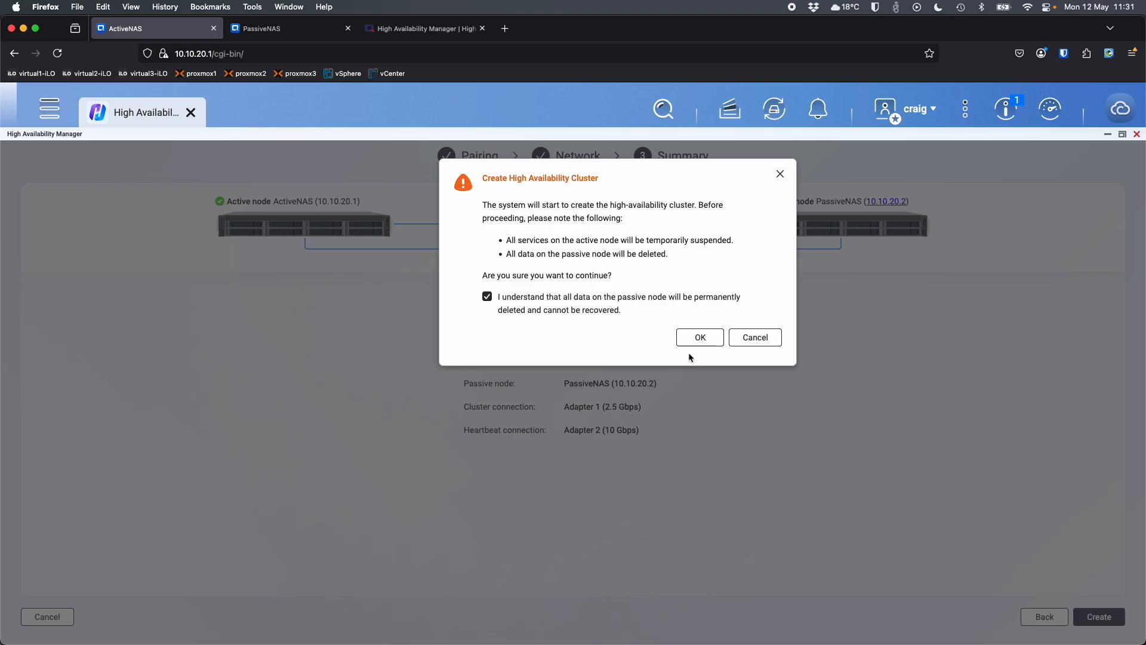
pyautogui.click(698, 337)
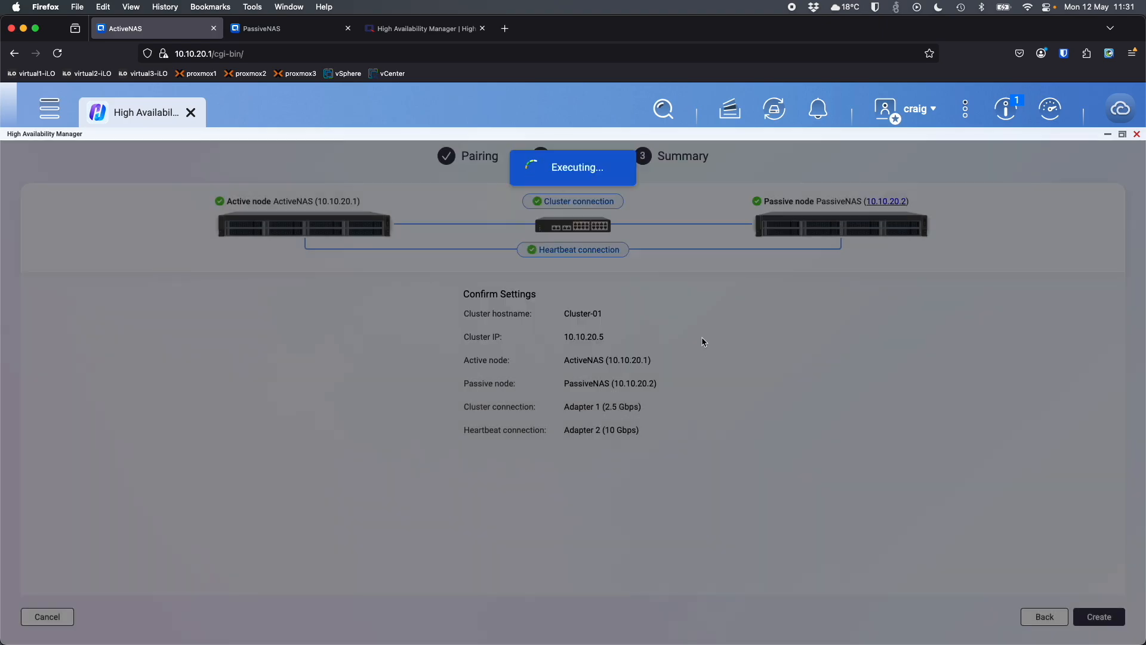
pyautogui.click(1098, 616)
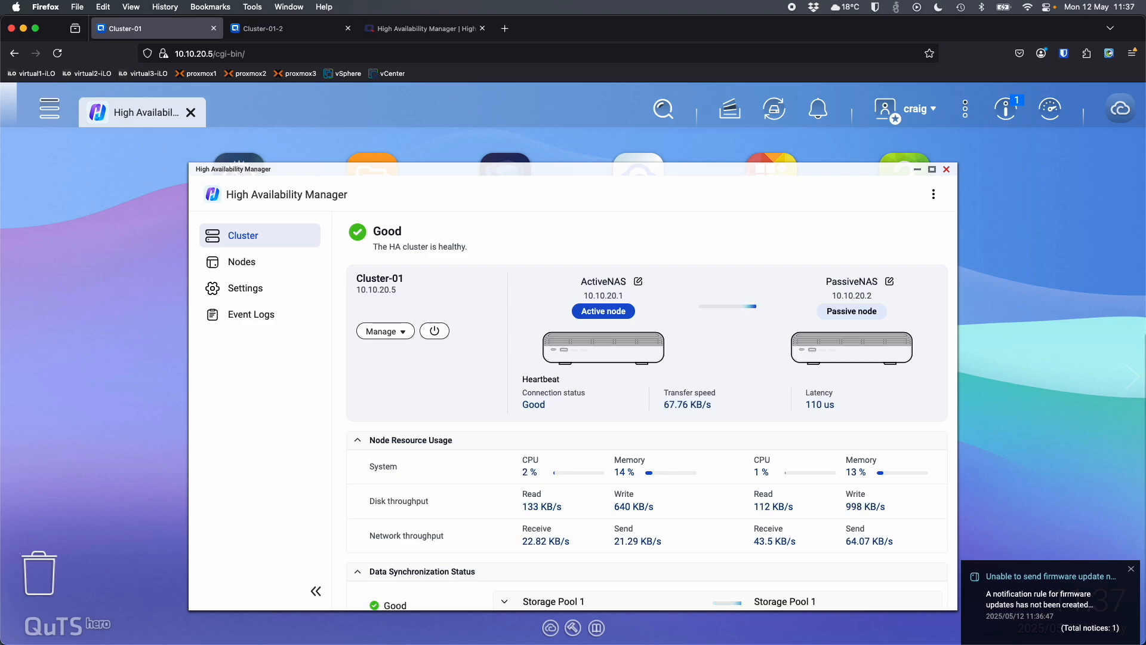
# Maximize High Availability Manager to show the healthy Cluster-01 overview full window.
pyautogui.click(931, 169)
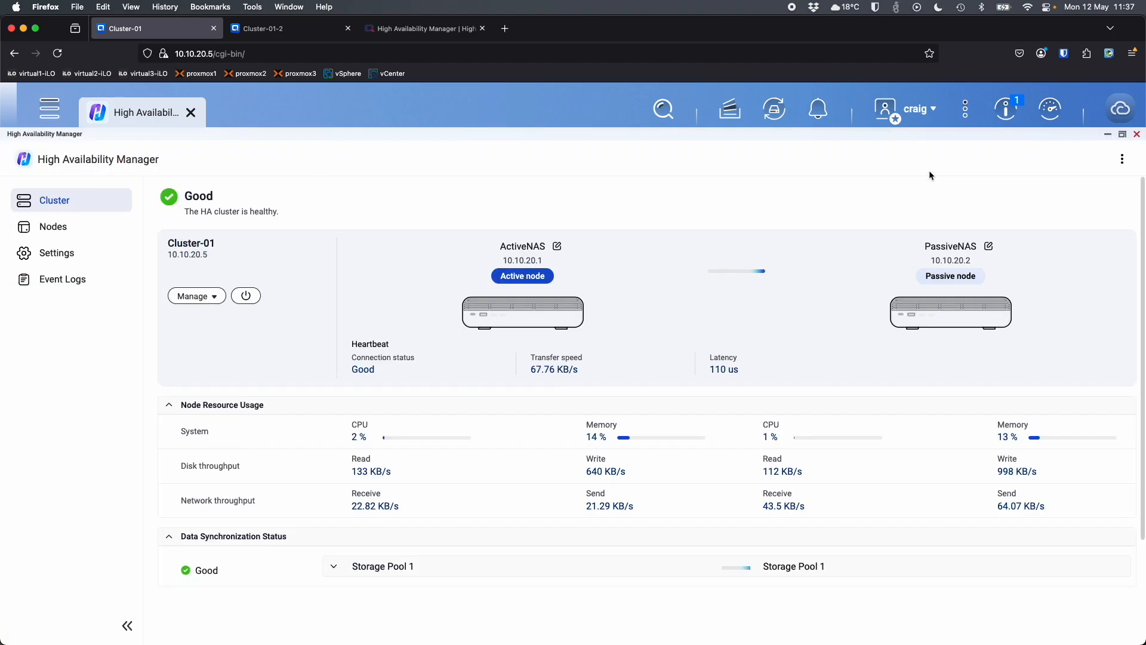
pyautogui.moveTo(213, 239)
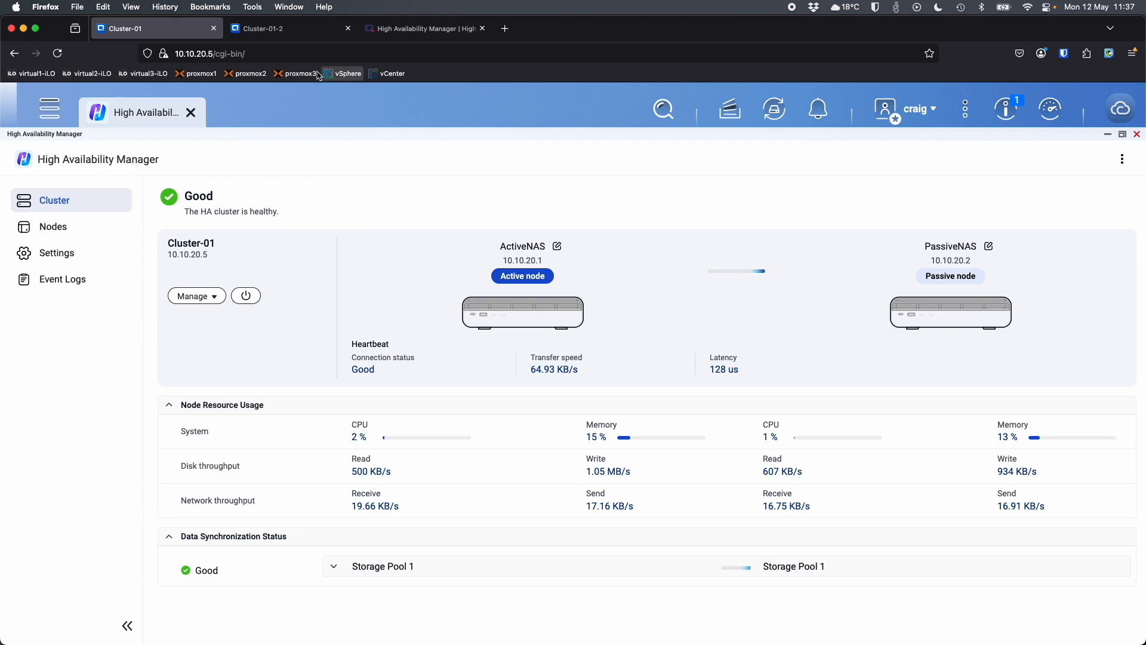
pyautogui.moveTo(190, 46)
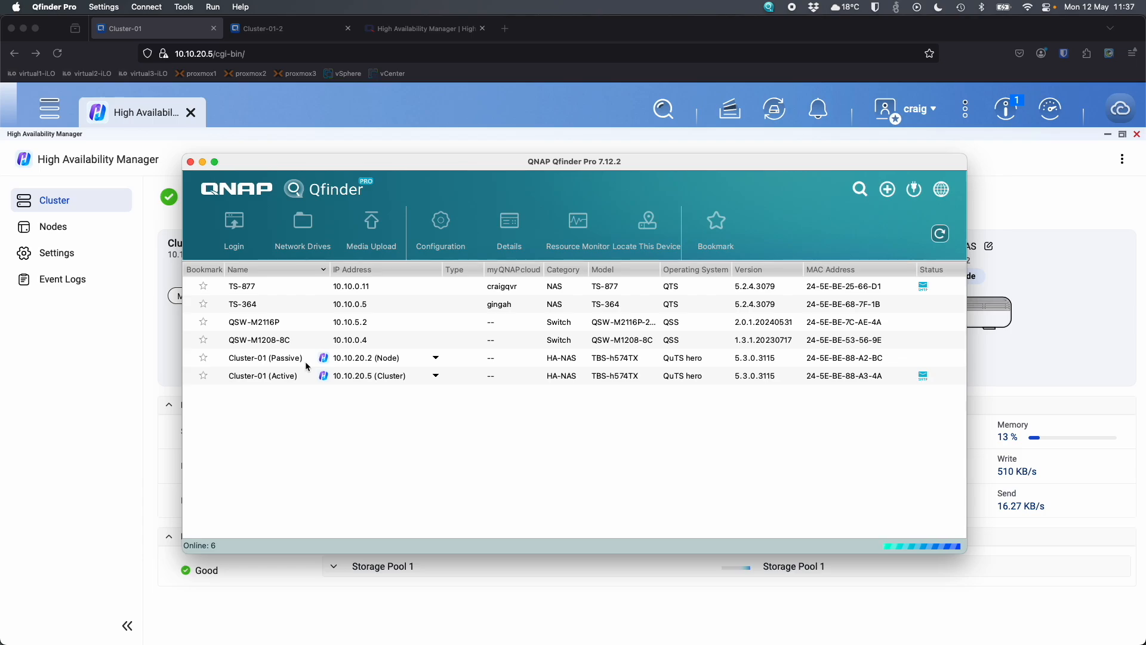
pyautogui.moveTo(418, 369)
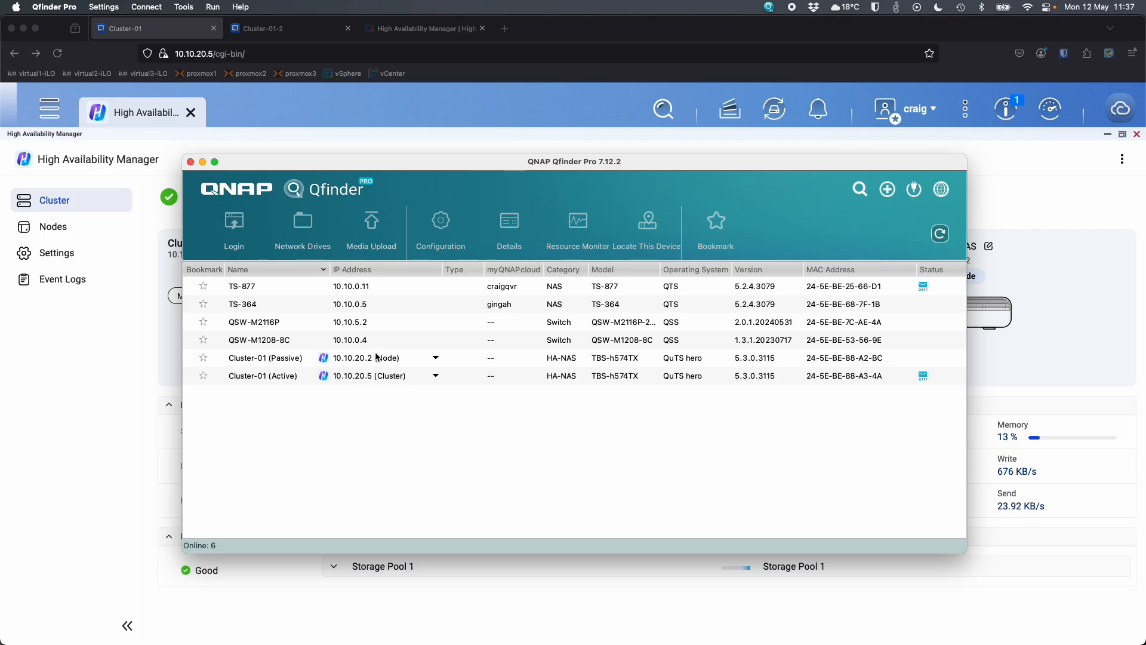
pyautogui.moveTo(437, 369)
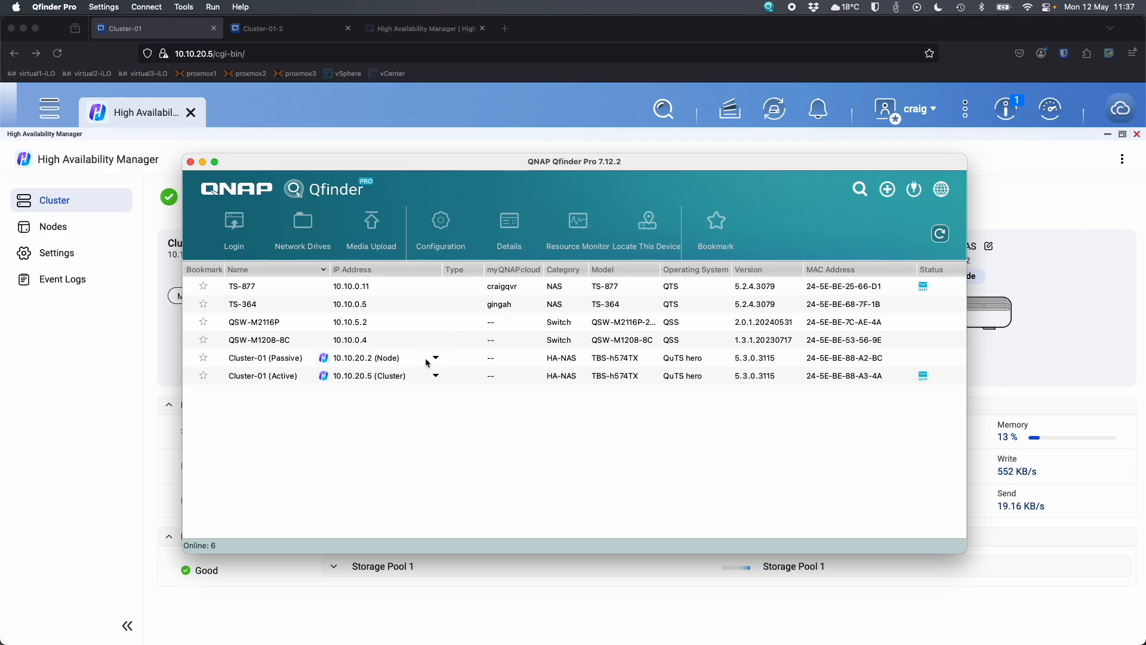
# Inspect the passive Cluster-01 entry at 10.10.20.2 and the active entry's IP addresses at 10.10.20.5.
pyautogui.click(435, 357)
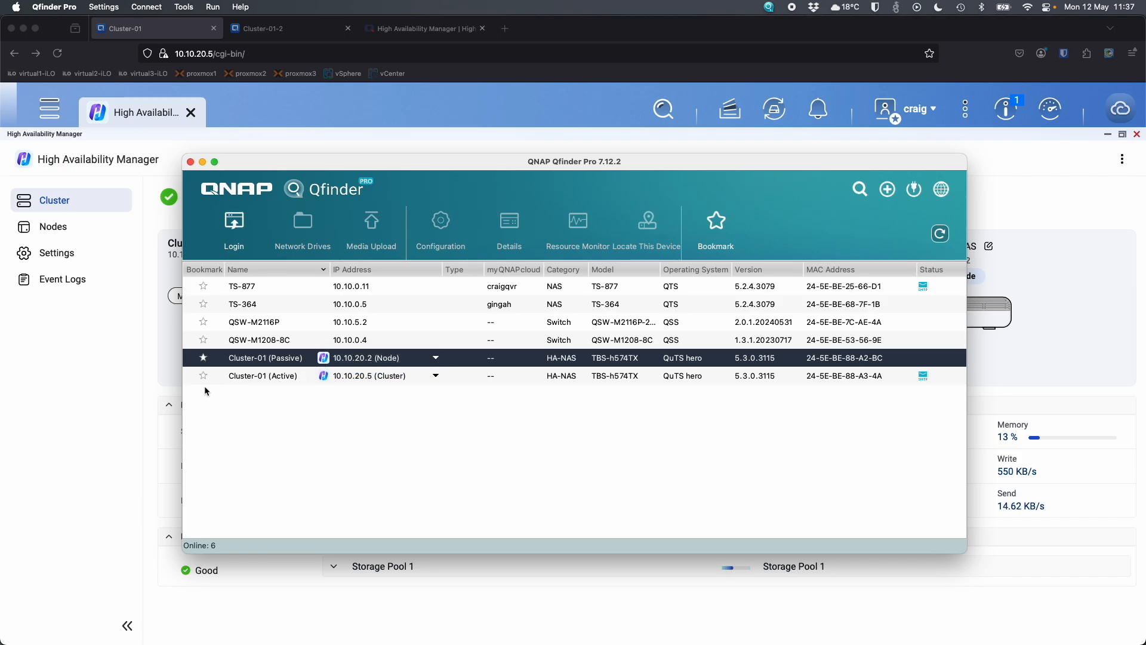
pyautogui.click(435, 374)
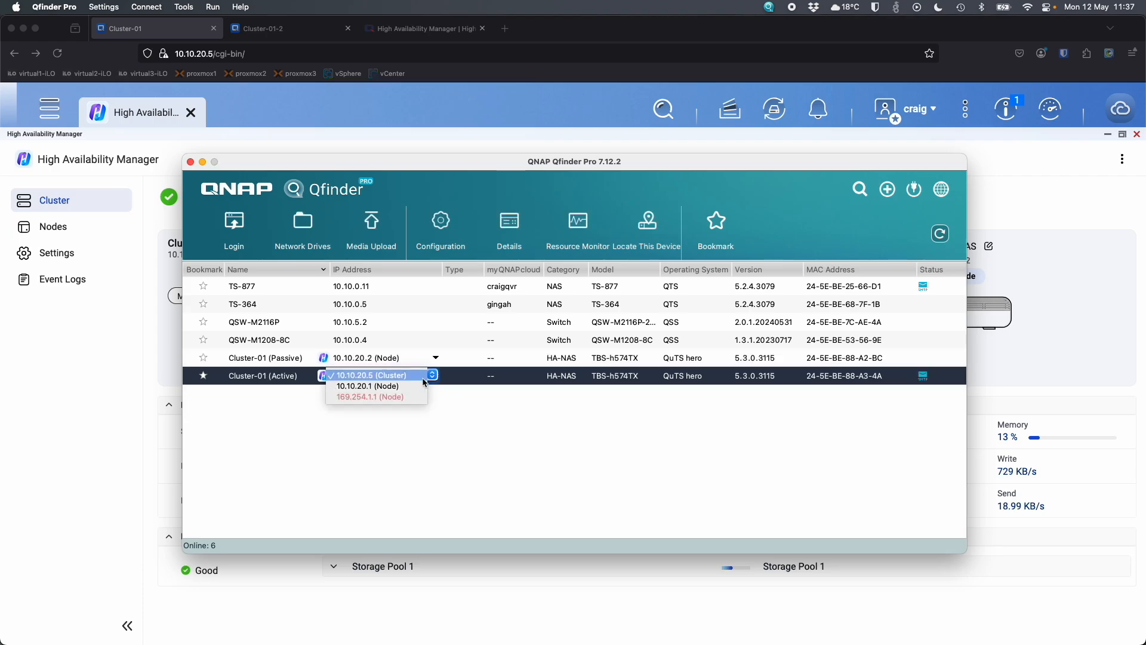
pyautogui.moveTo(376, 396)
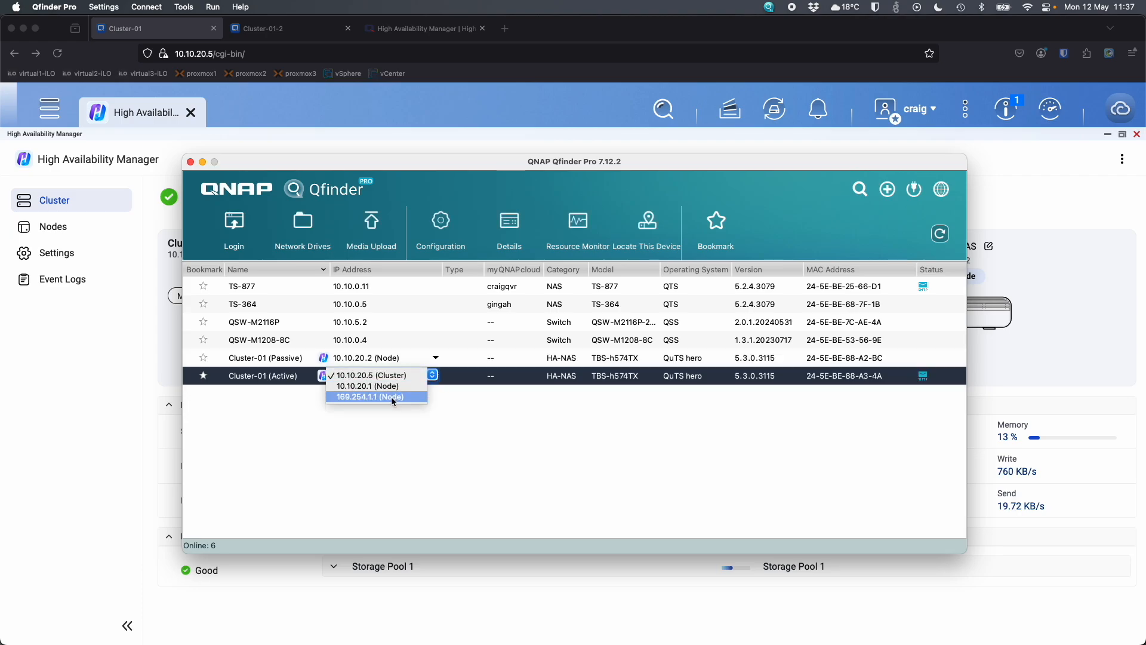
pyautogui.moveTo(376, 405)
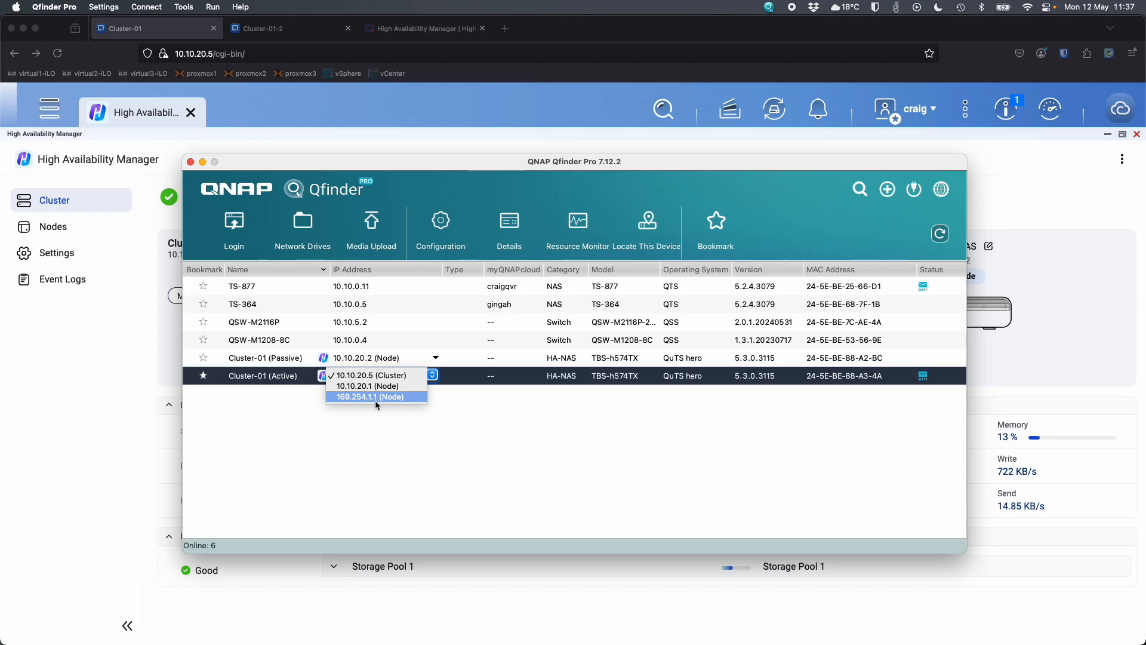
pyautogui.moveTo(375, 385)
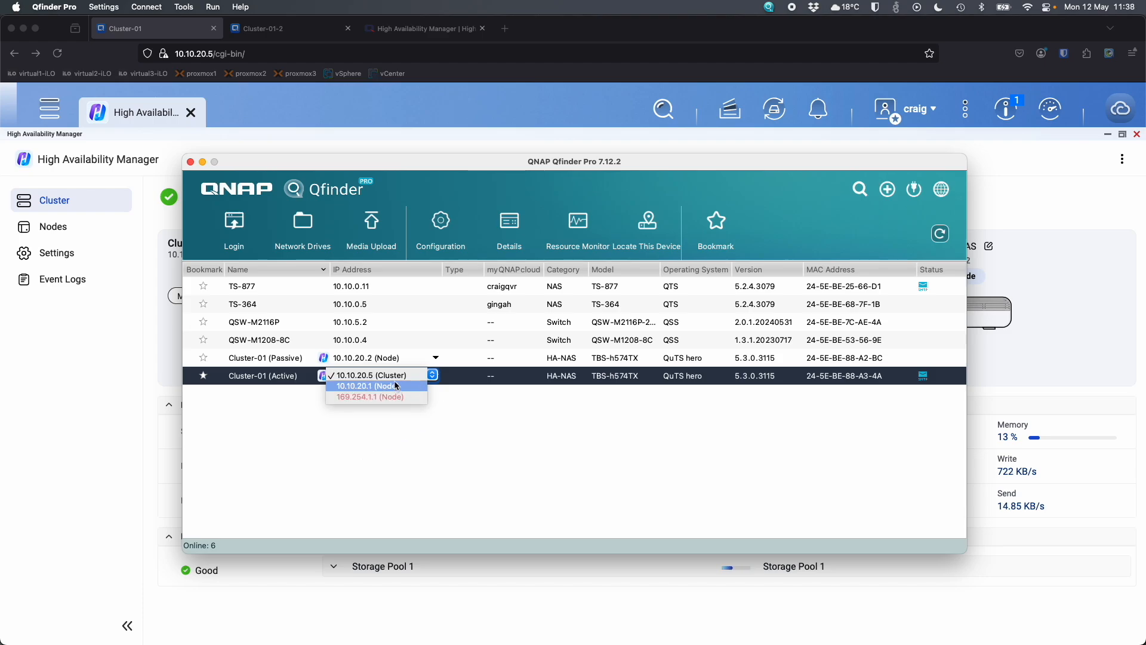
pyautogui.click(373, 374)
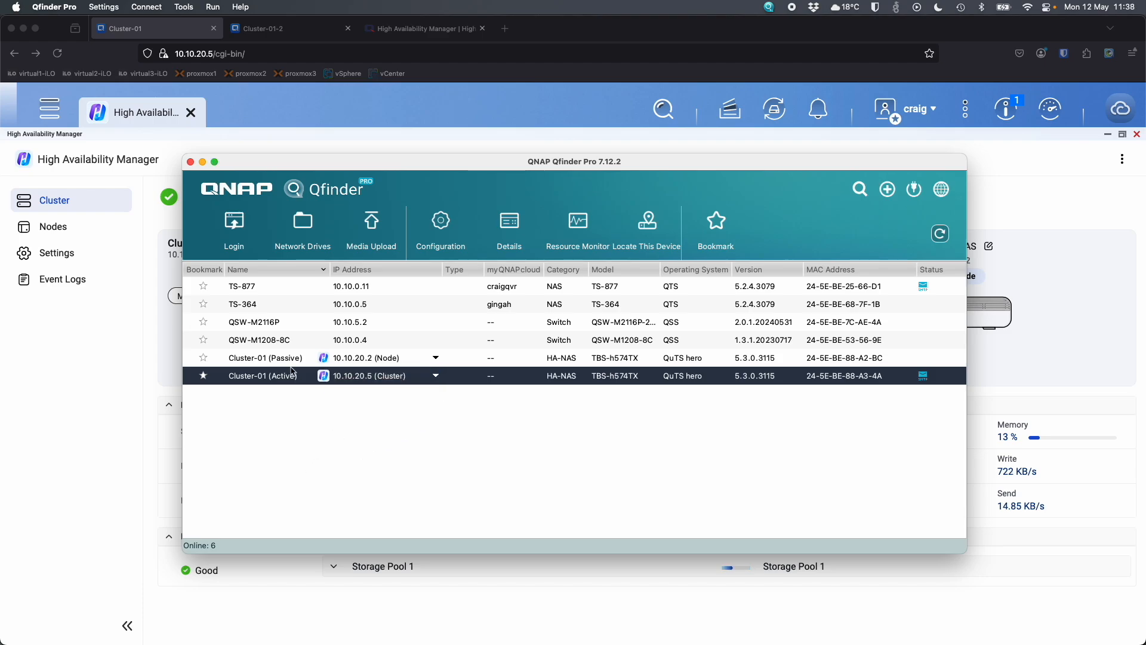
pyautogui.moveTo(318, 468)
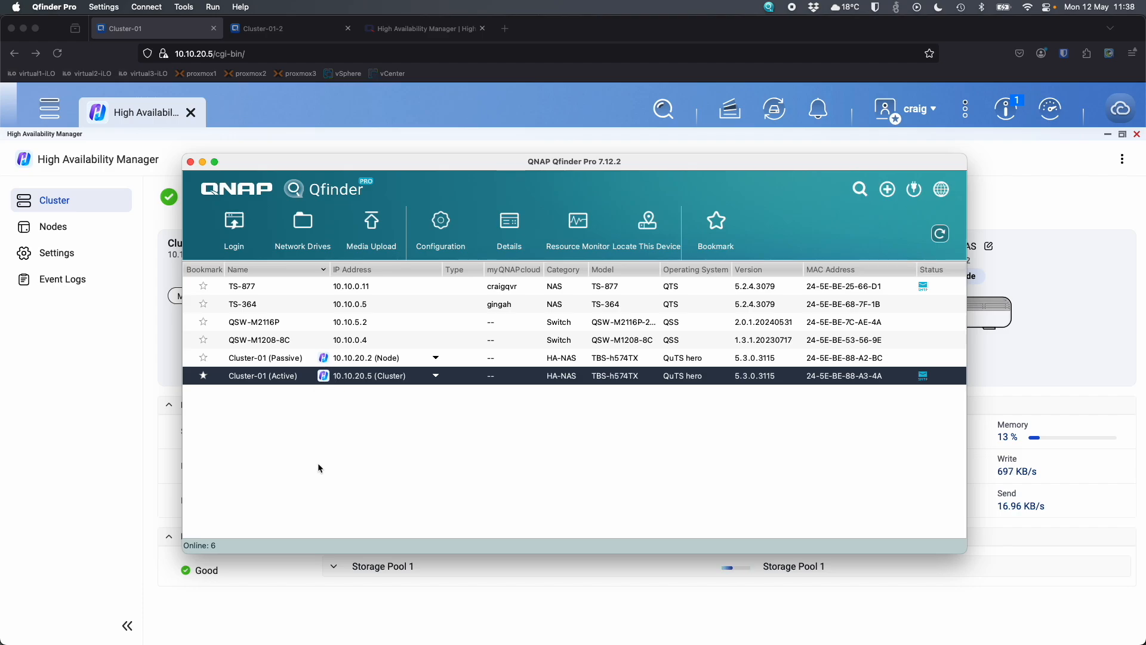
pyautogui.moveTo(434, 167)
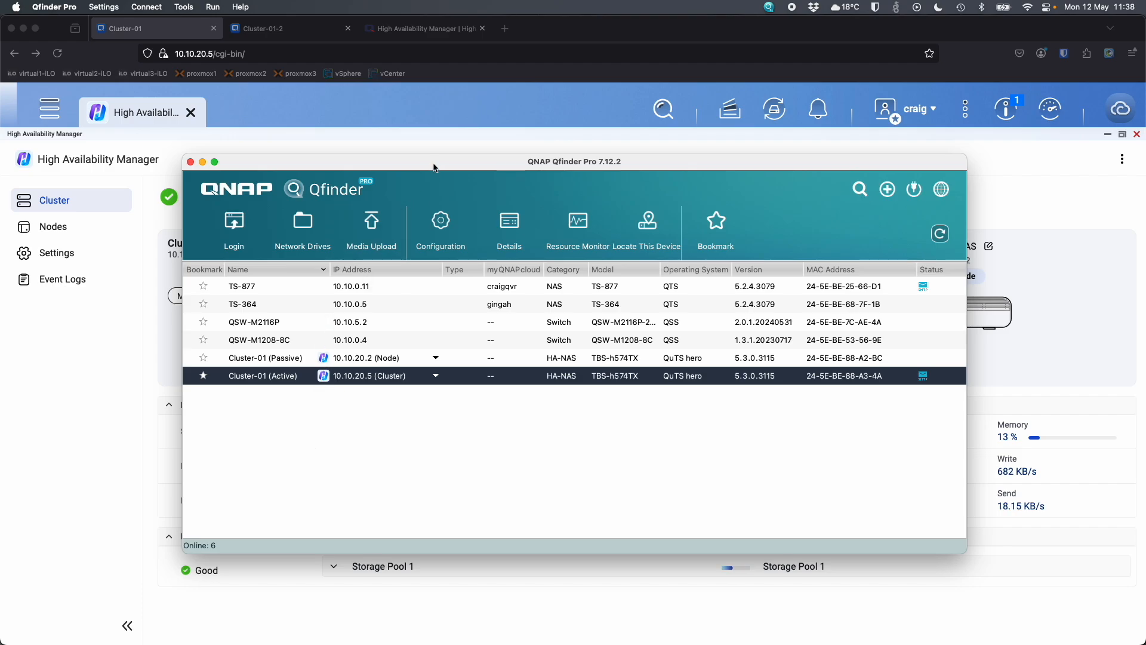
# Return to the HA Manager and check Storage Pool 1's synchronization details.
pyautogui.click(190, 161)
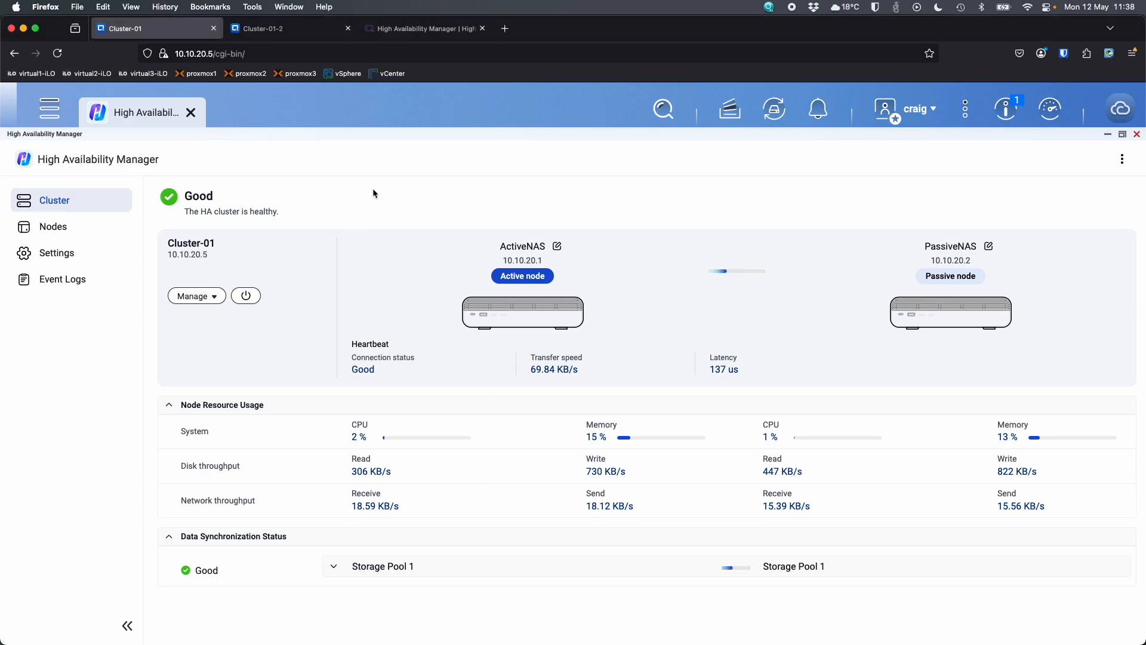
pyautogui.moveTo(350, 595)
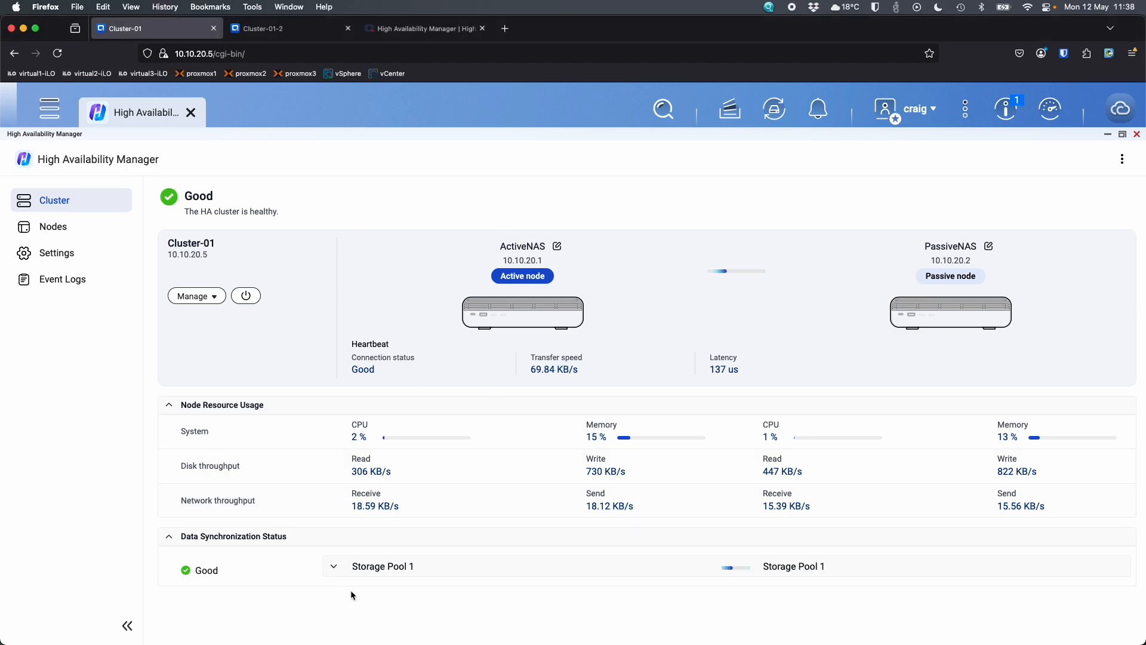
pyautogui.click(333, 566)
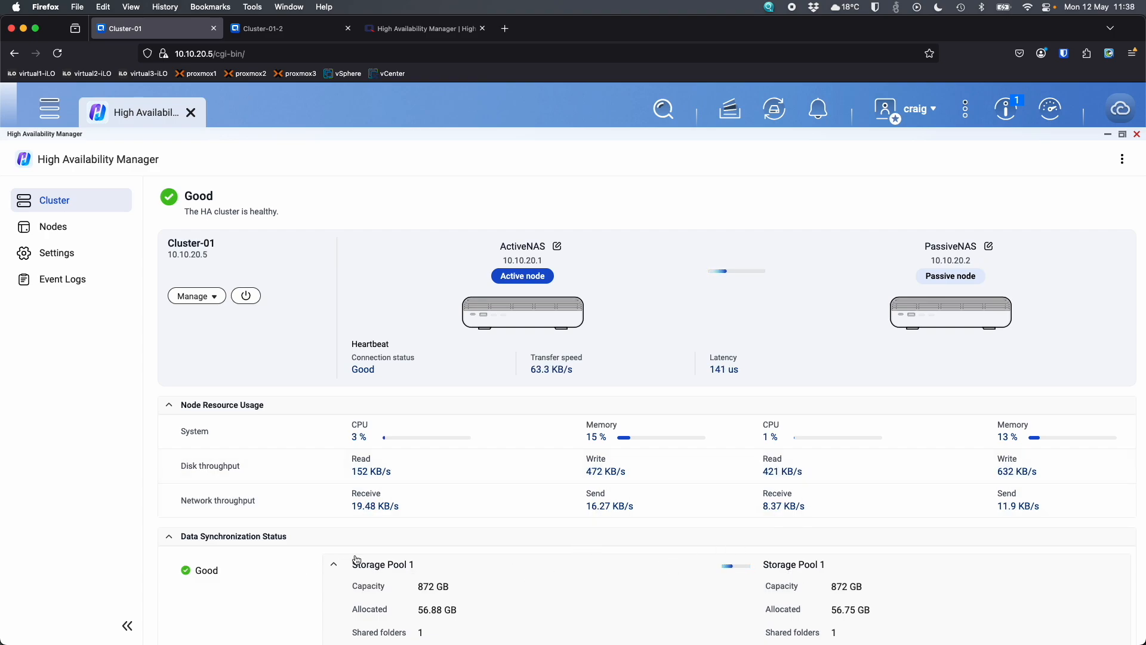
pyautogui.click(333, 563)
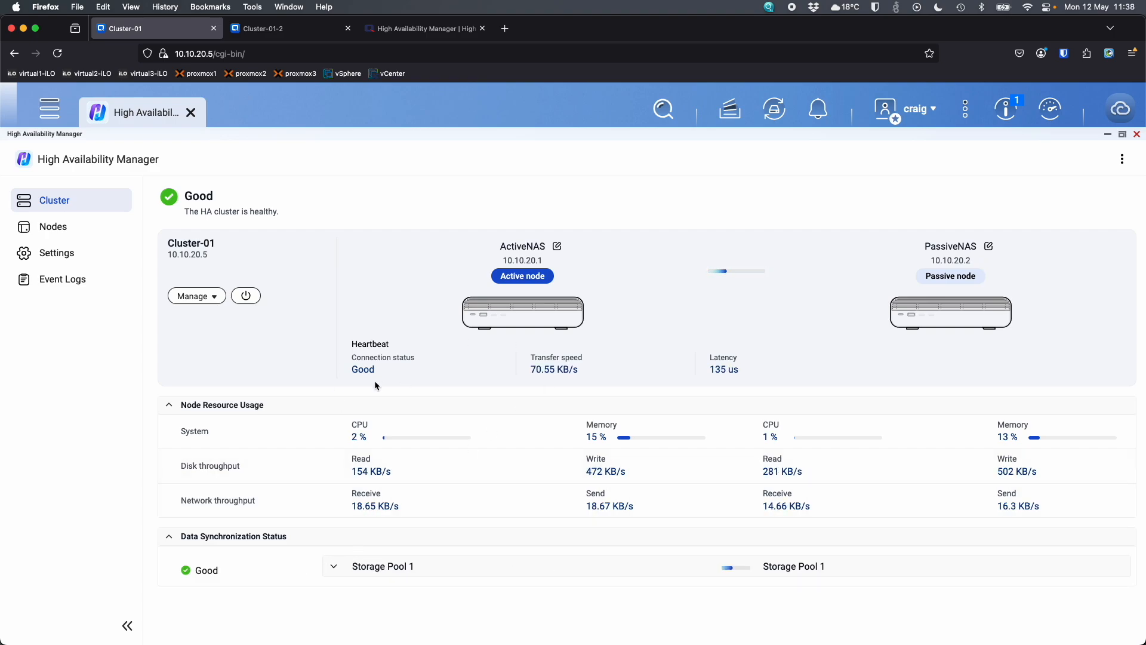
# Review Cluster-01's Manage actions — firmware update, switch over, remove node or cluster.
pyautogui.click(192, 296)
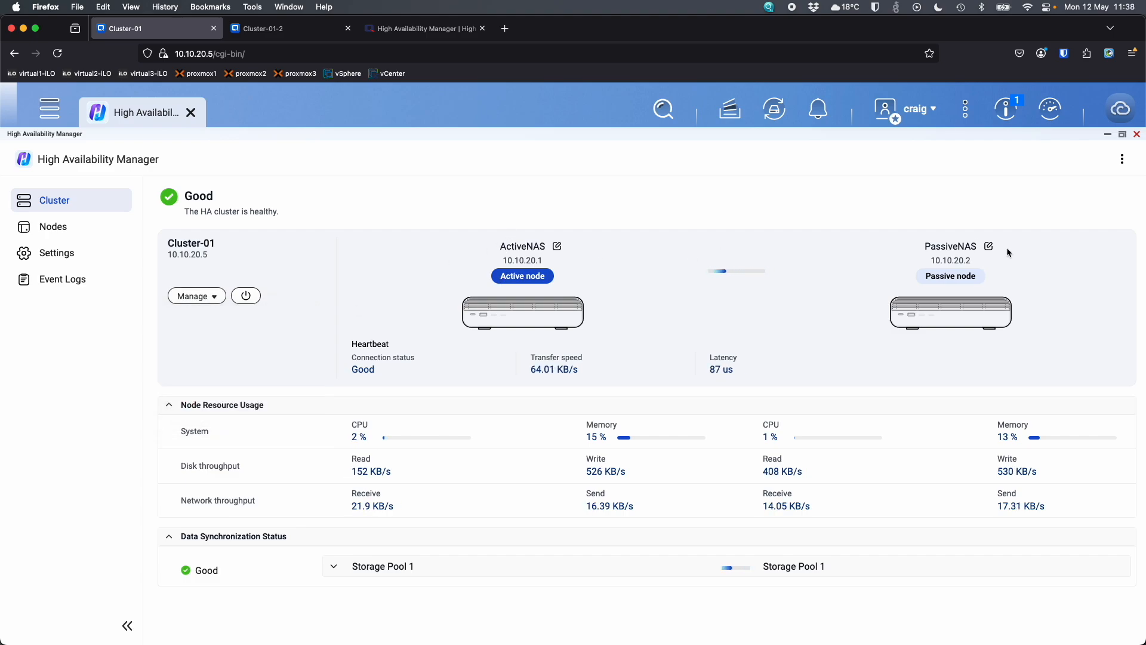
pyautogui.click(195, 296)
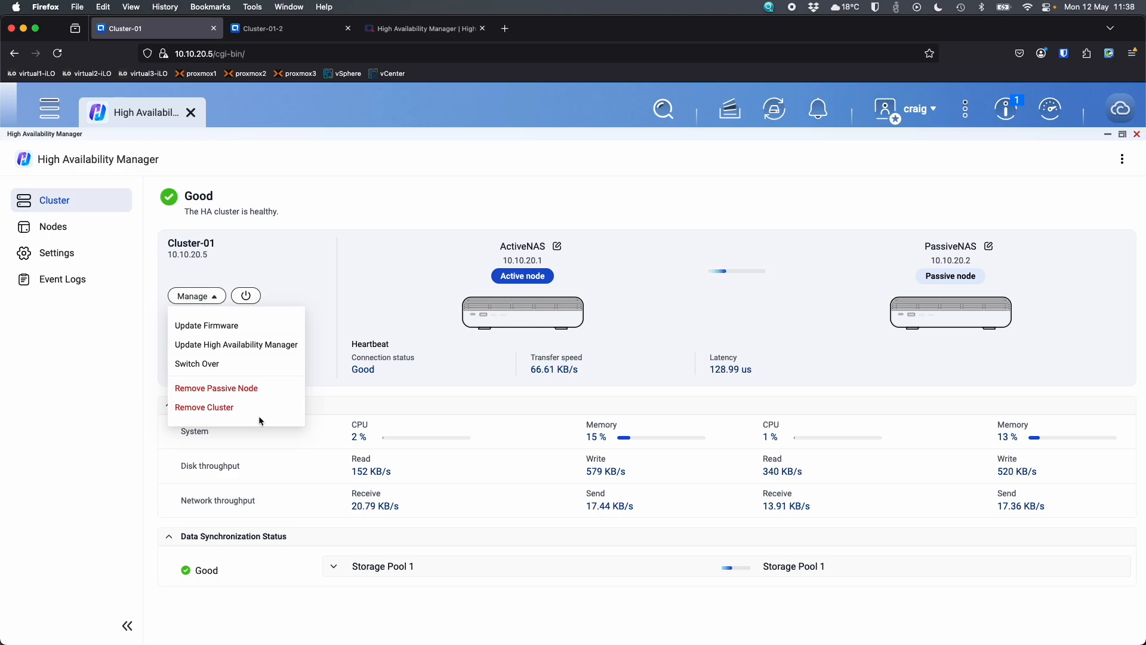
pyautogui.click(510, 192)
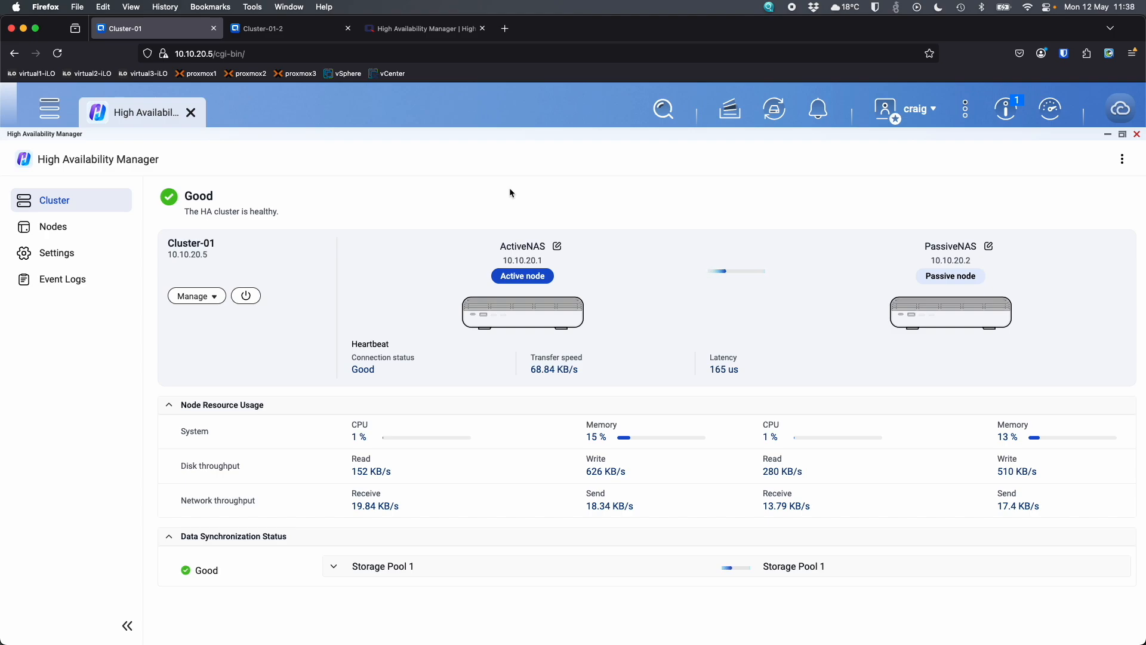
pyautogui.moveTo(126, 203)
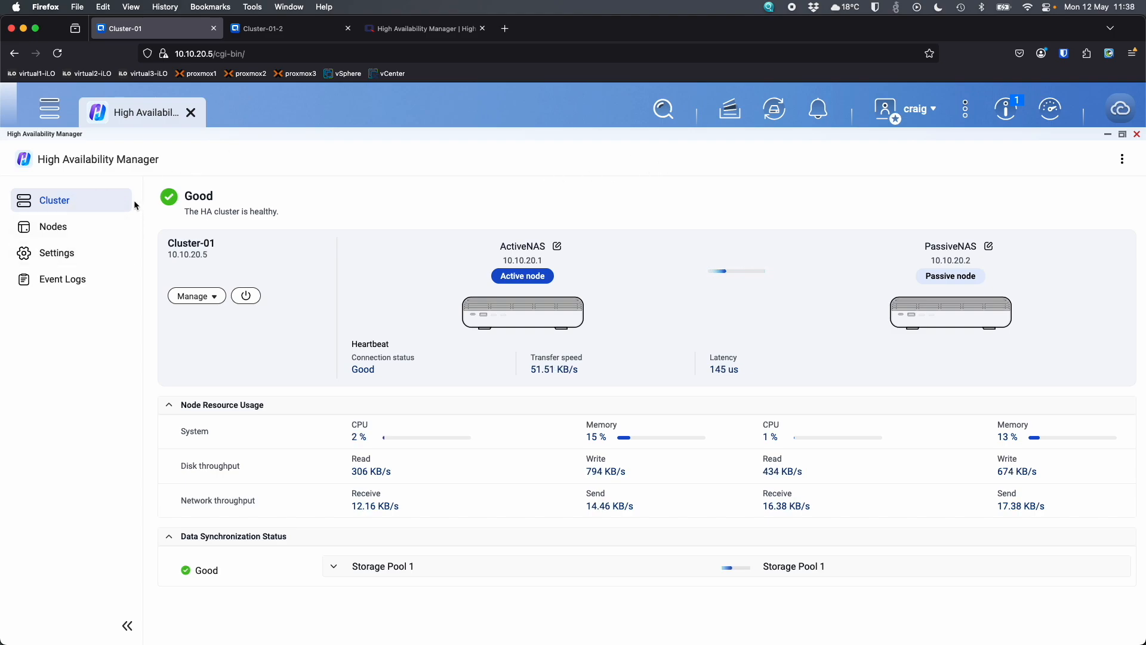
# View ActiveNAS and PassiveNAS system information and check each node's restart/shutdown actions.
pyautogui.click(52, 227)
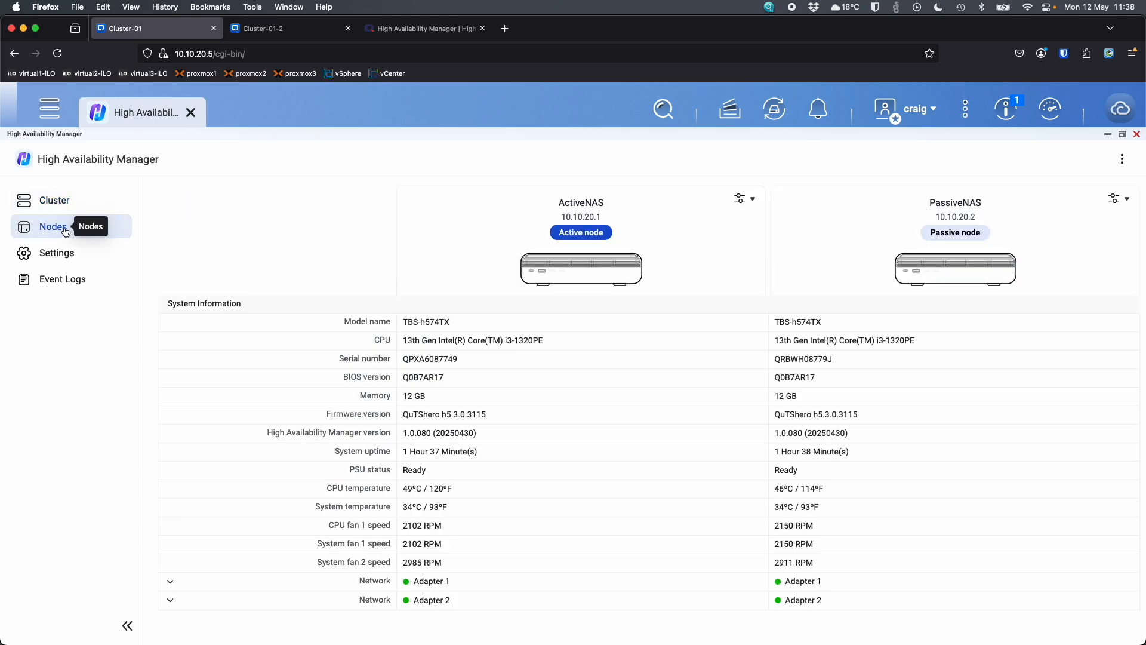
pyautogui.moveTo(393, 212)
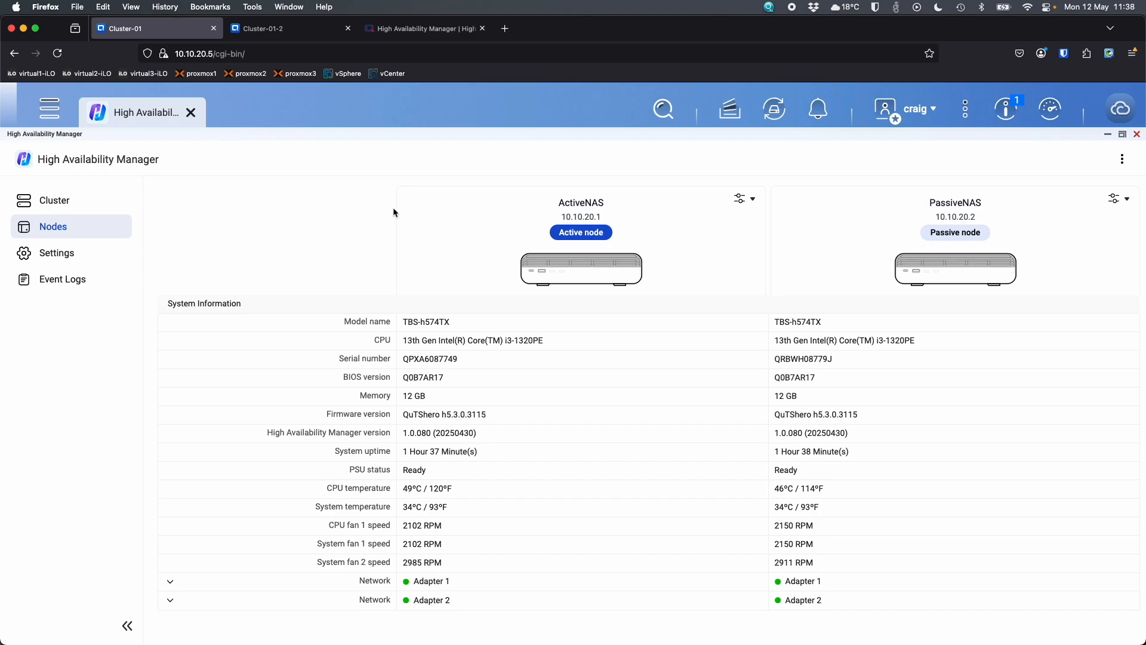
pyautogui.click(741, 199)
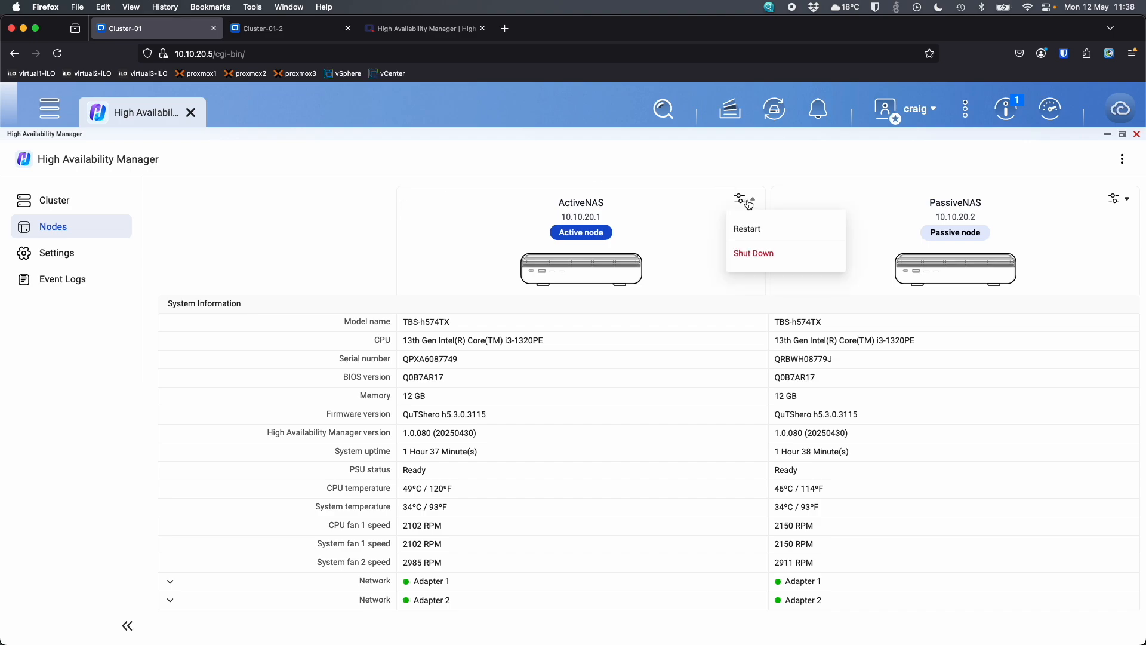
pyautogui.click(1114, 198)
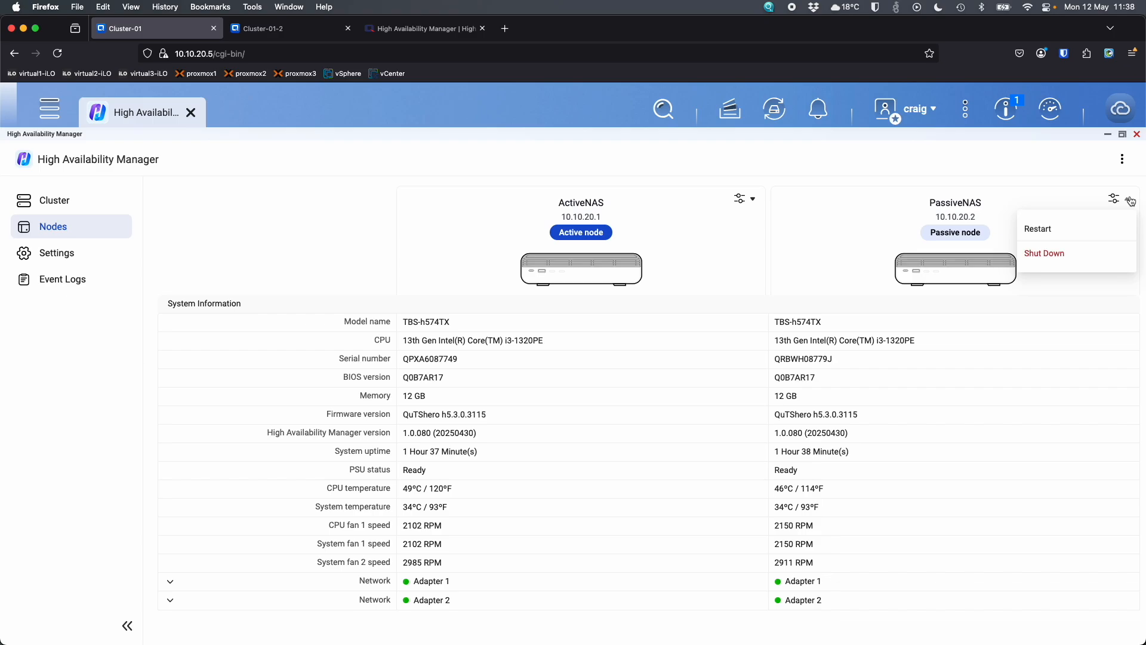
pyautogui.click(728, 162)
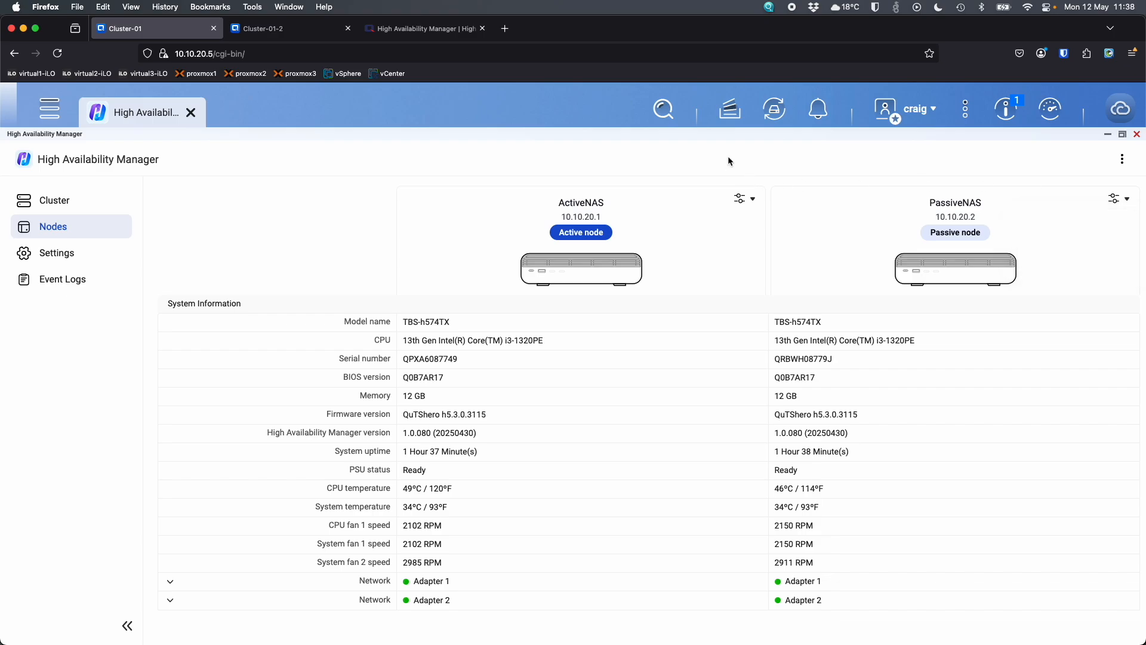
pyautogui.moveTo(89, 217)
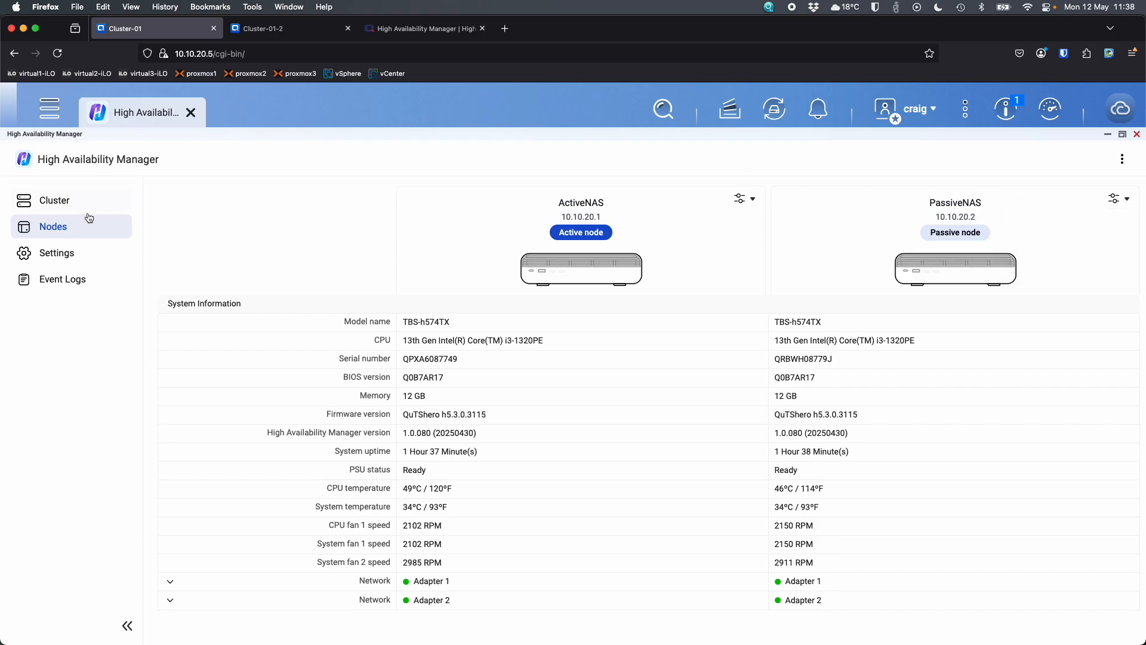
# In Failover Policy, enable a quorum server at 10.10.0.1, ping it OK and monitor Adapter 1.
pyautogui.click(56, 252)
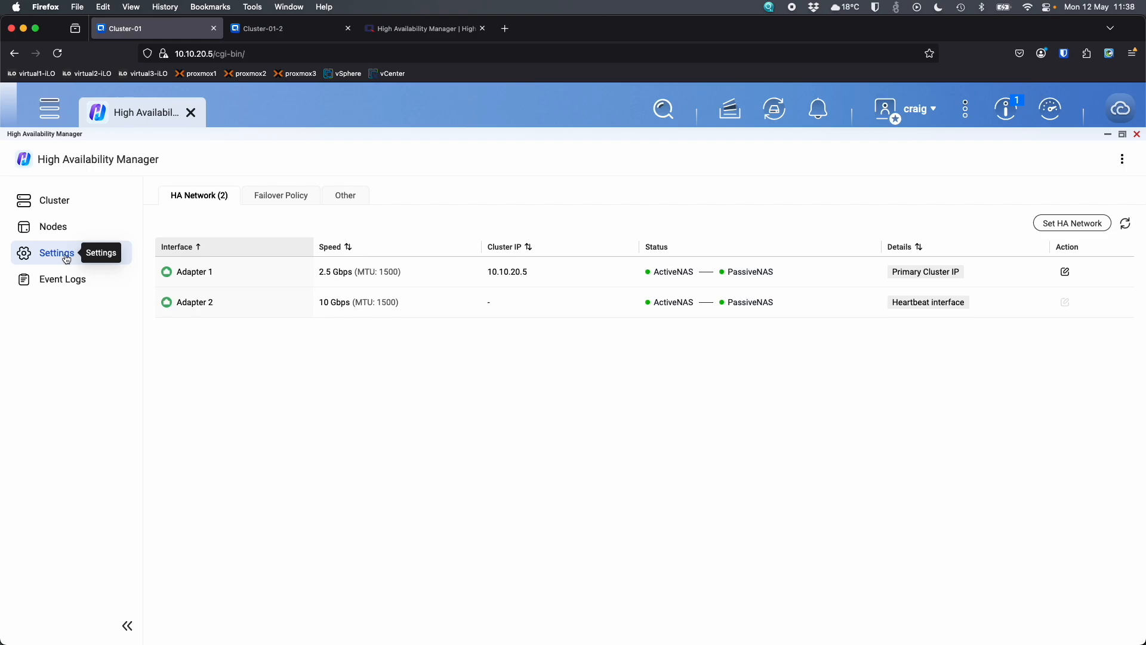
pyautogui.moveTo(229, 361)
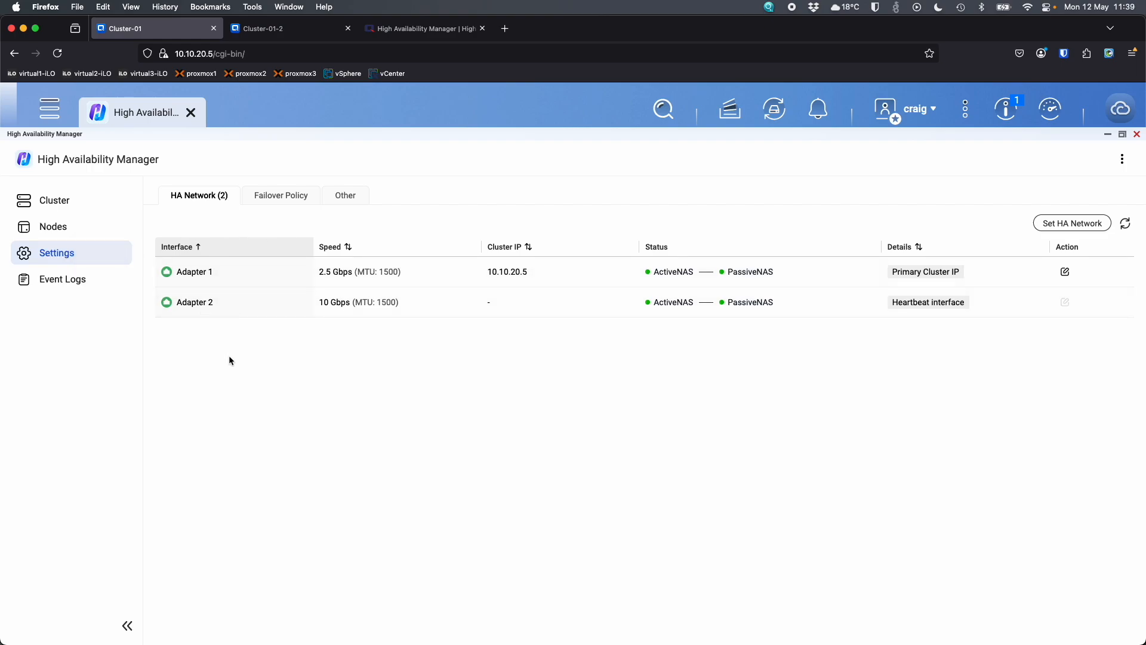
pyautogui.moveTo(727, 337)
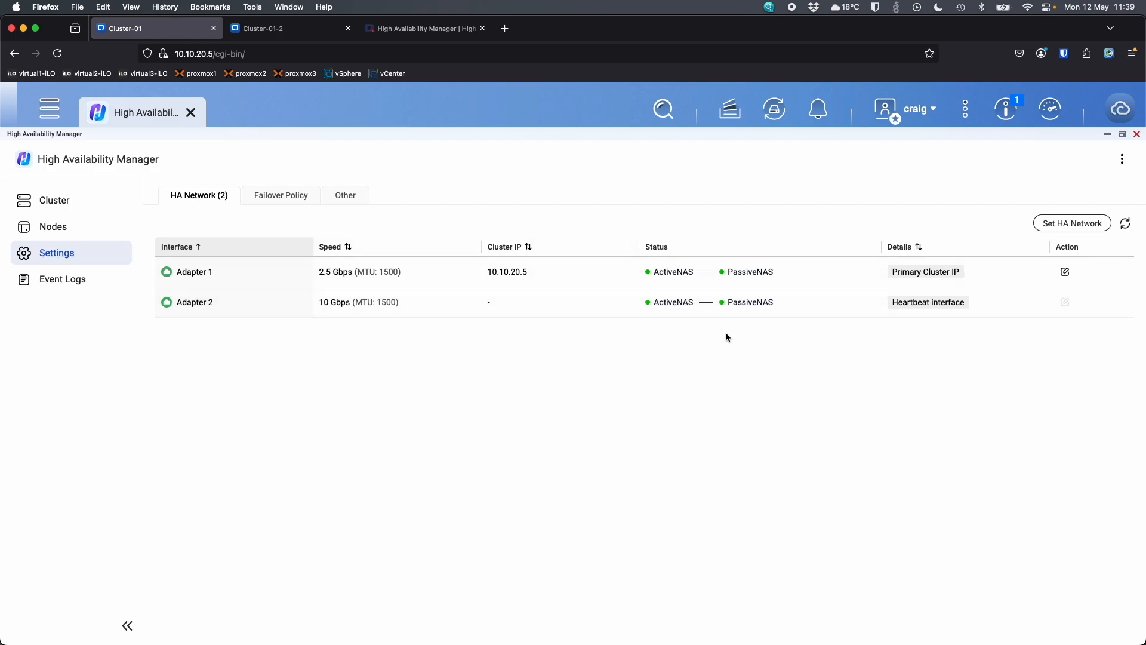
pyautogui.moveTo(281, 194)
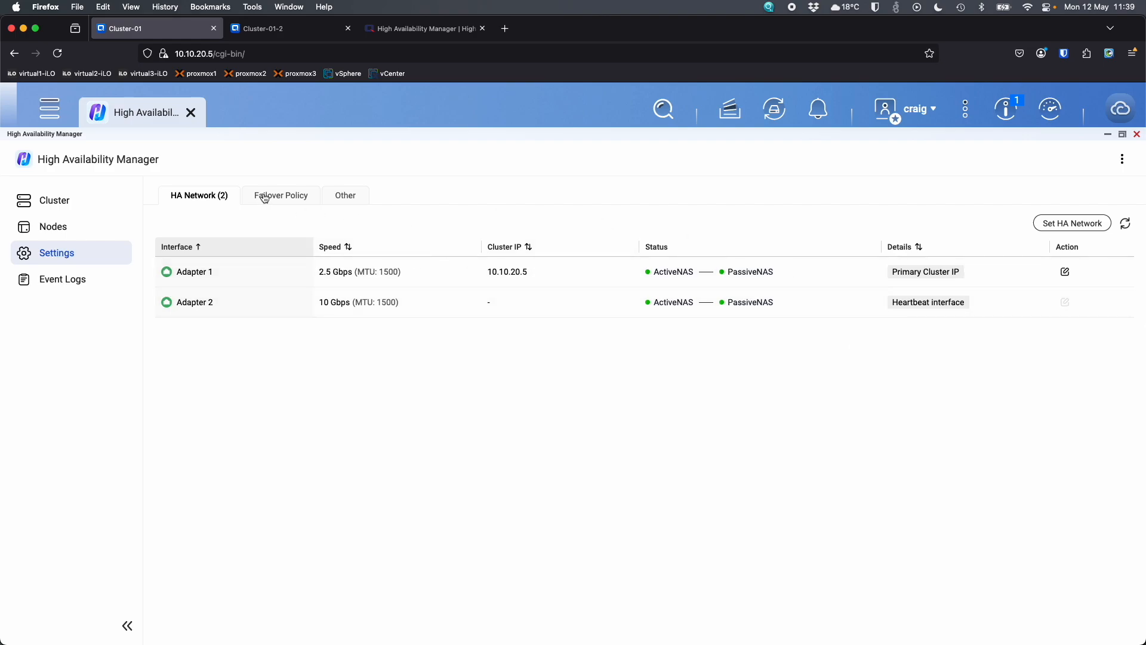
pyautogui.click(281, 195)
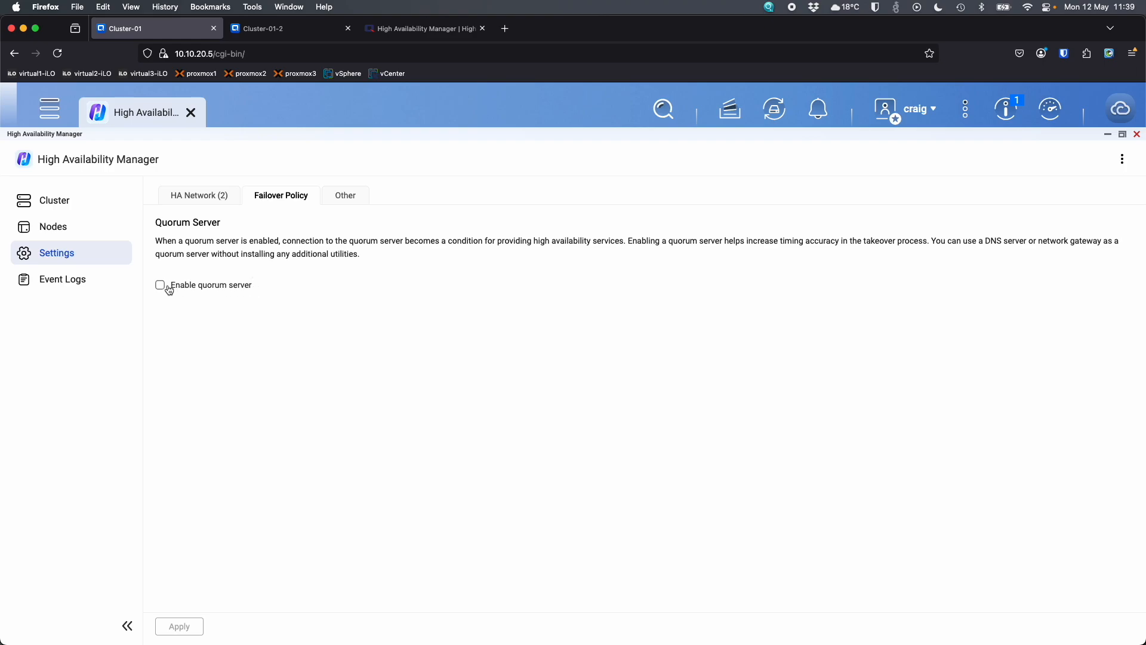
pyautogui.moveTo(161, 288)
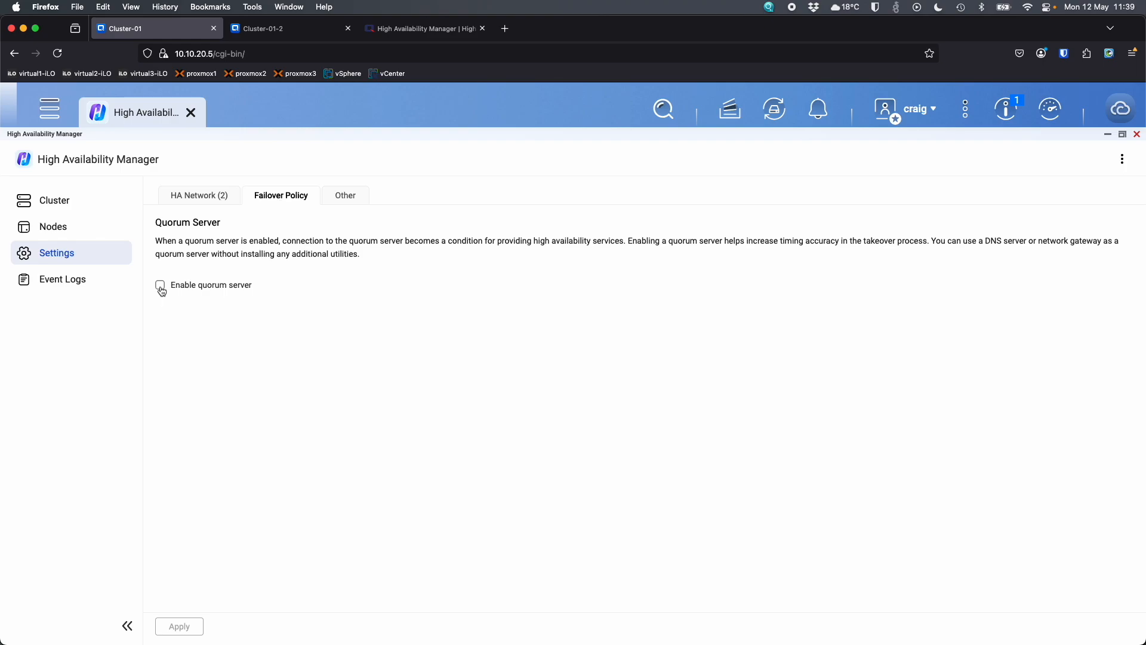
pyautogui.click(158, 284)
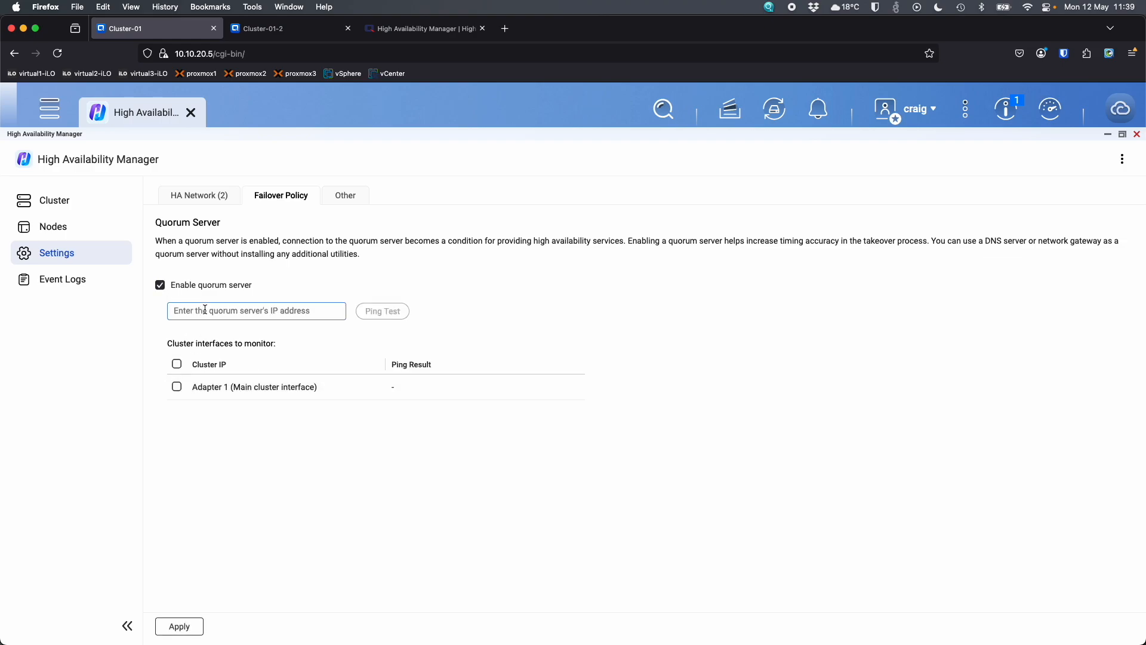
pyautogui.write('10.10.0.')
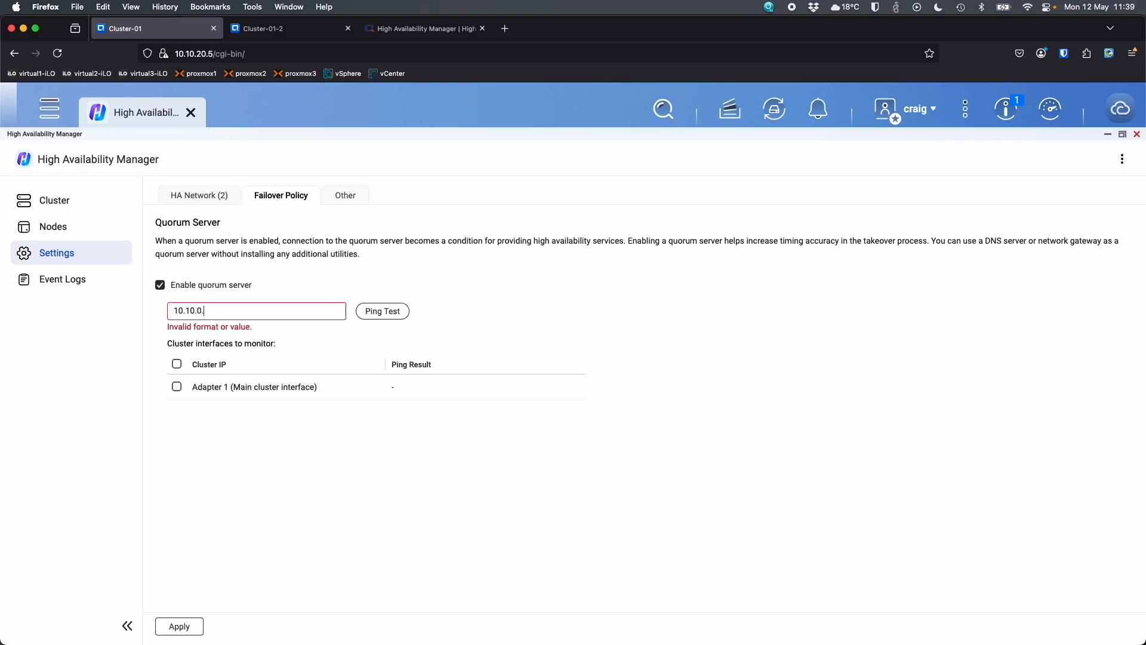
pyautogui.click(382, 310)
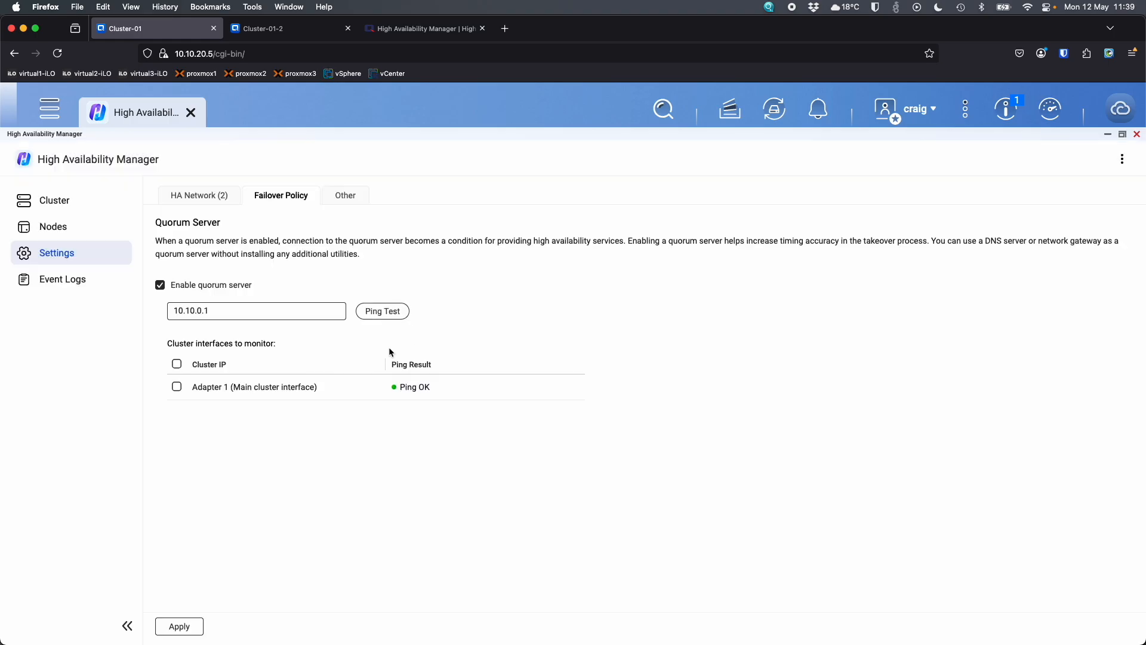
pyautogui.click(177, 364)
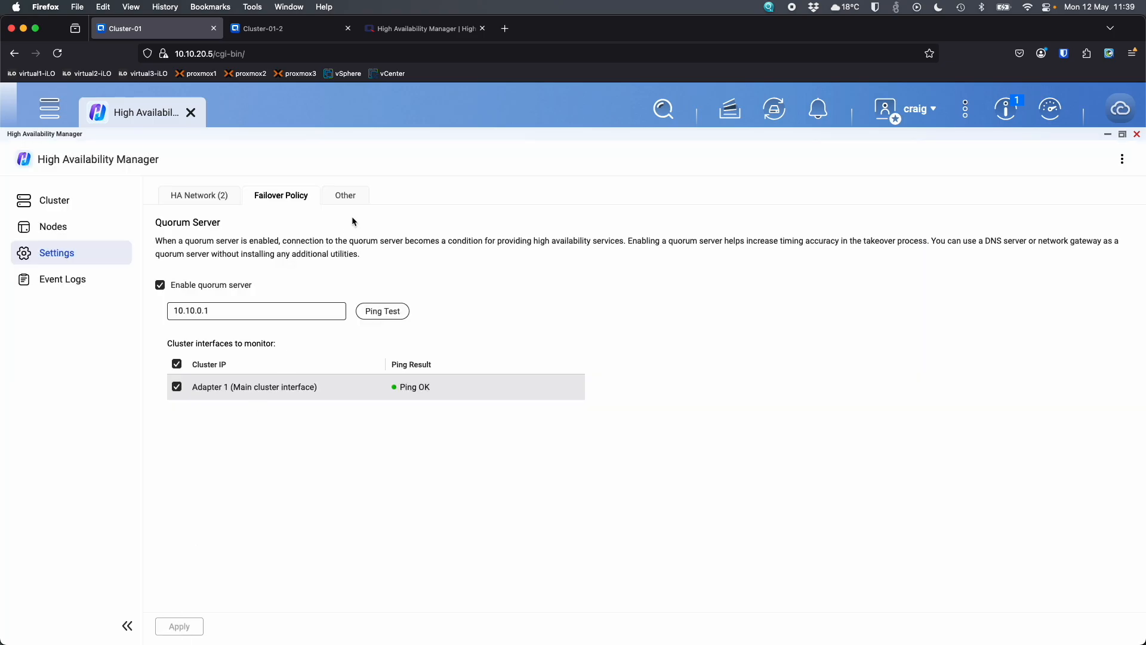
# Check the event logs for the quorum server change, then return to the Cluster-01 overview.
pyautogui.click(345, 195)
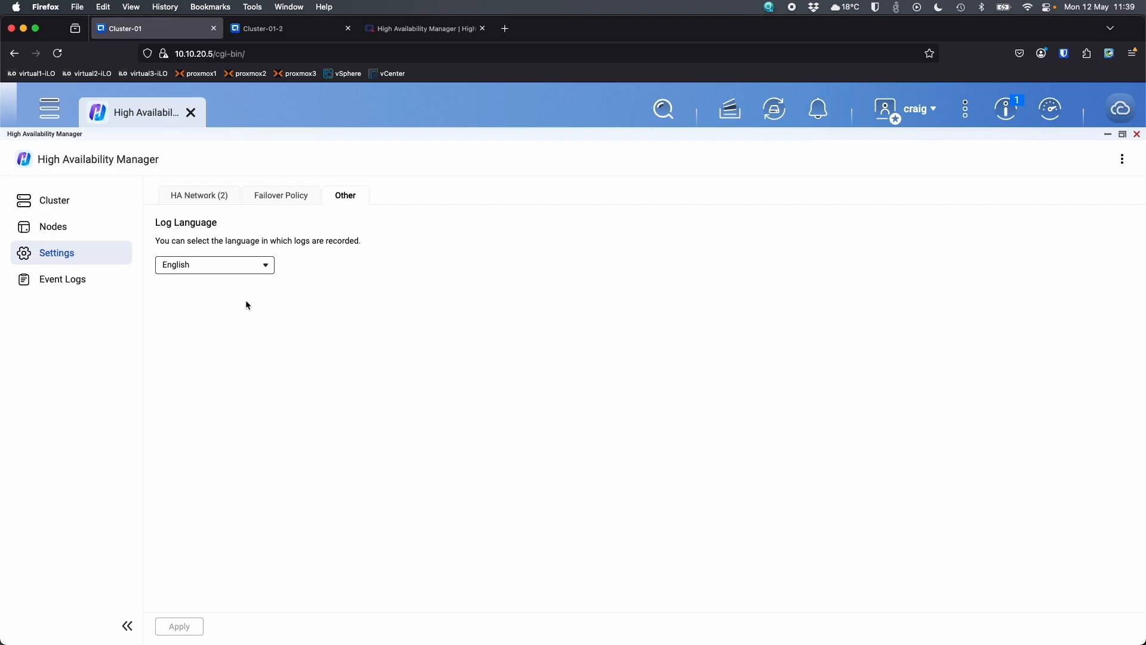
pyautogui.click(62, 278)
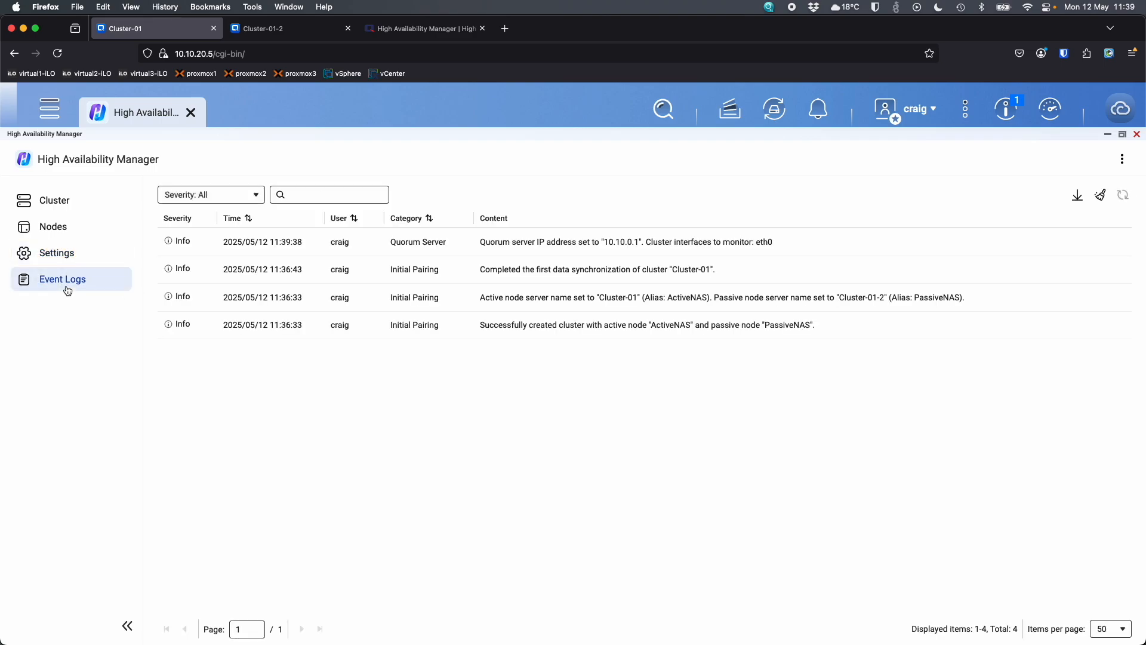
pyautogui.moveTo(442, 233)
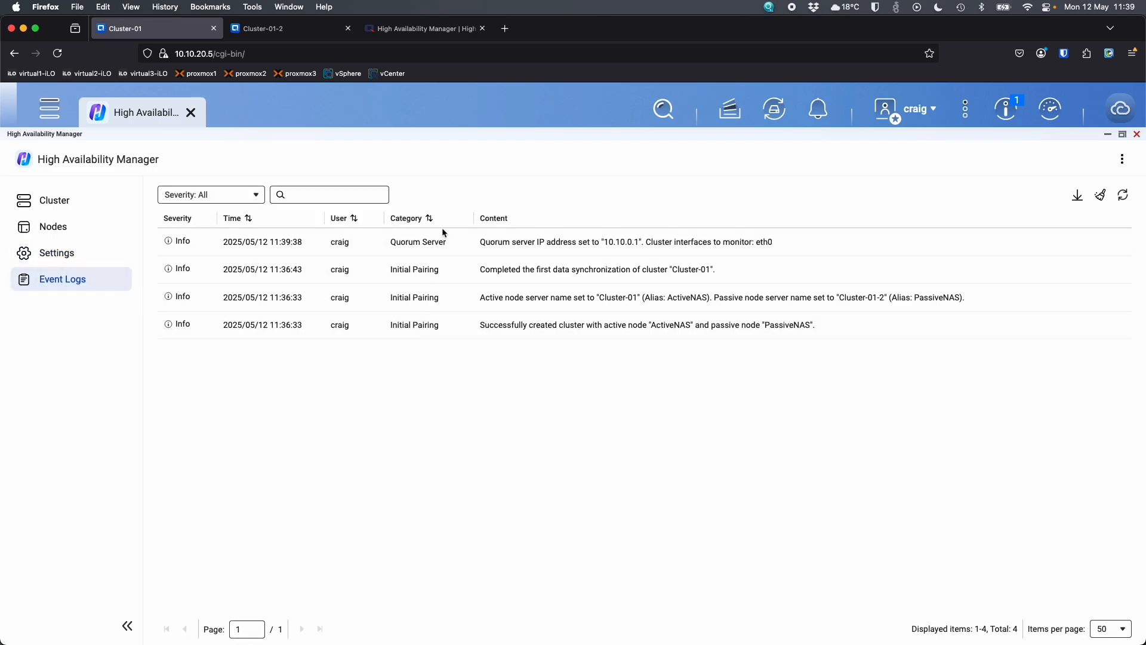
pyautogui.moveTo(399, 540)
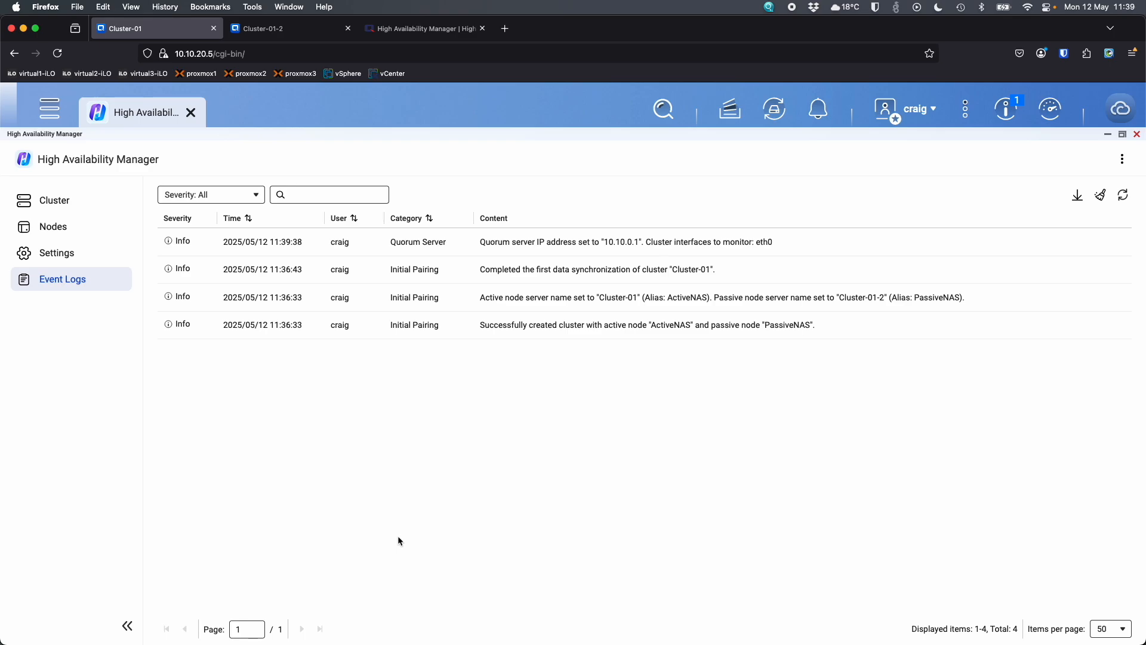
pyautogui.moveTo(453, 360)
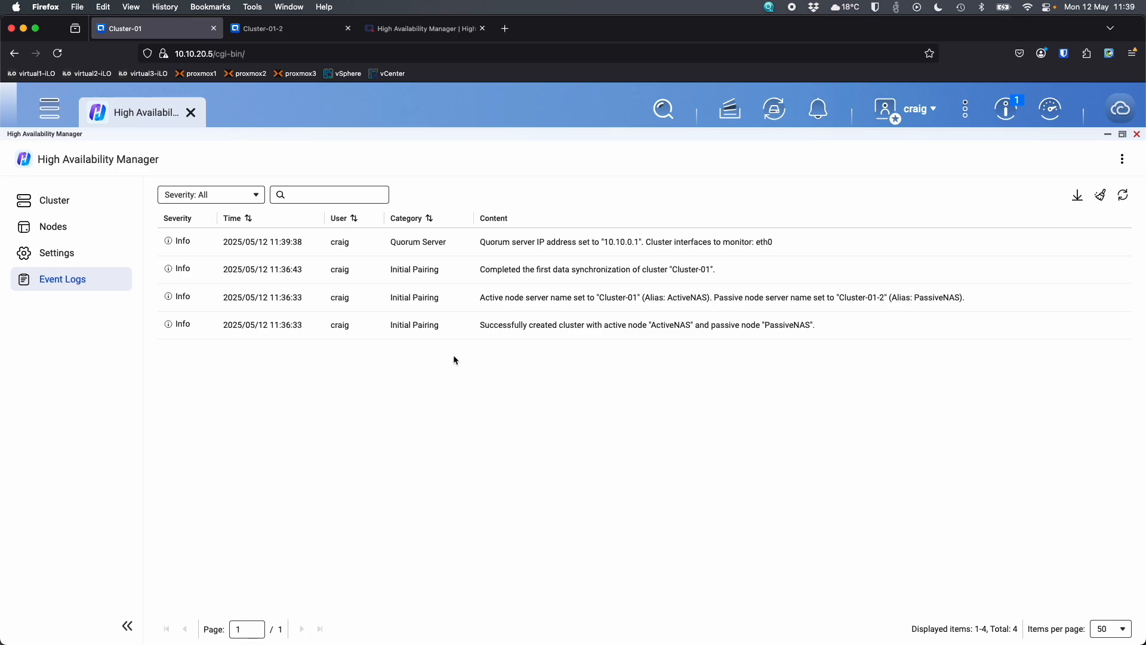
pyautogui.click(54, 201)
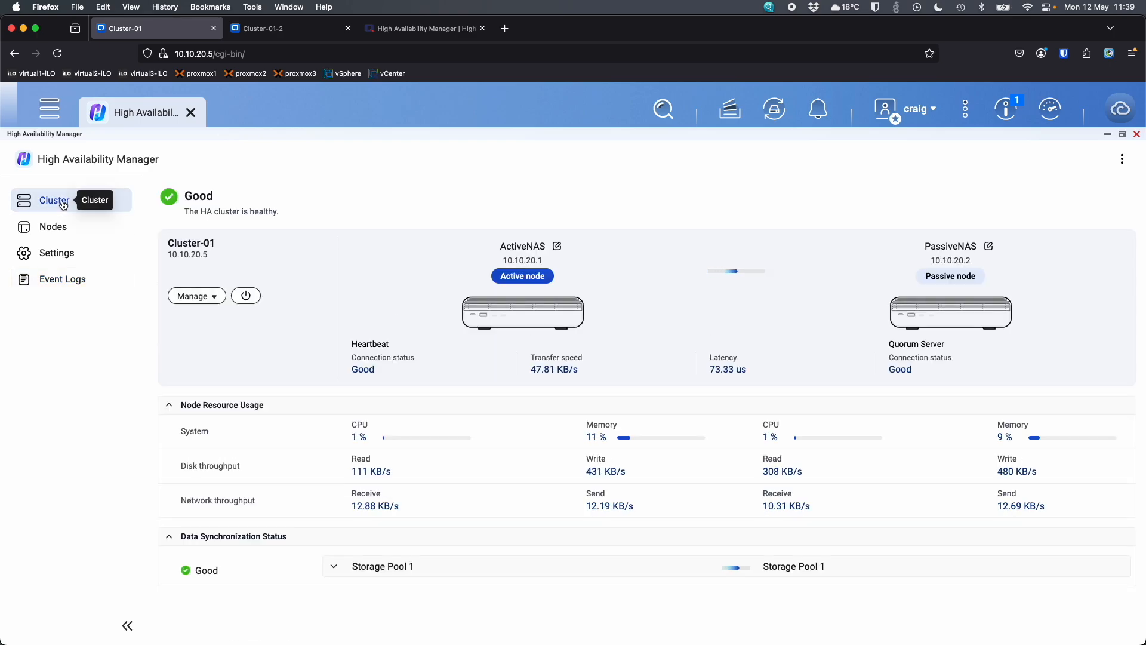
pyautogui.moveTo(400, 162)
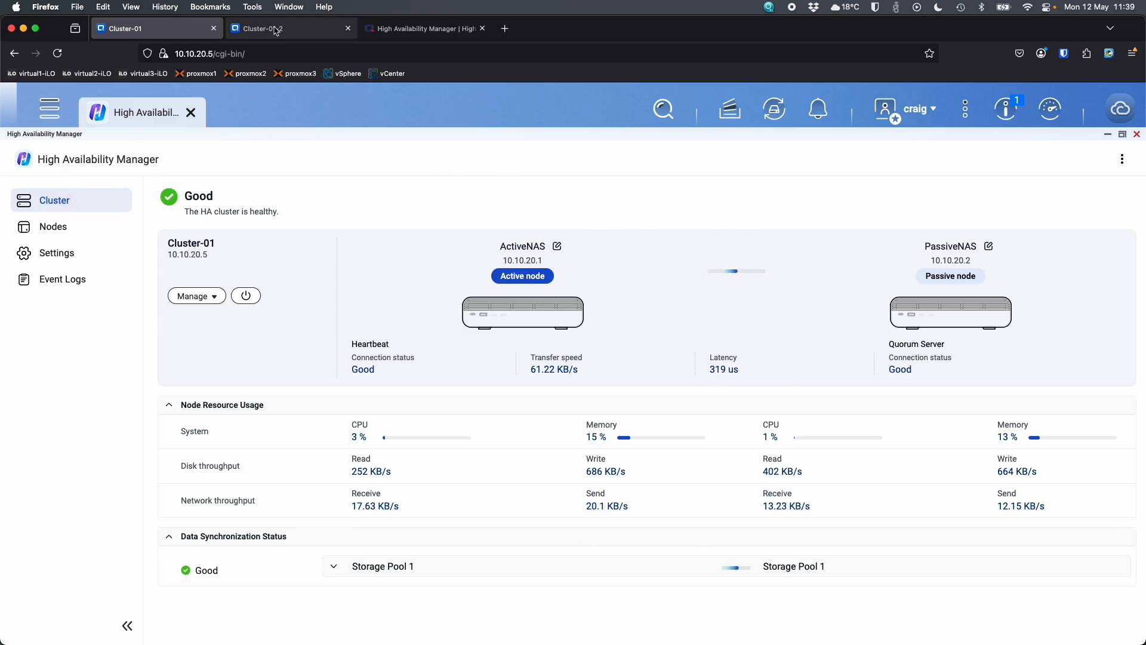
# Sign in to the passive node Cluster-01-2 in its browser tab.
pyautogui.click(290, 28)
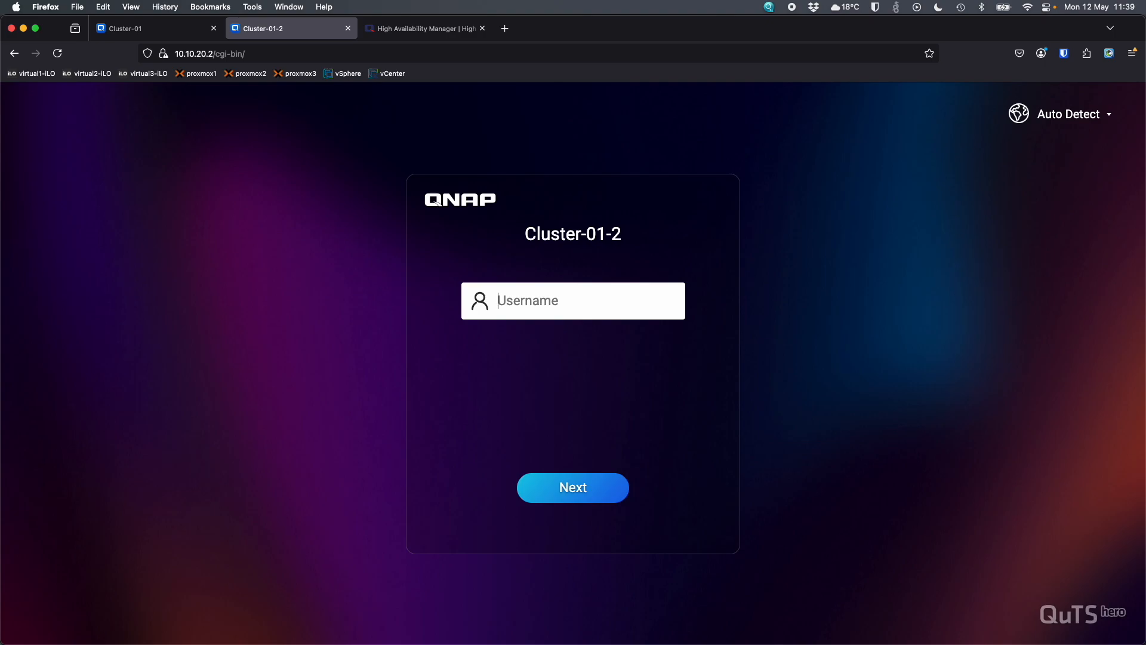
pyautogui.click(572, 487)
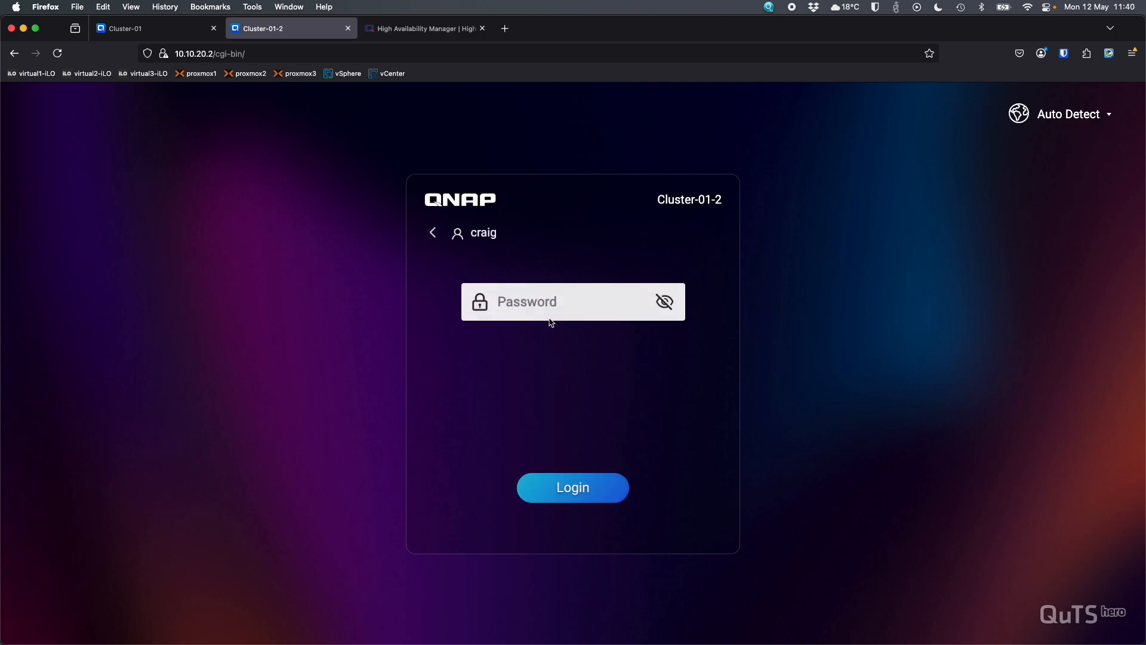
pyautogui.click(572, 487)
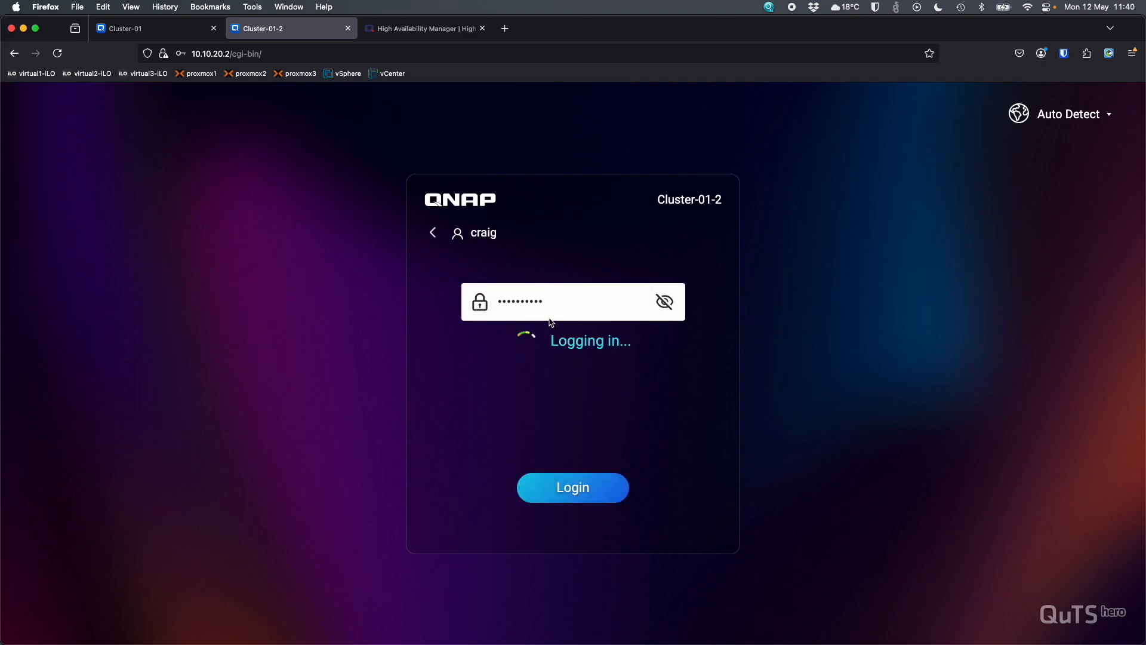
pyautogui.click(572, 487)
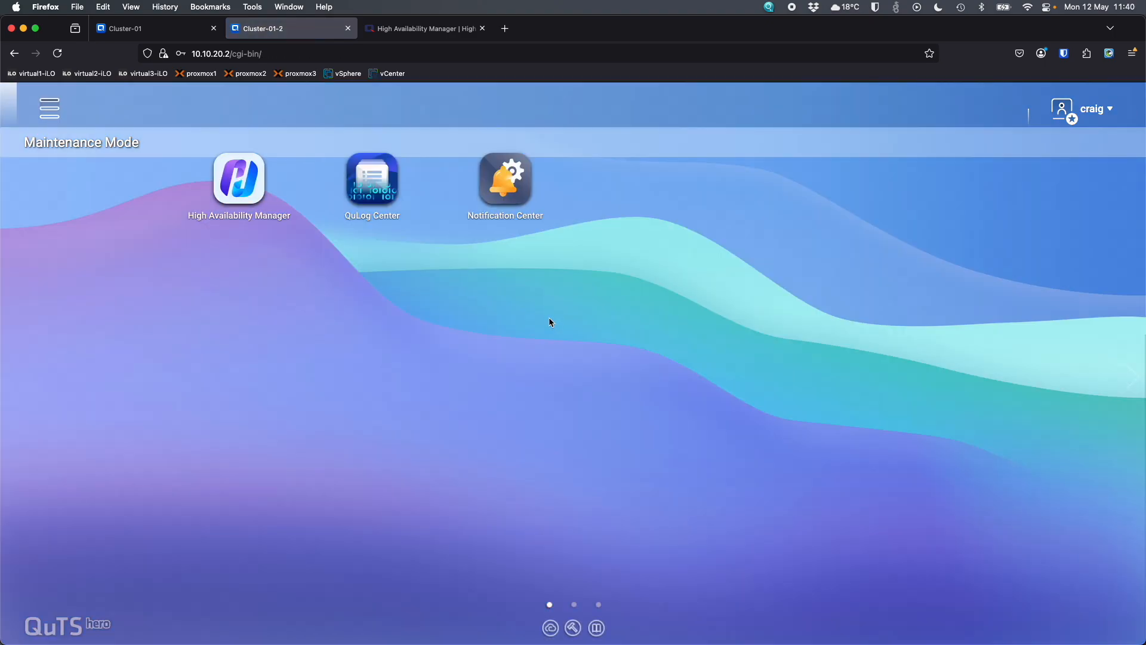
pyautogui.moveTo(135, 152)
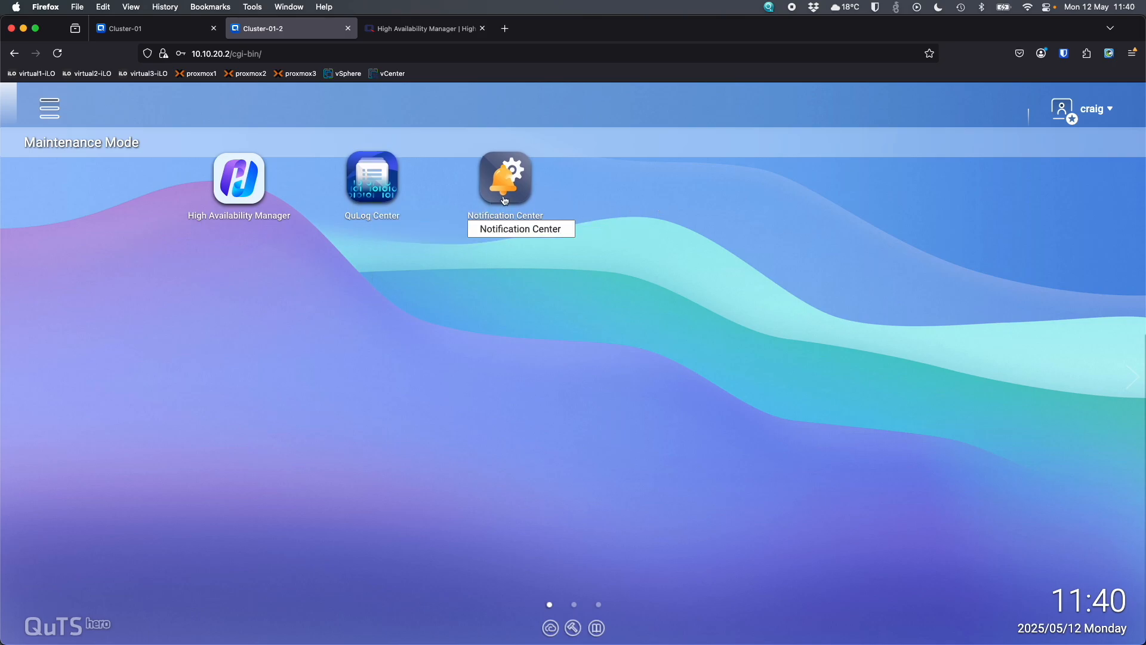
# View the passive node's Maintenance Mode HA Manager, then close its tab.
pyautogui.click(239, 177)
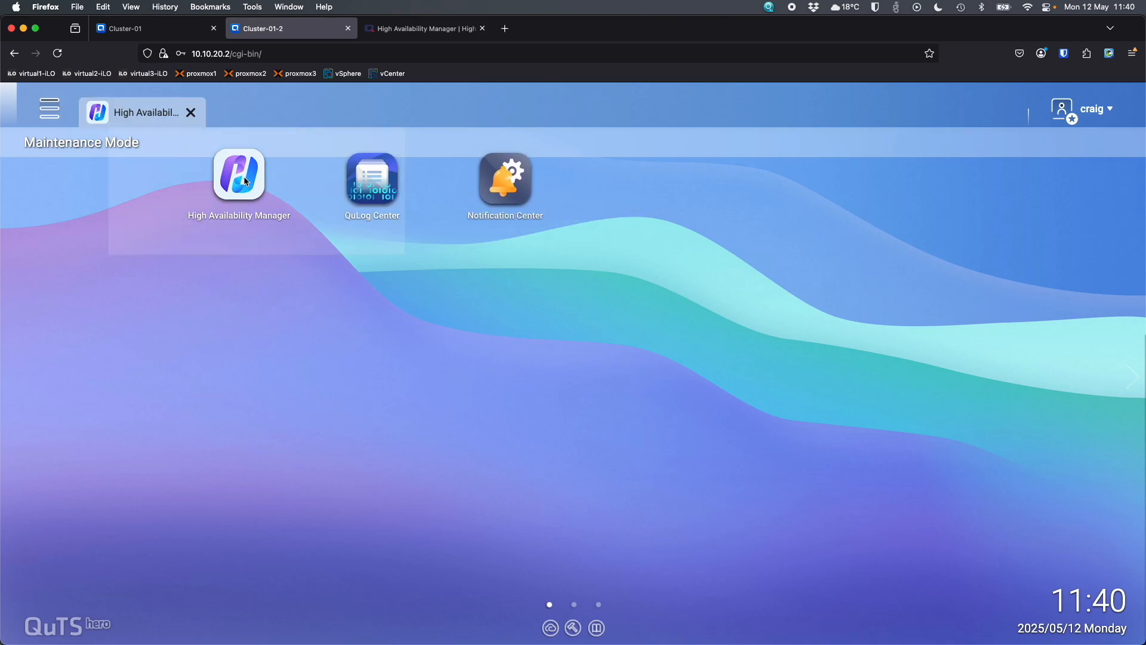
pyautogui.click(238, 175)
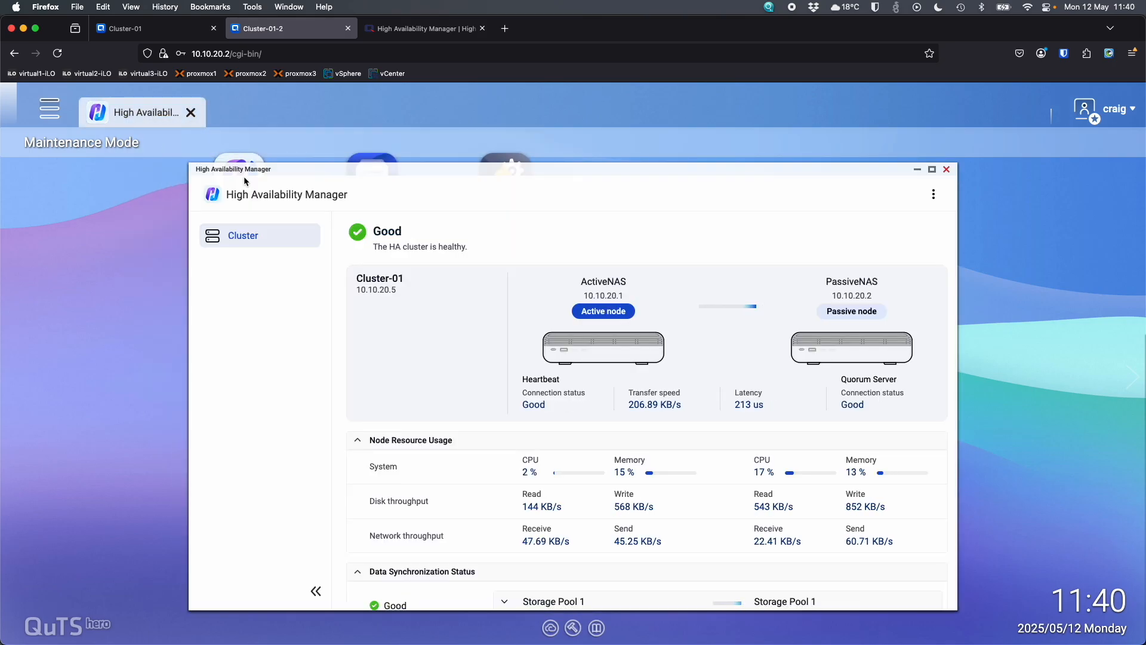
pyautogui.click(932, 169)
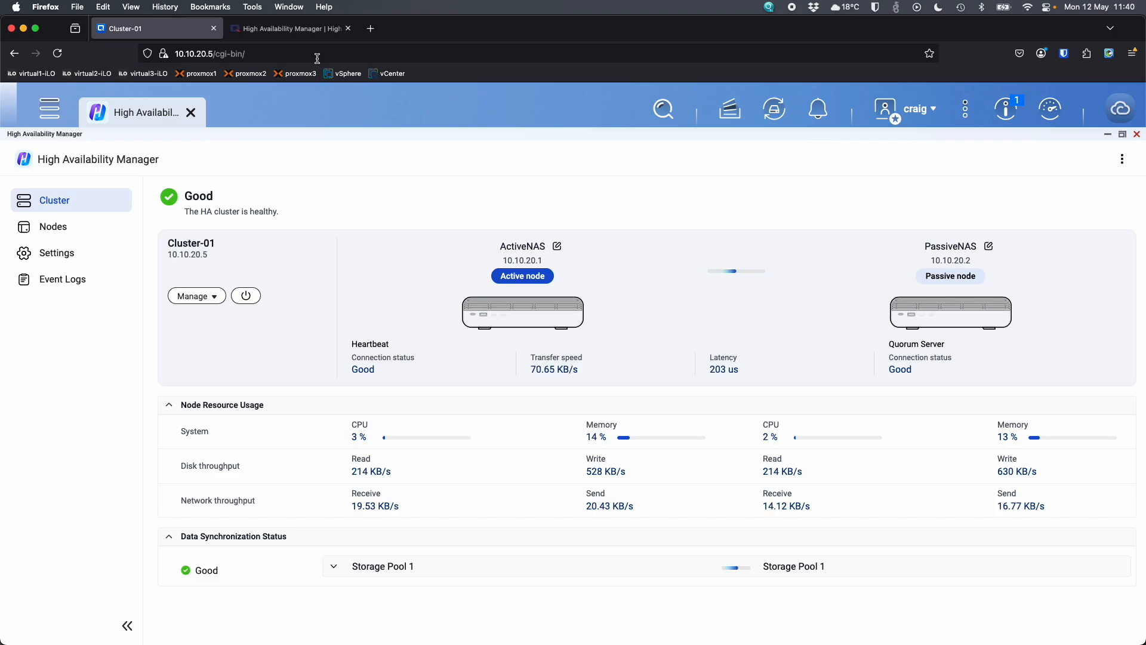
pyautogui.moveTo(228, 279)
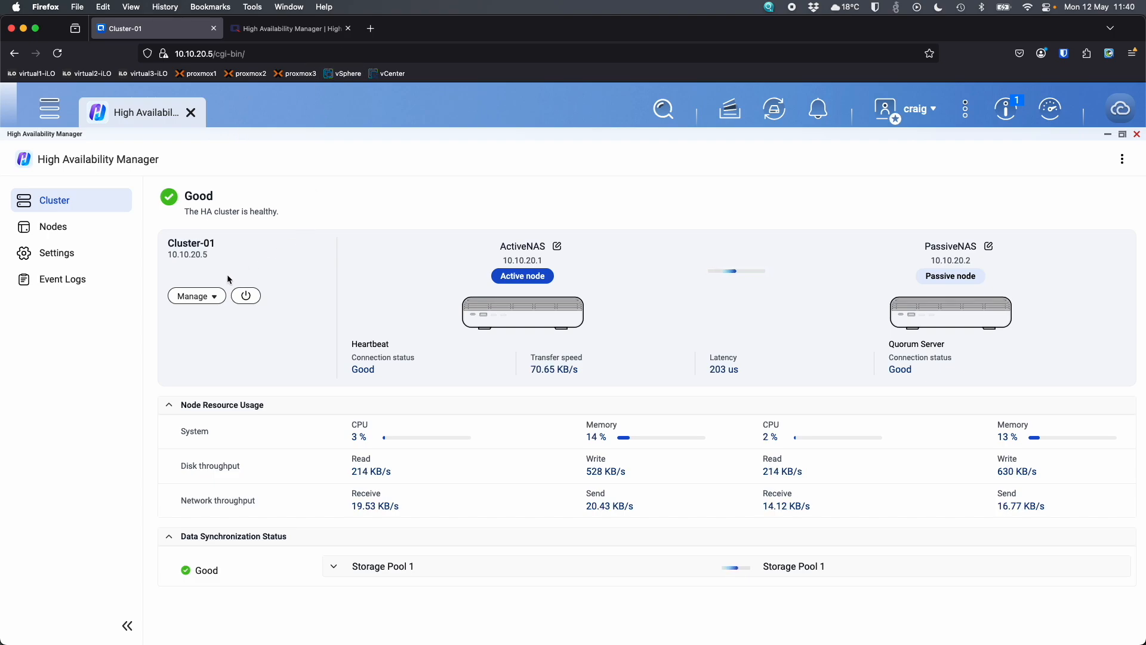
pyautogui.moveTo(346, 194)
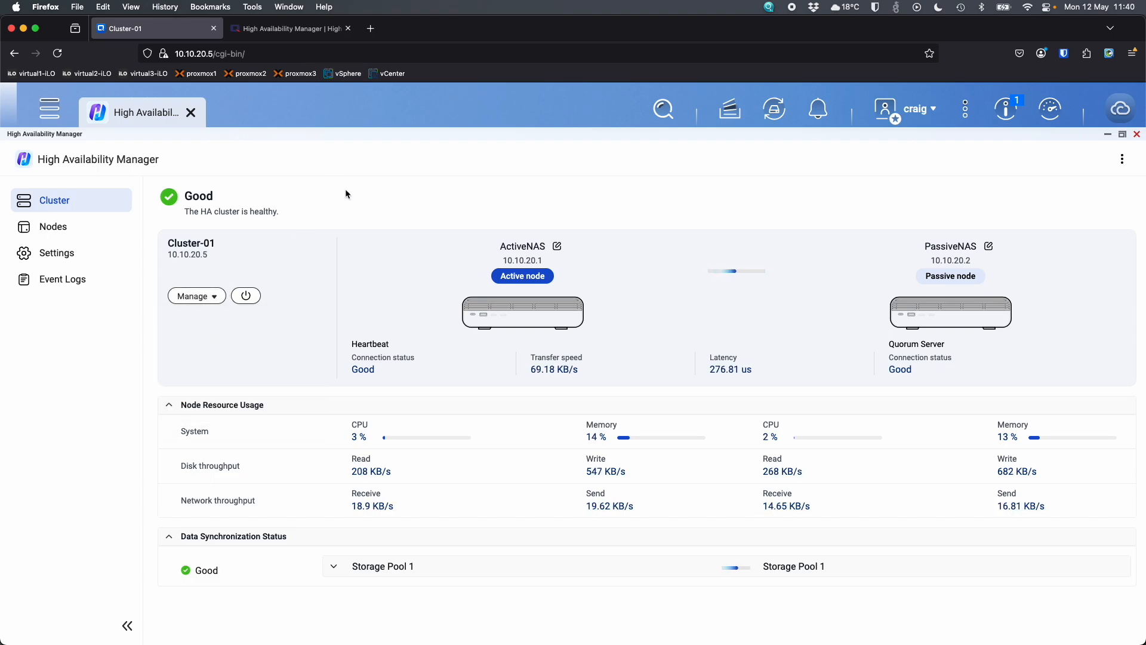
pyautogui.moveTo(470, 186)
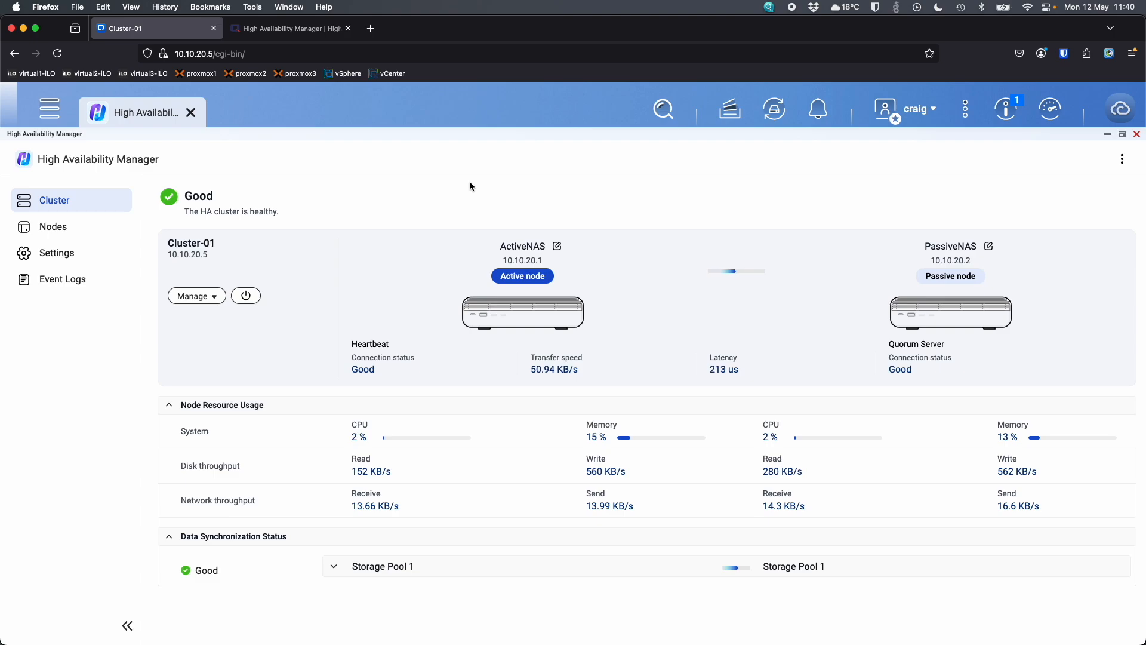
pyautogui.moveTo(555, 382)
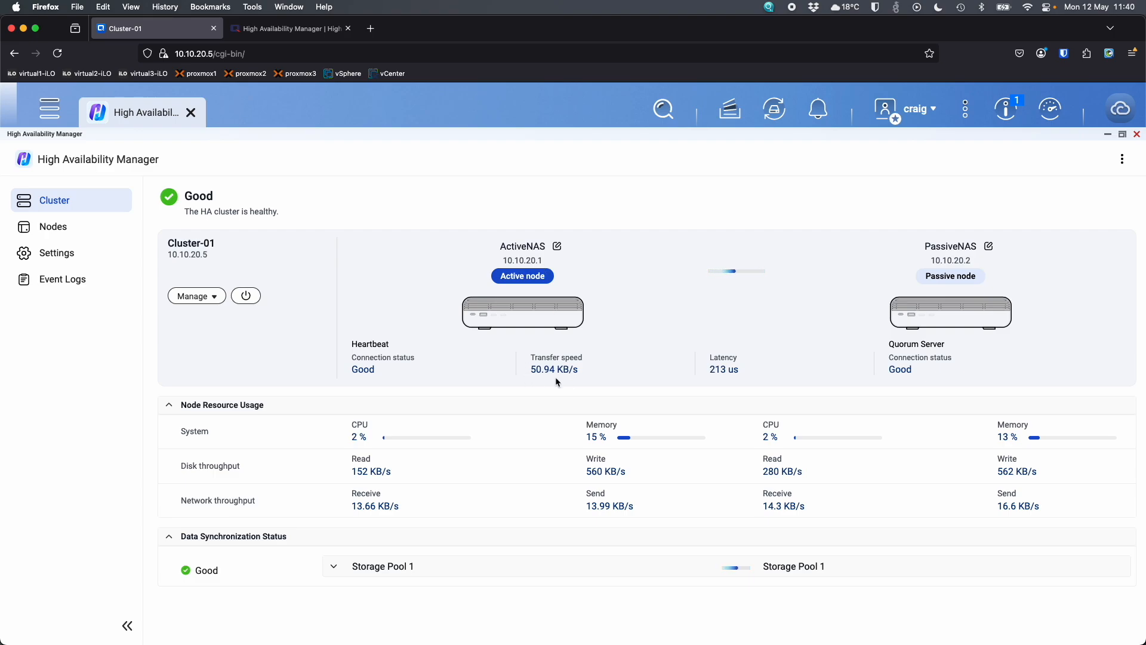
pyautogui.moveTo(603, 451)
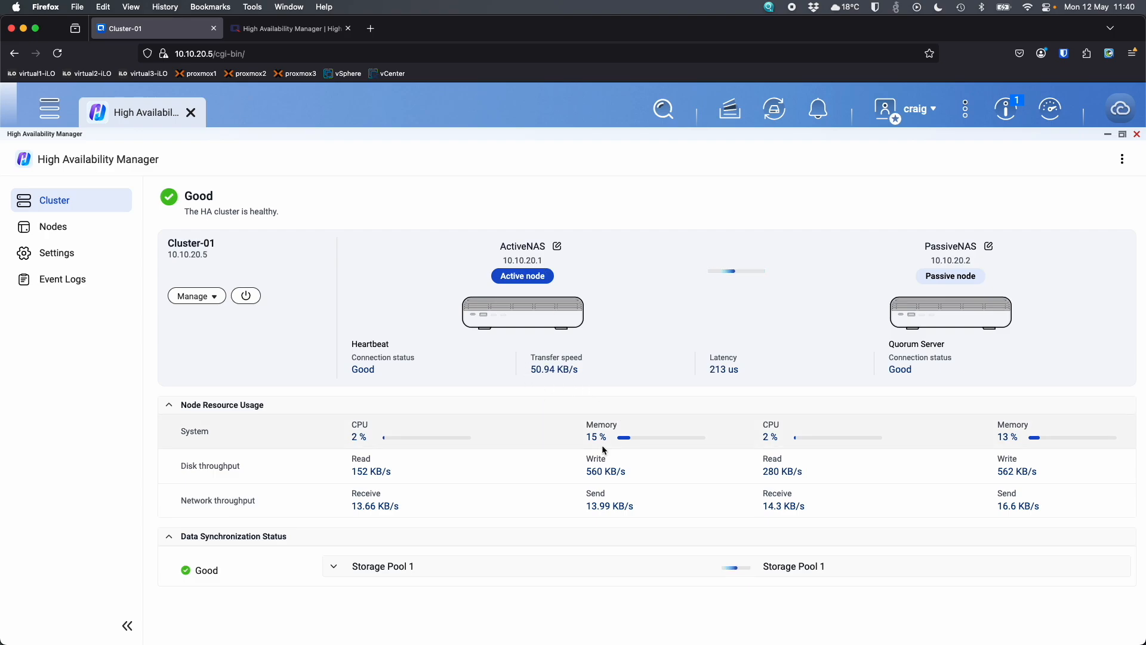
pyautogui.moveTo(621, 360)
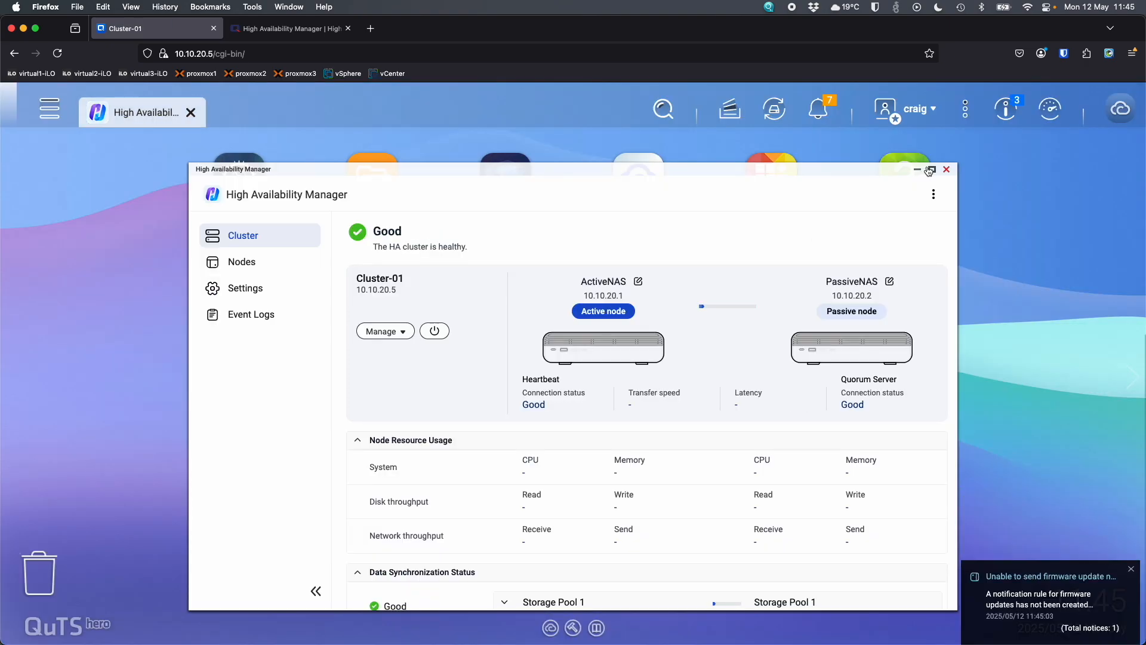
# Expand the High Availability Manager window to fill the page.
pyautogui.click(930, 169)
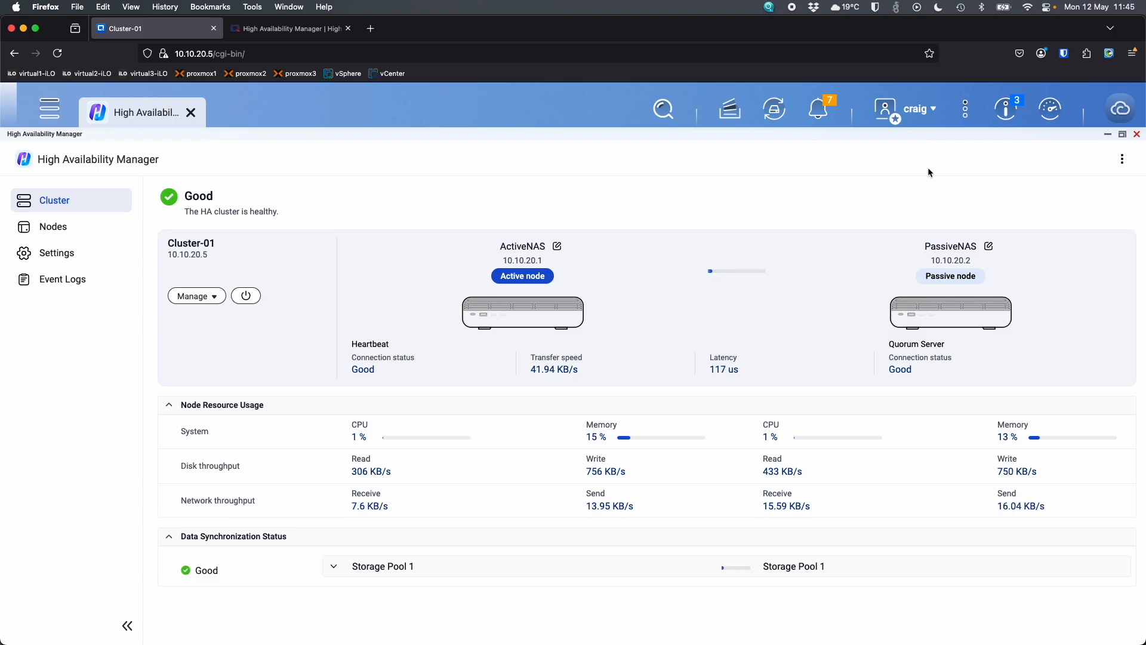
# List Cluster-01's management actions, including Switch Over.
pyautogui.click(195, 296)
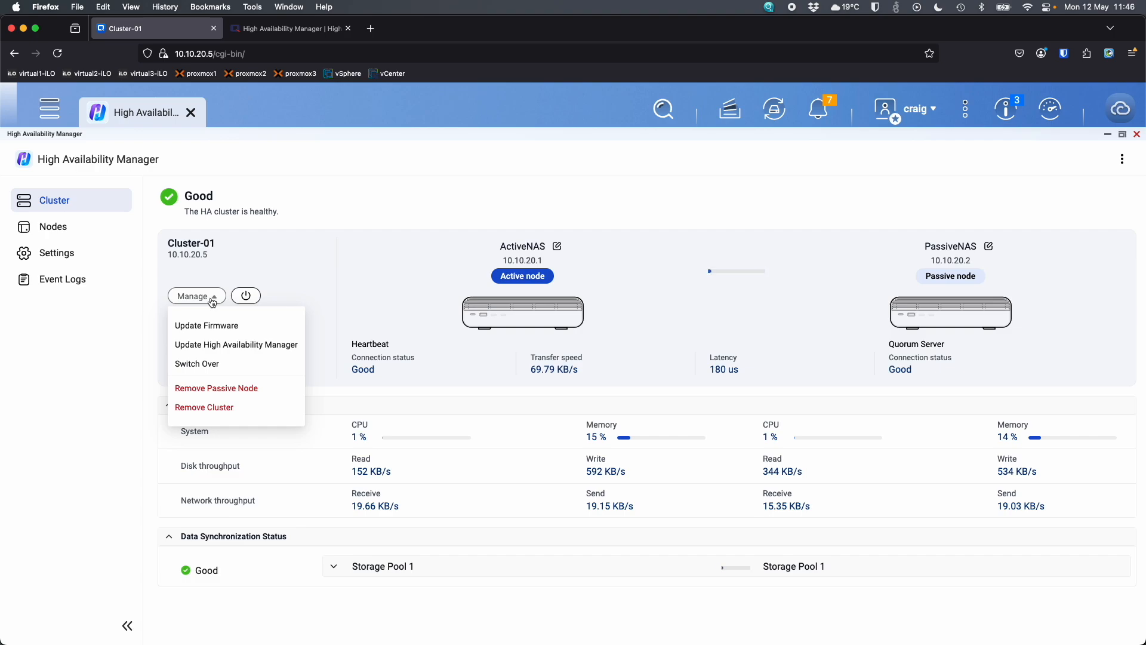
pyautogui.click(500, 212)
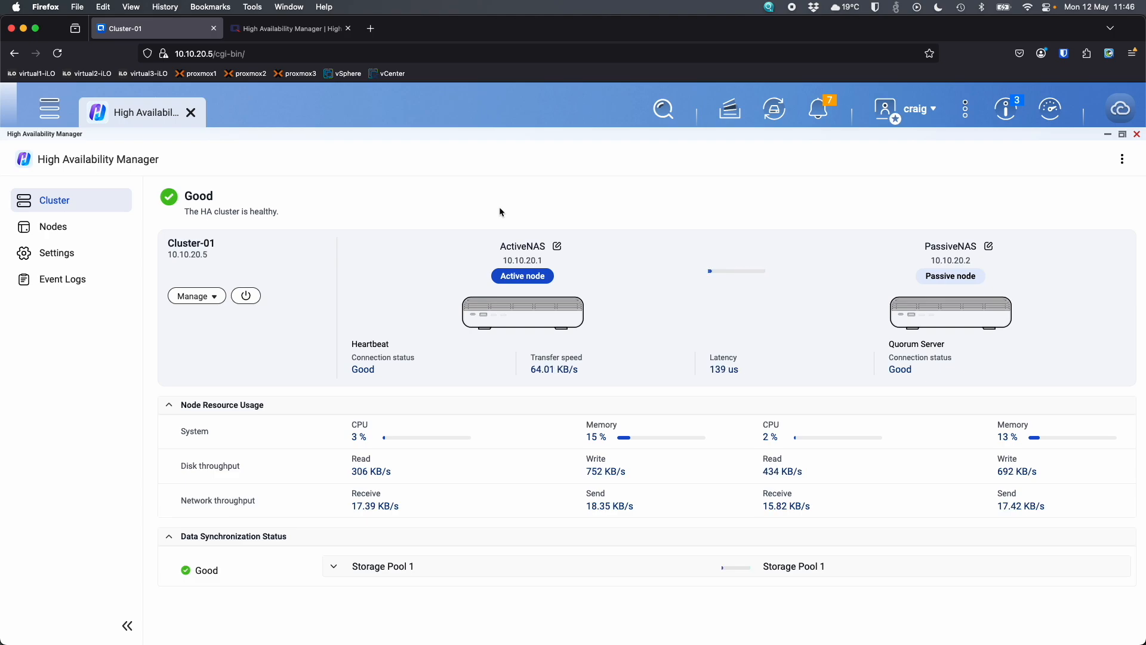
pyautogui.moveTo(531, 217)
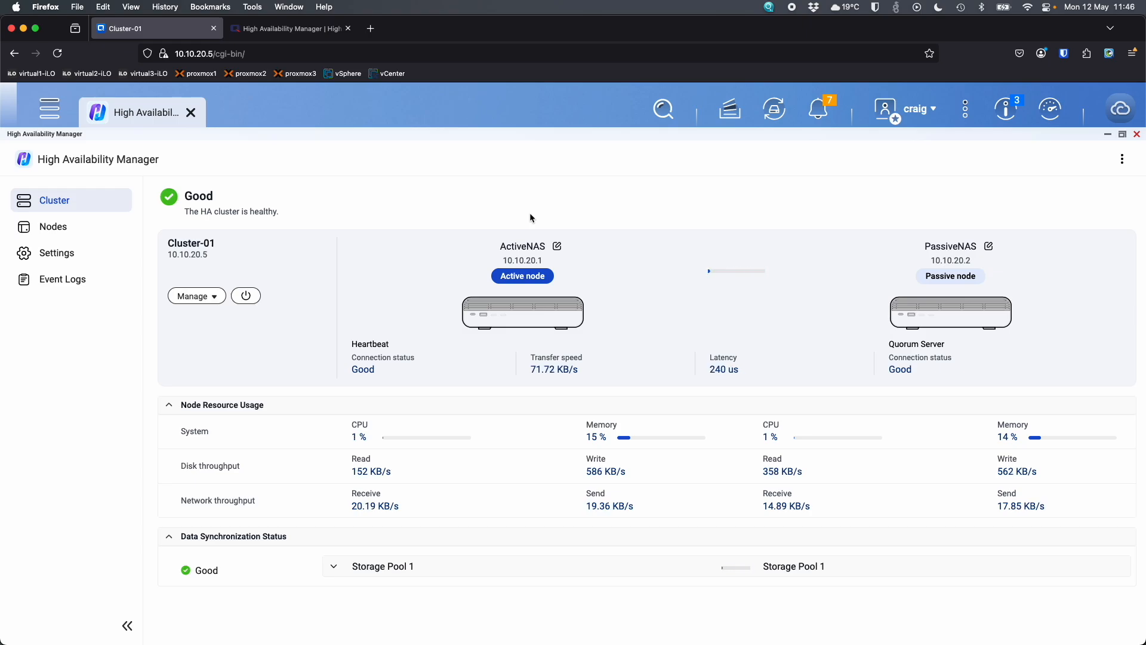
pyautogui.click(819, 108)
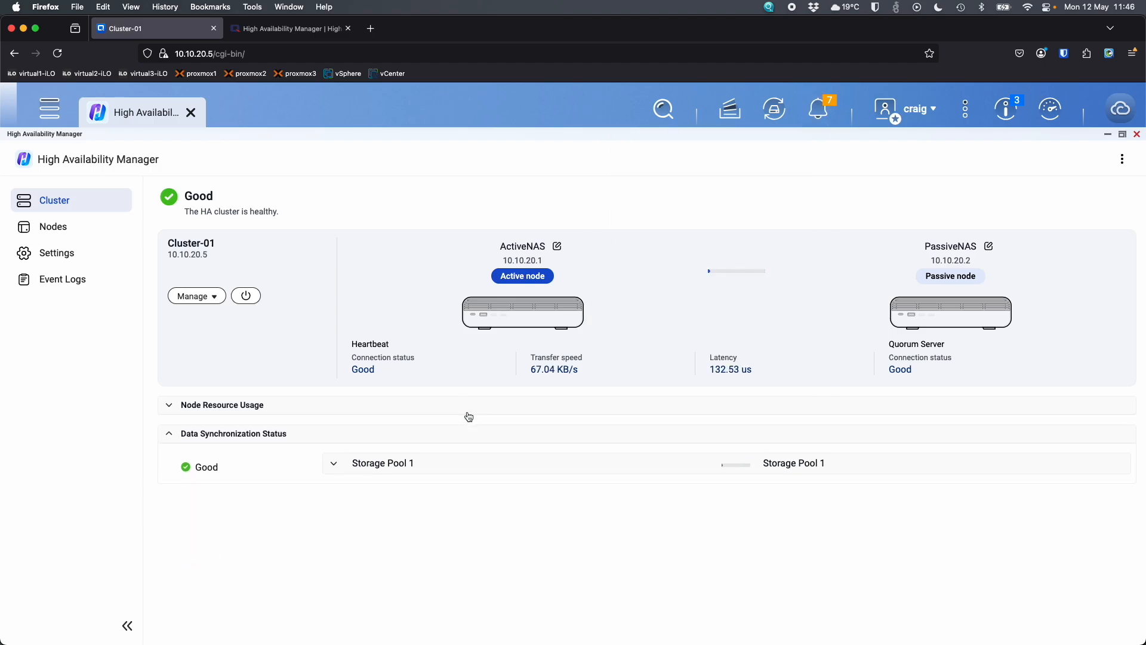
pyautogui.click(222, 405)
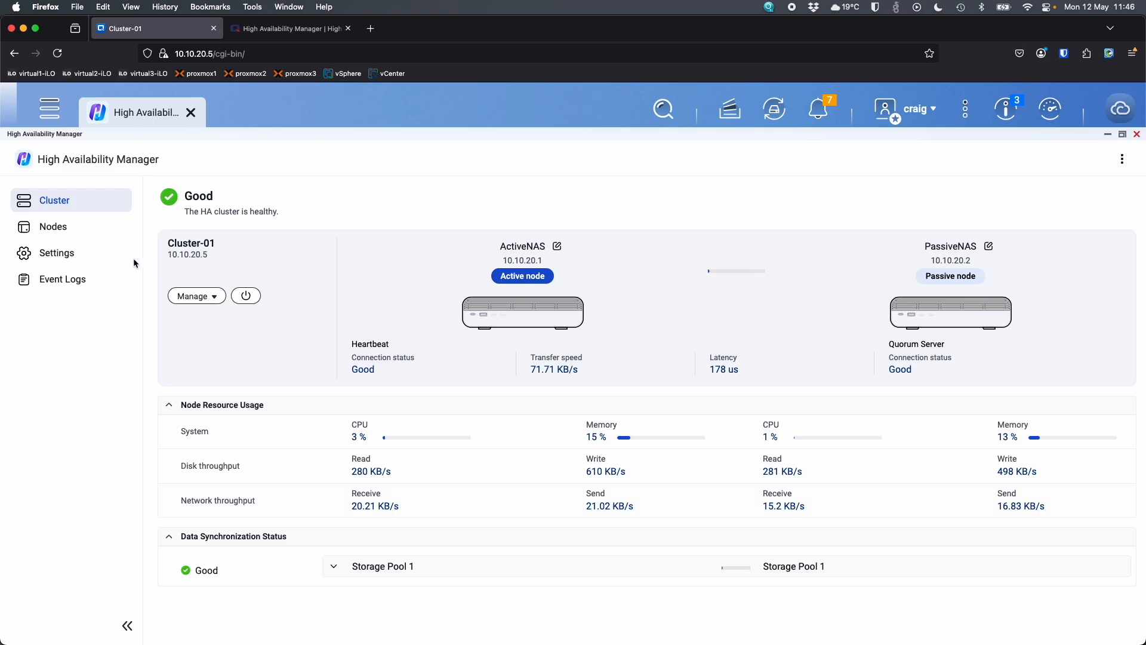
pyautogui.click(53, 227)
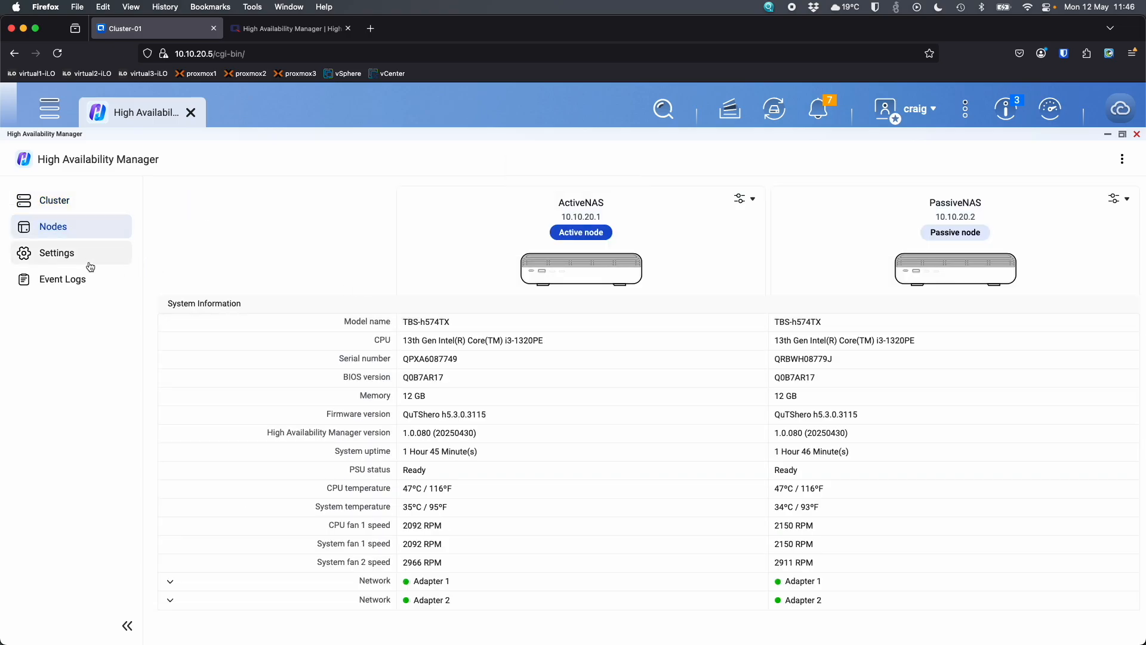
pyautogui.click(54, 200)
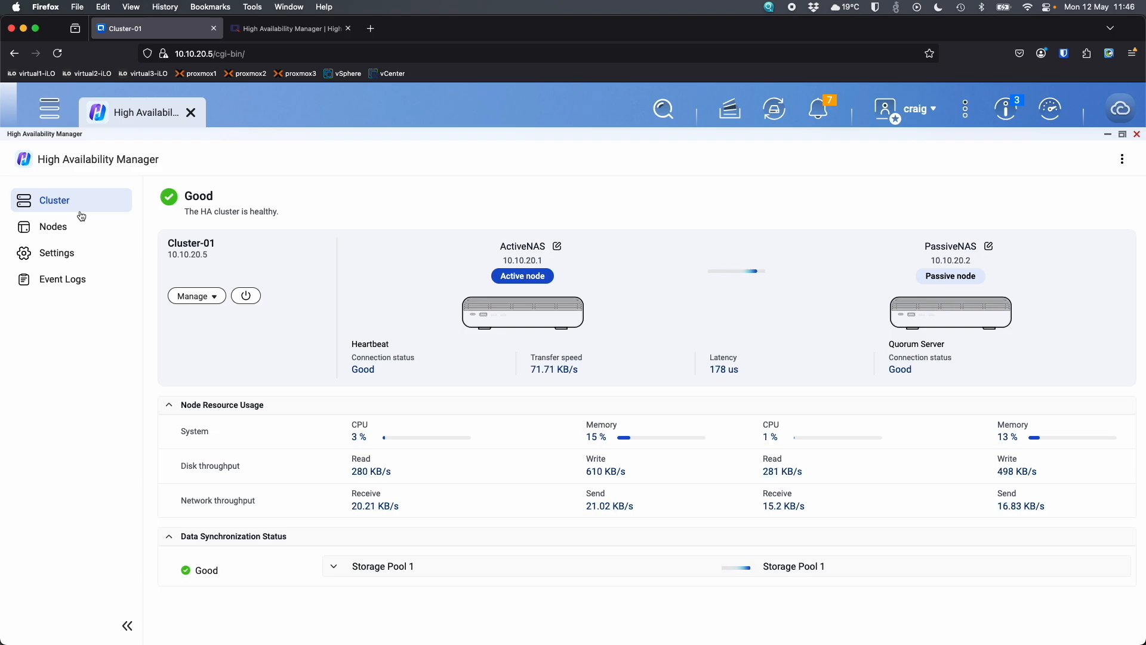